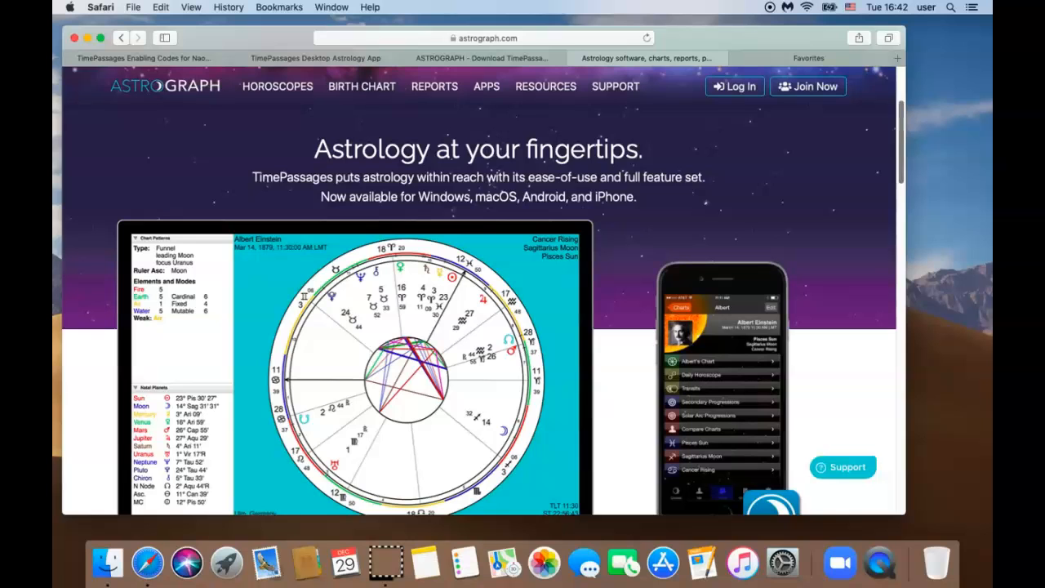
Step: Review the TimePassages welcome email's download steps, enabling codes and add-on list
left_click(143, 57)
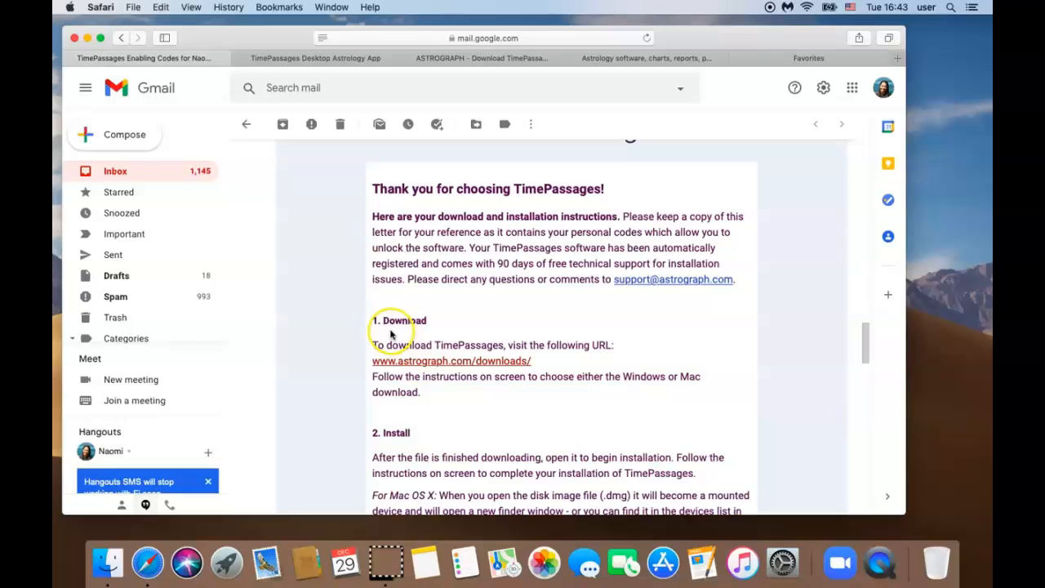
scroll("down", 3)
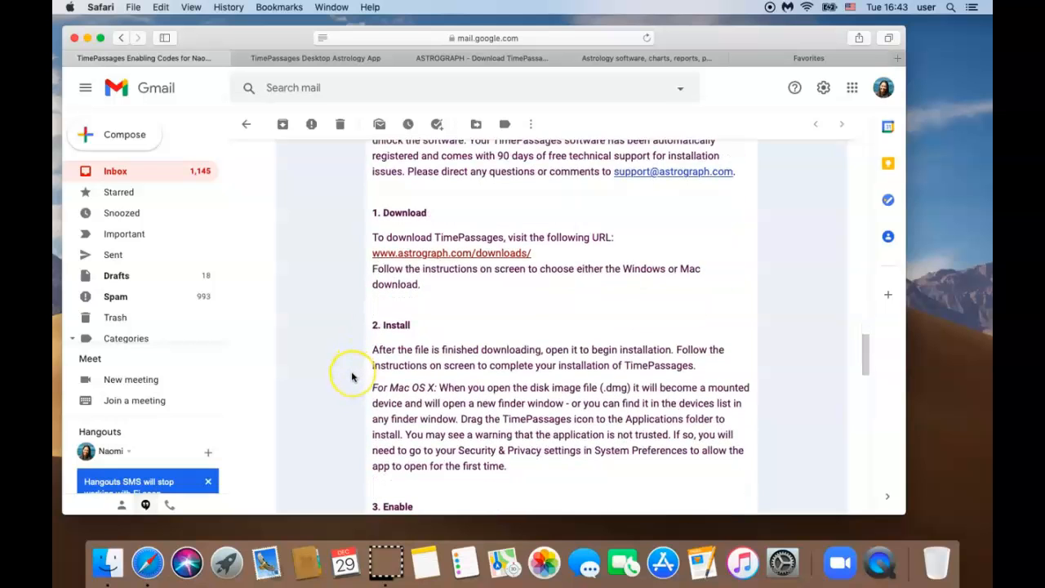
scroll("down", 3)
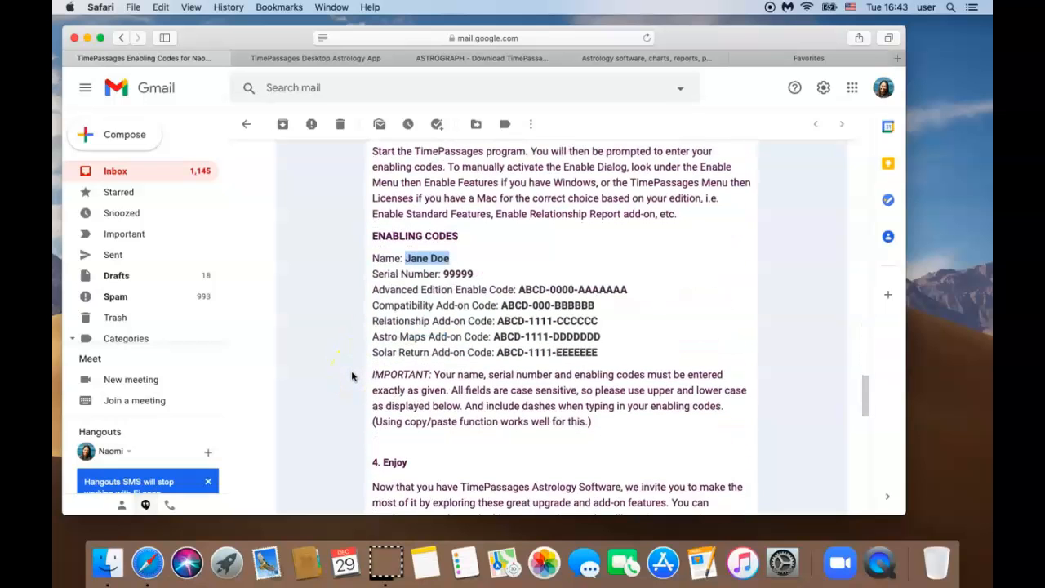
scroll("down", 3)
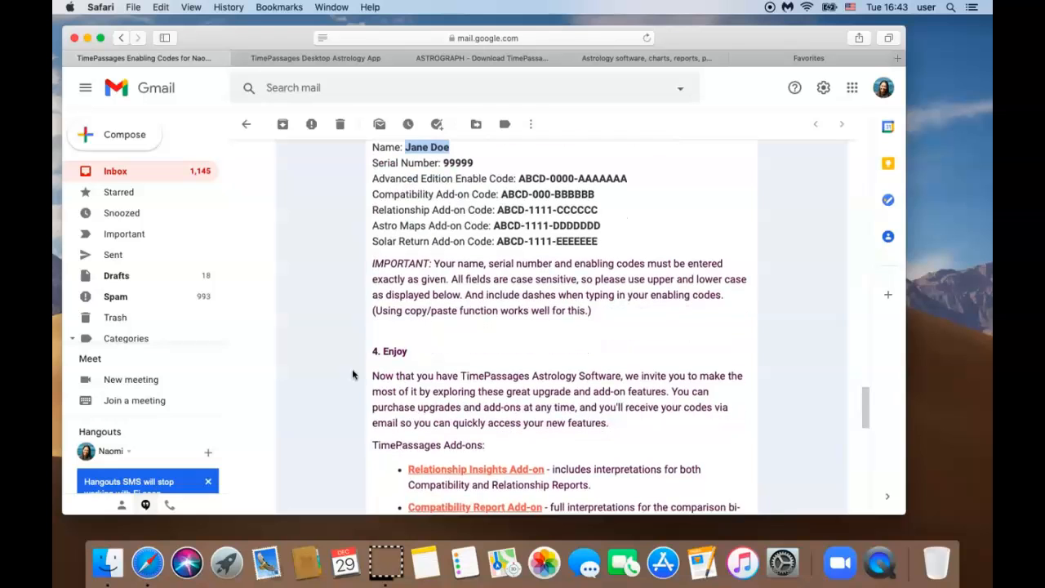
scroll("down", 3)
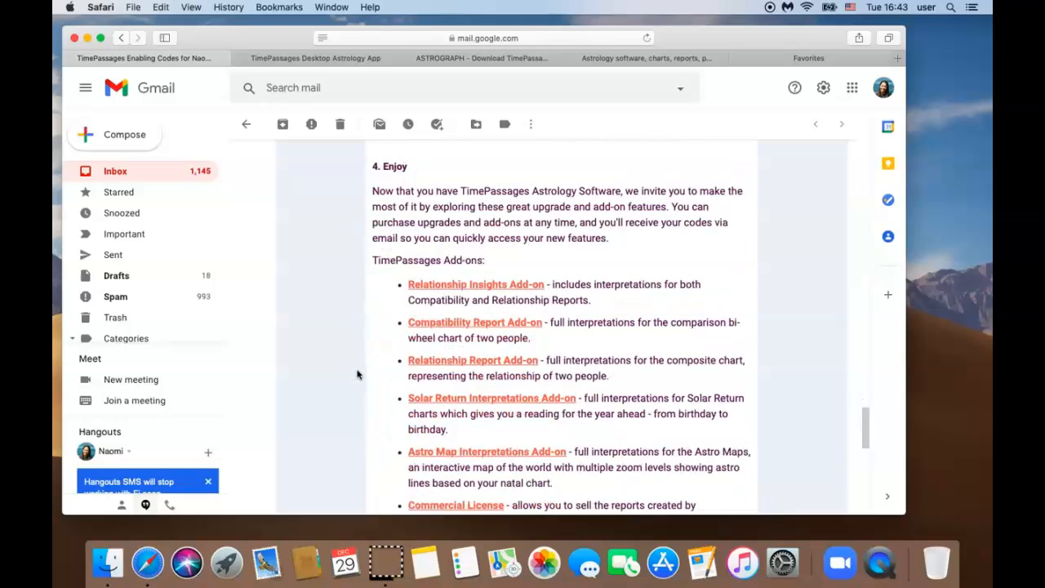
scroll("up", 3)
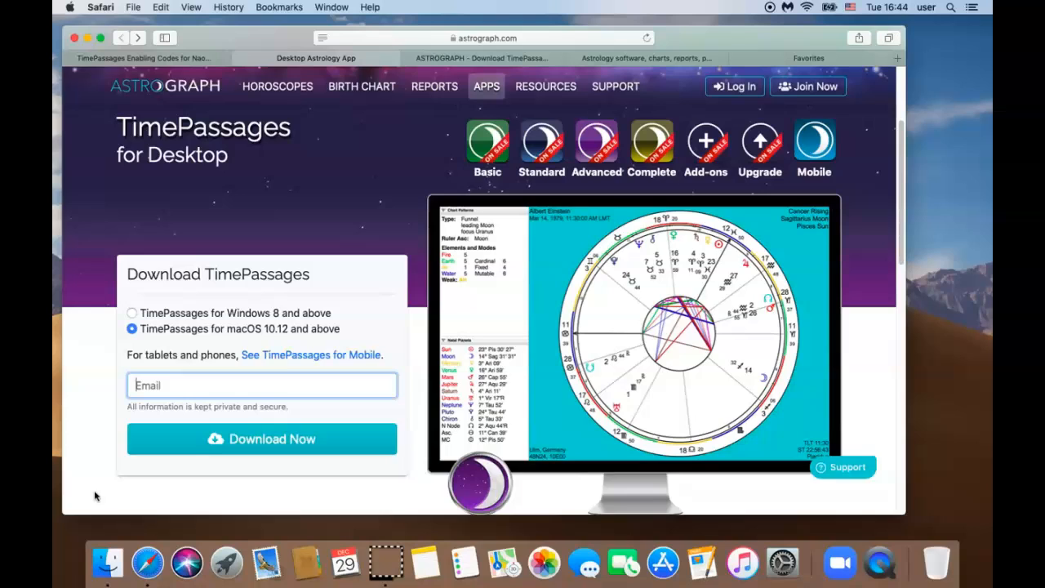
mouse_move(78, 497)
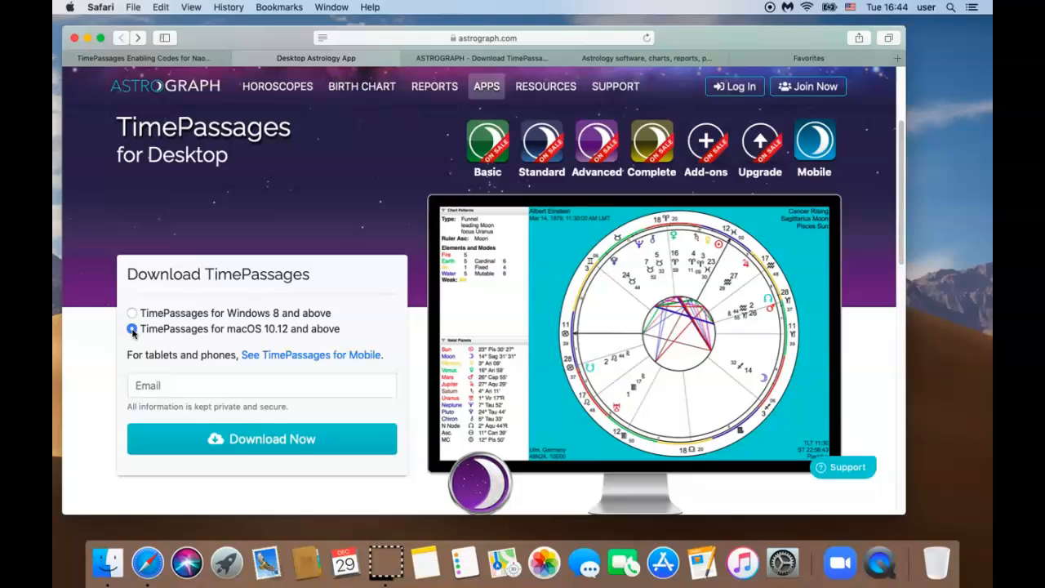
left_click(131, 328)
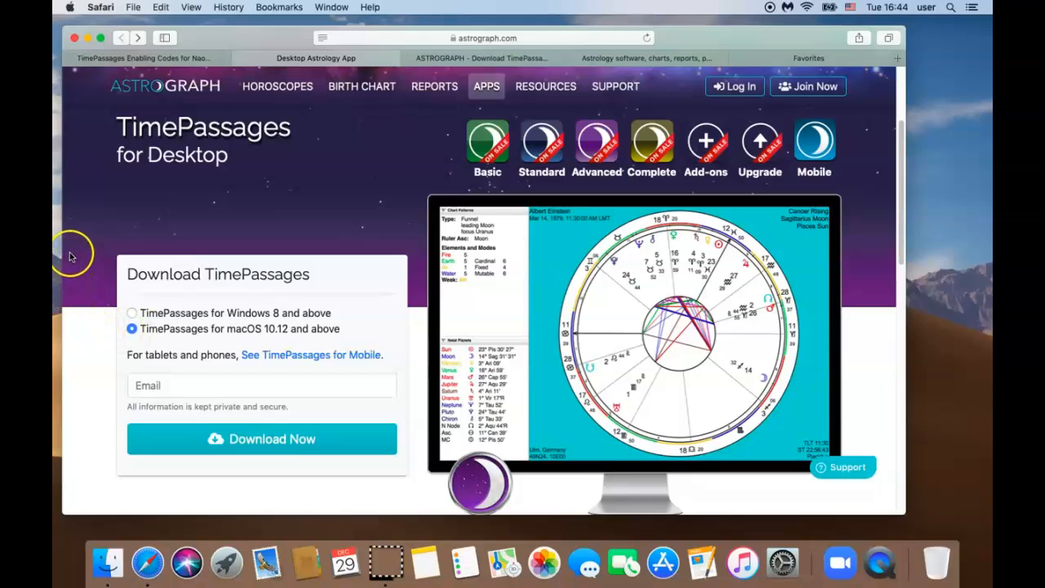
mouse_move(72, 255)
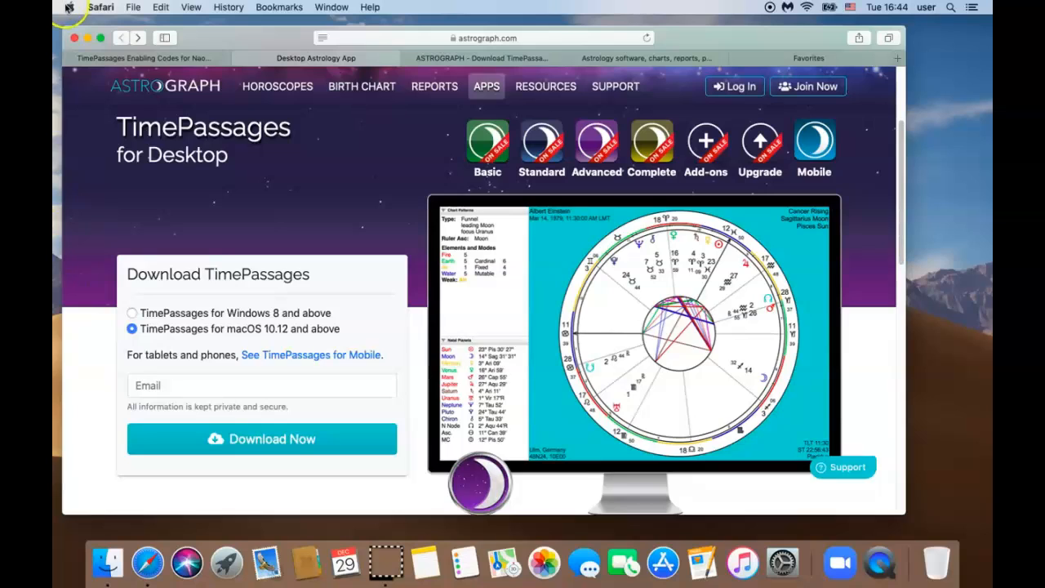
left_click(69, 7)
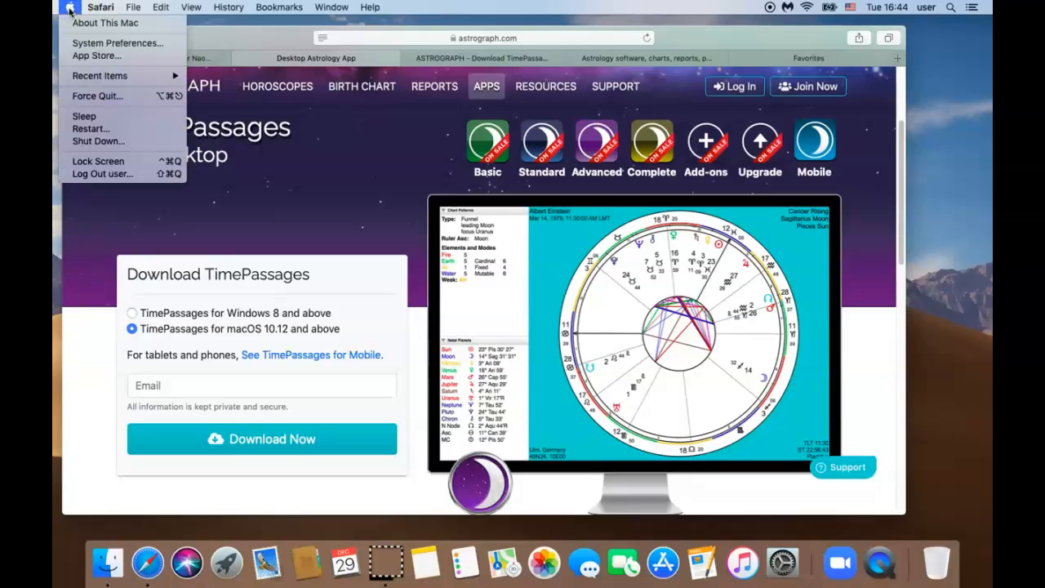
mouse_move(104, 23)
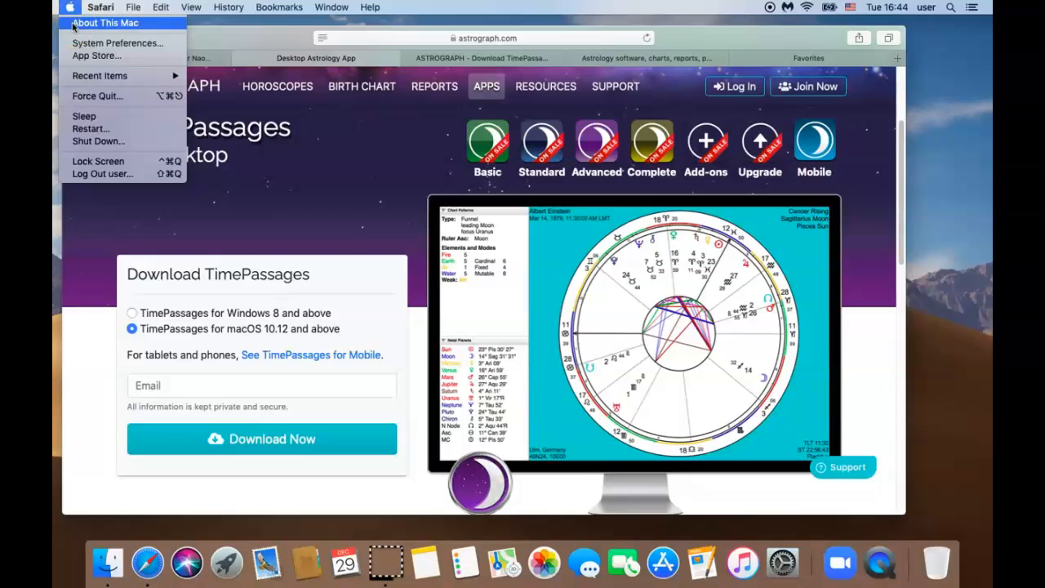
left_click(105, 23)
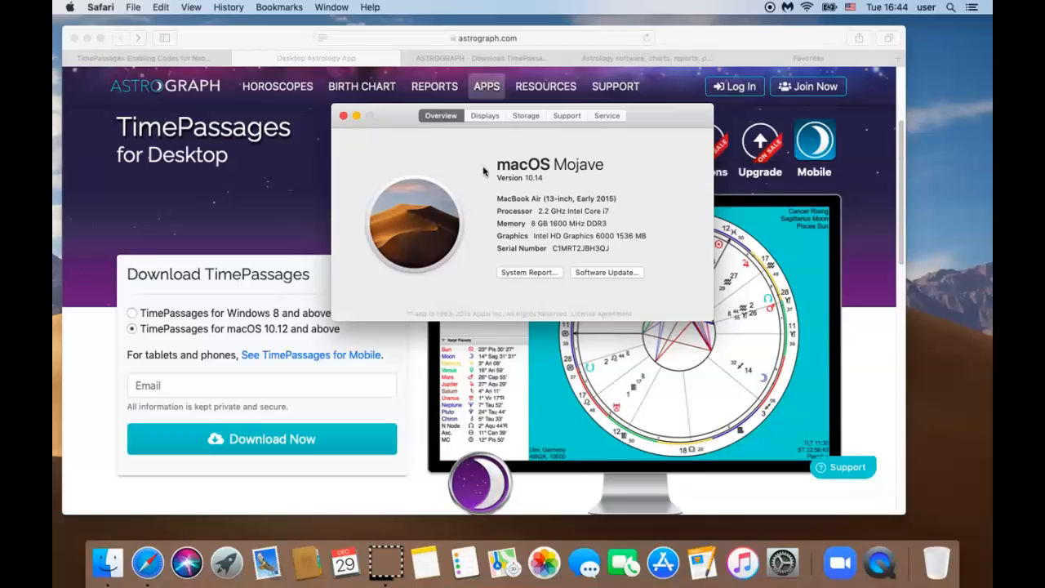
mouse_move(494, 147)
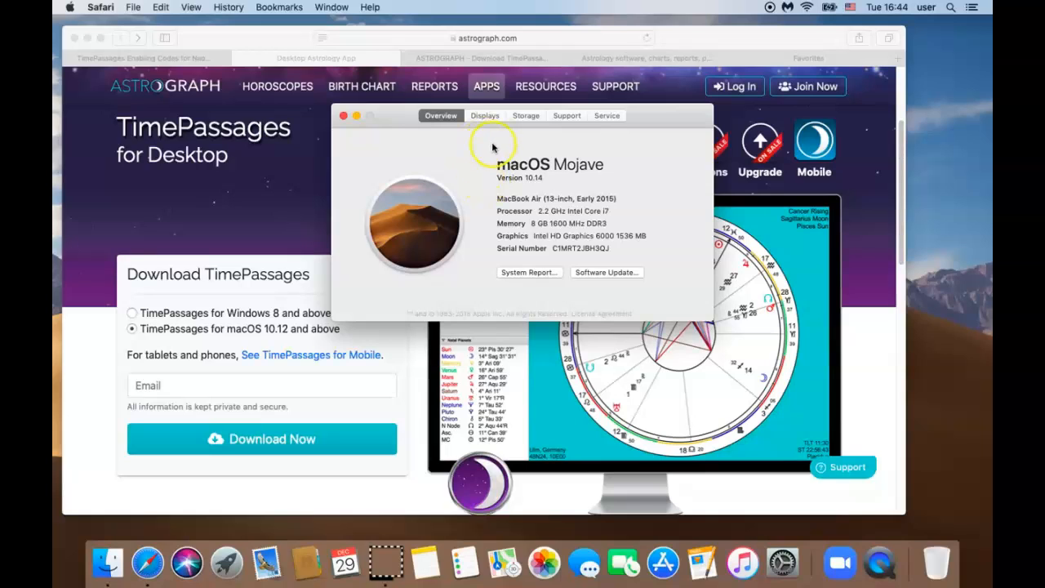
mouse_move(343, 116)
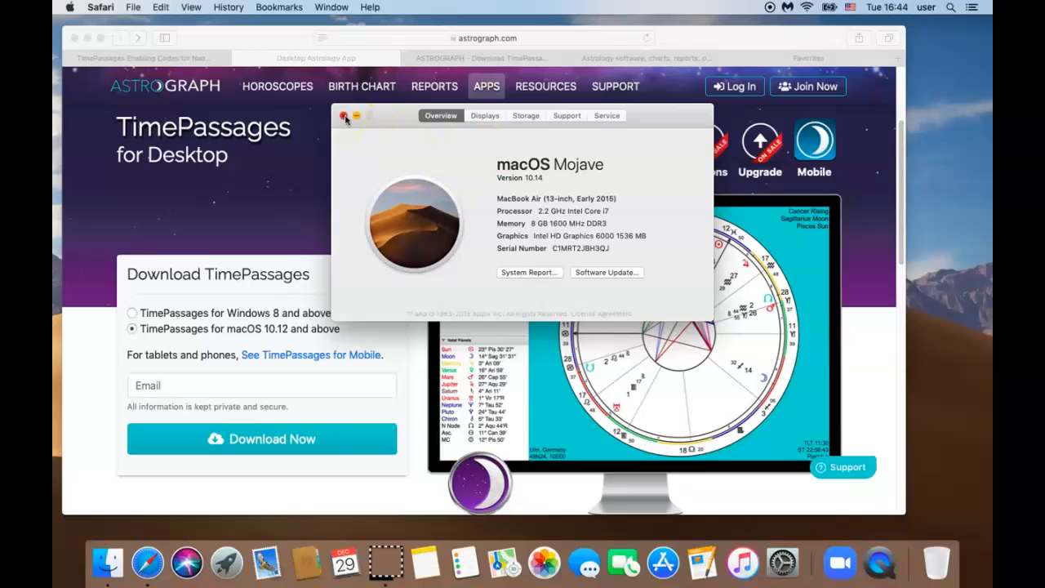
left_click(343, 116)
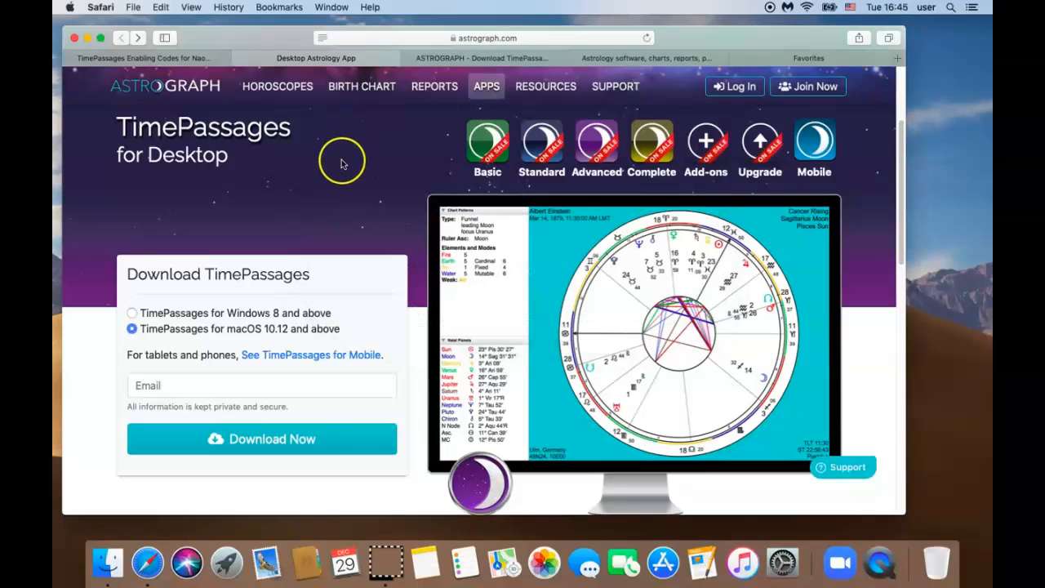
mouse_move(255, 291)
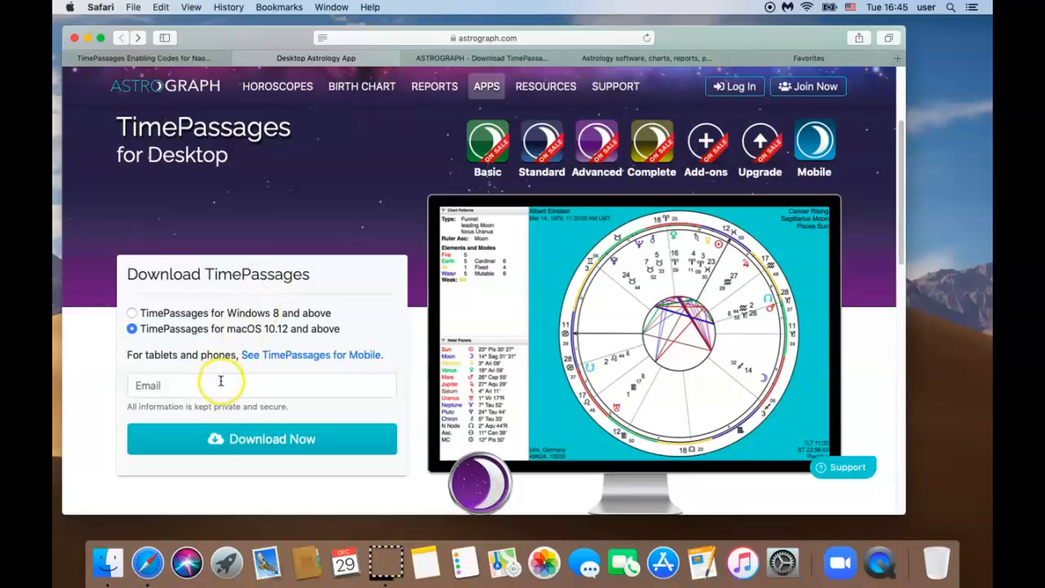
left_click(219, 385)
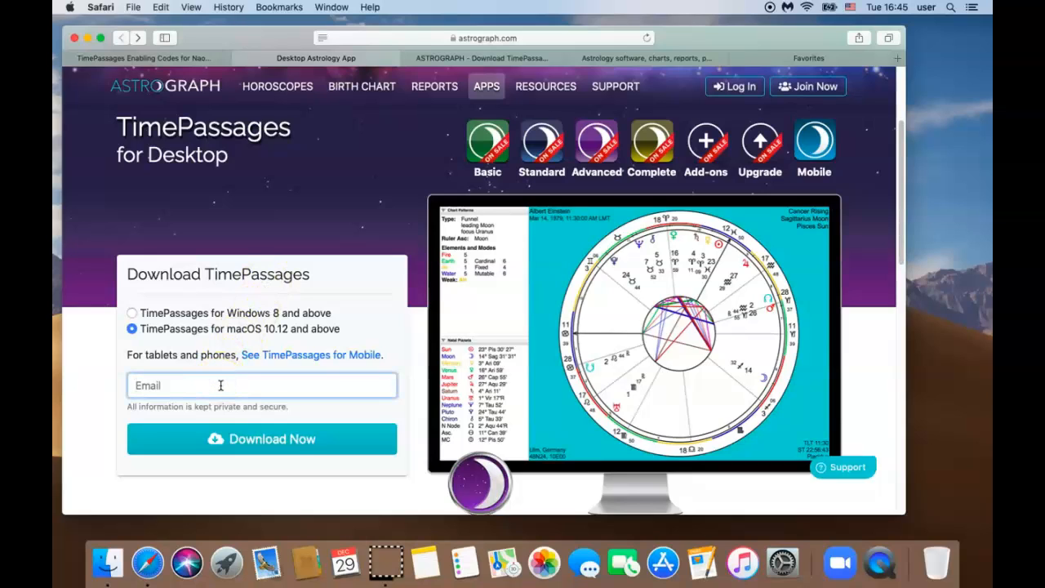
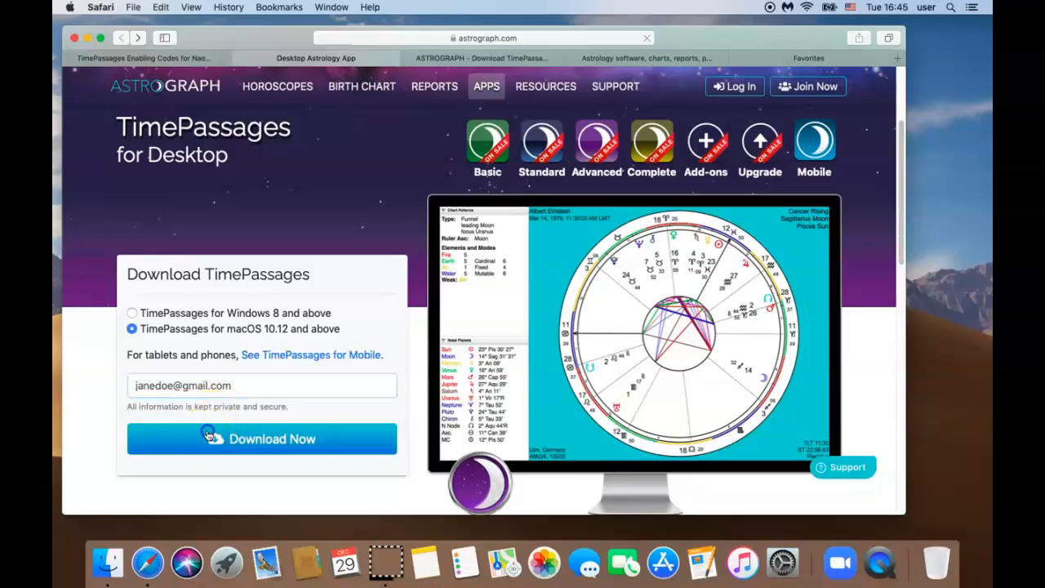
left_click(261, 437)
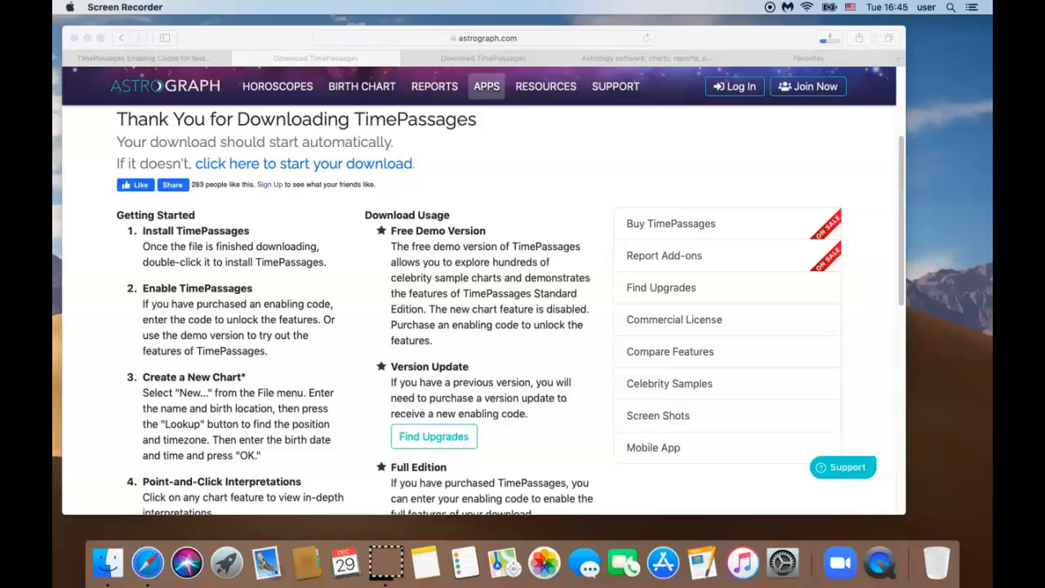
mouse_move(724, 171)
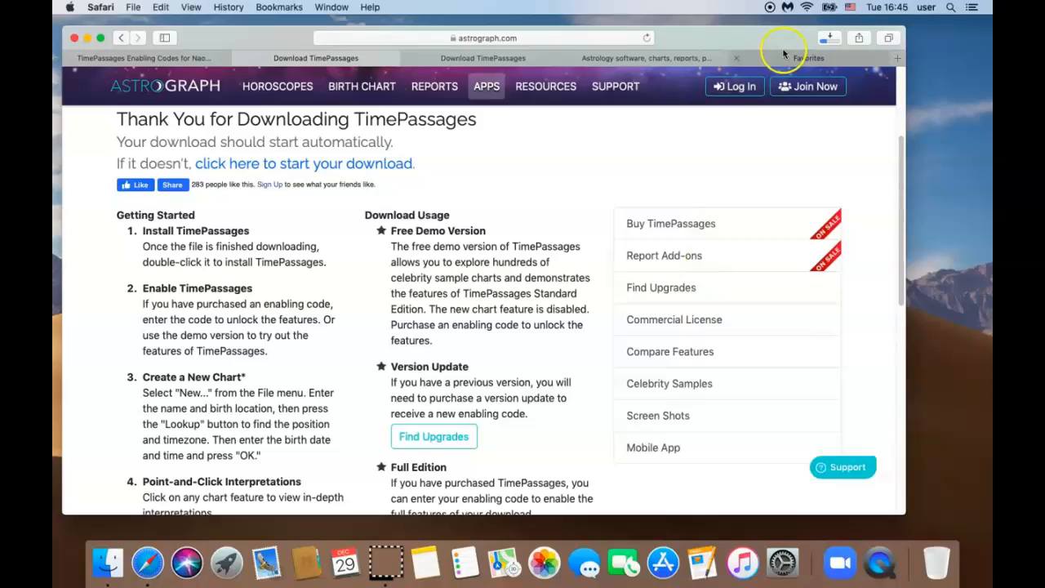
mouse_move(830, 40)
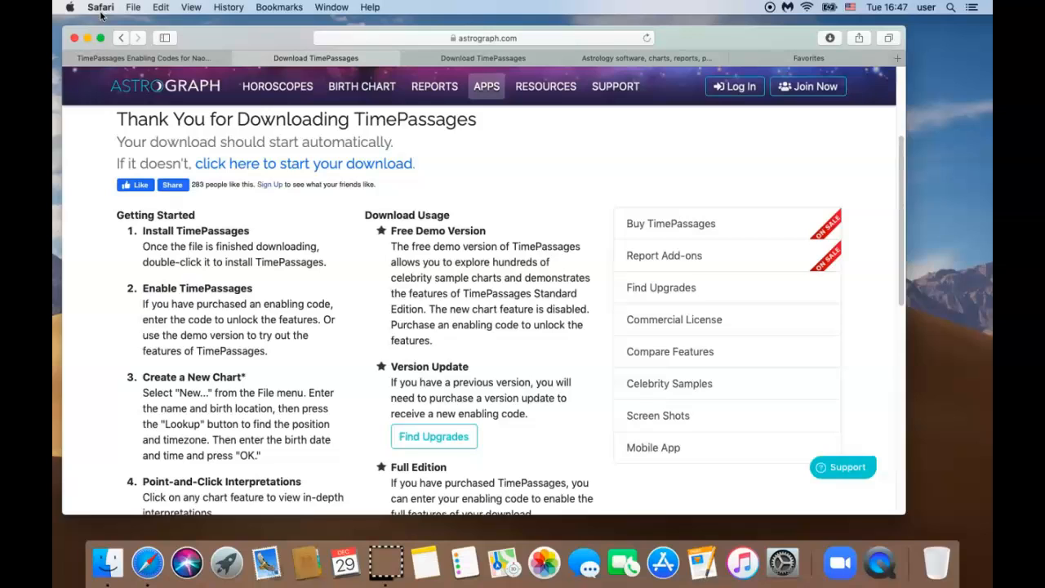
mouse_move(807, 36)
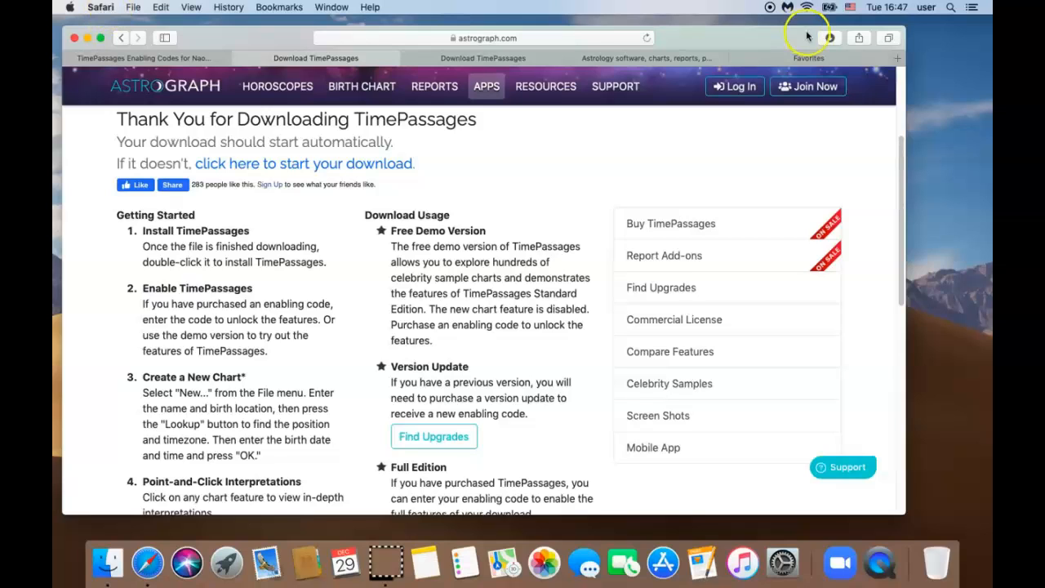
Step: From Safari's downloads list, open TimePassages6.2.8-mac.dmg
left_click(829, 38)
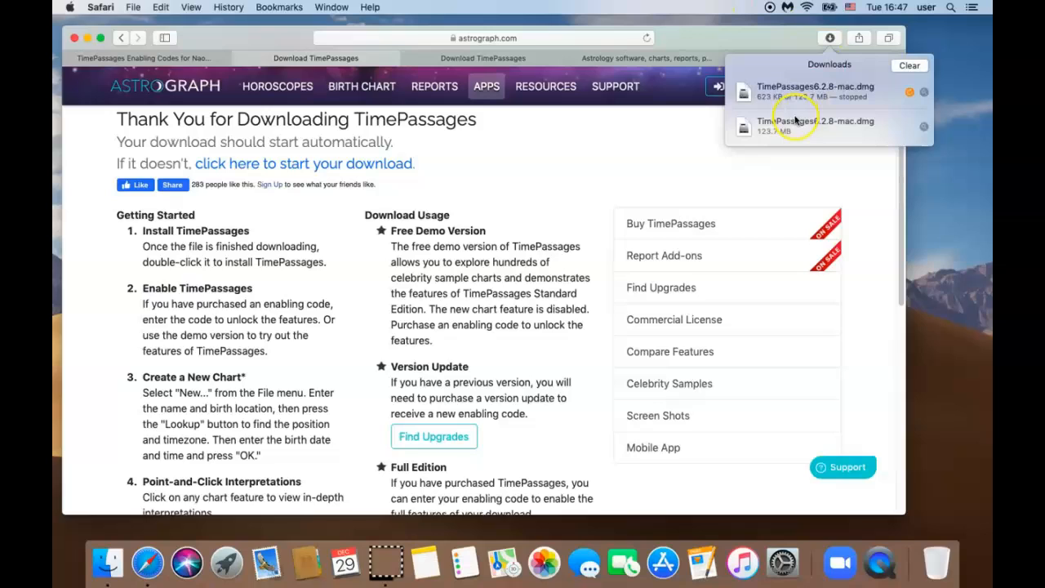
mouse_move(853, 127)
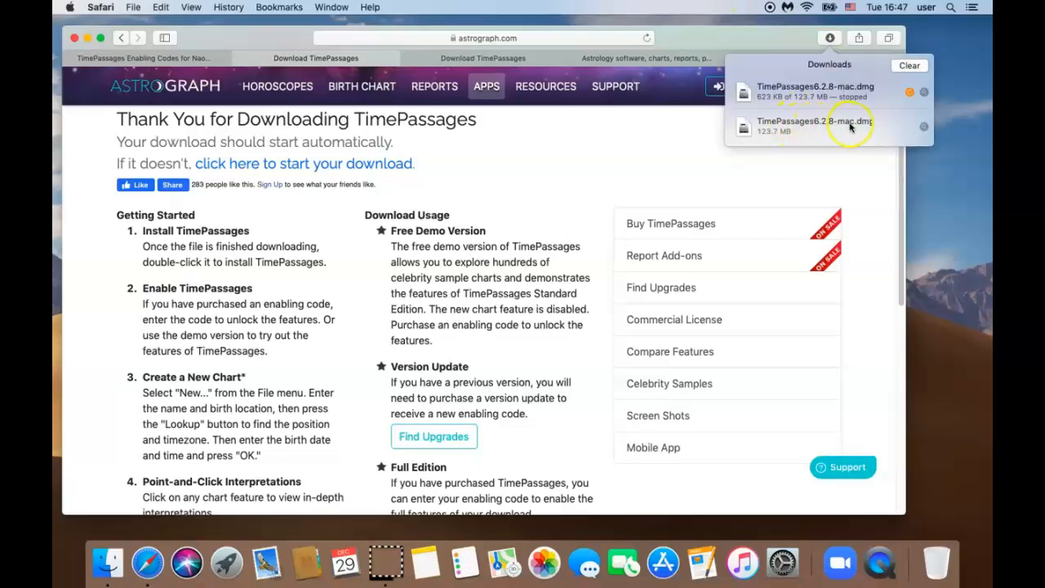
left_click(820, 126)
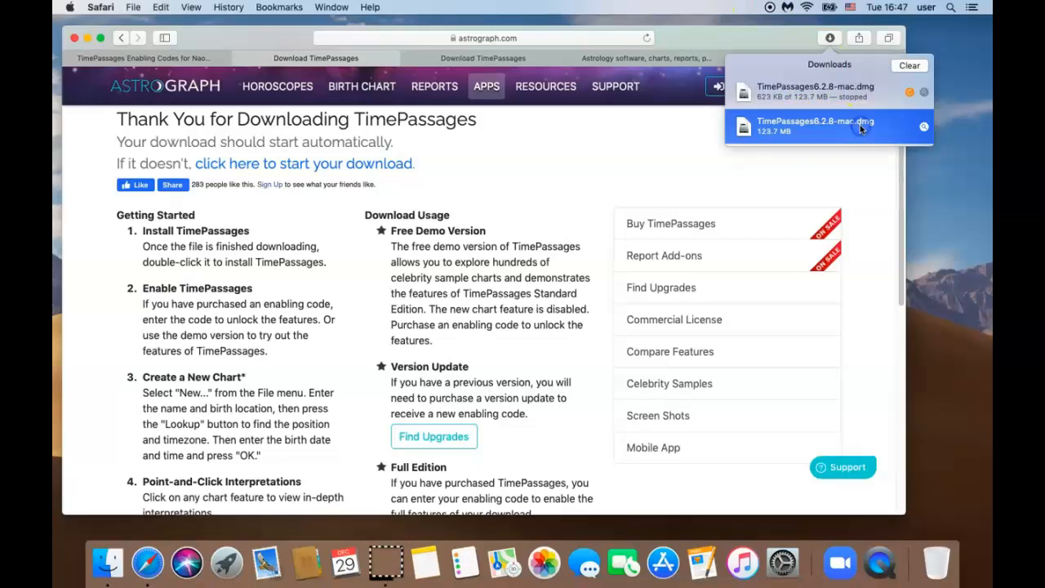
double_click(814, 127)
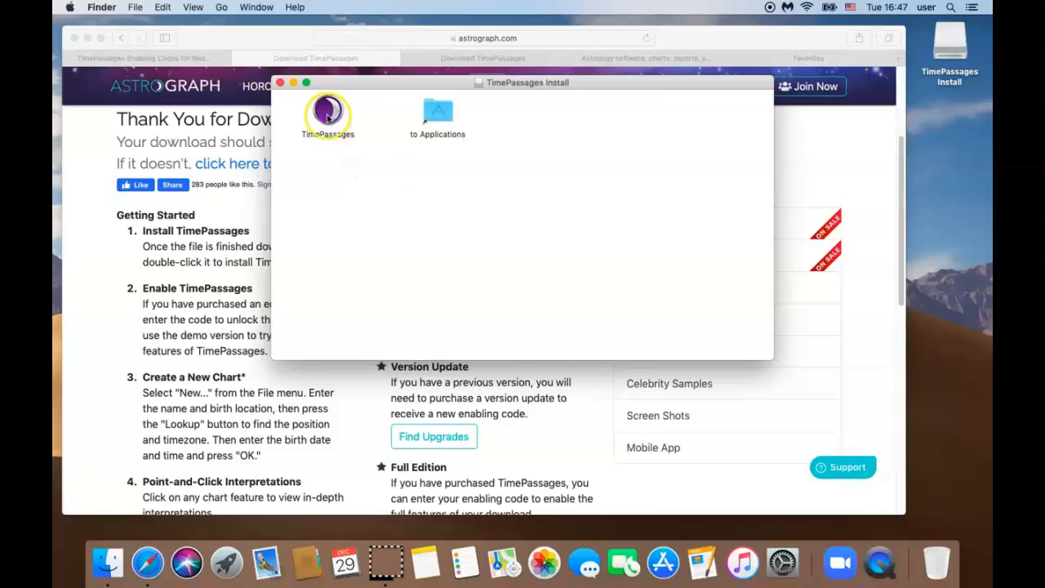
Step: Drag the TimePassages app onto the Applications shortcut to install it
left_click(327, 114)
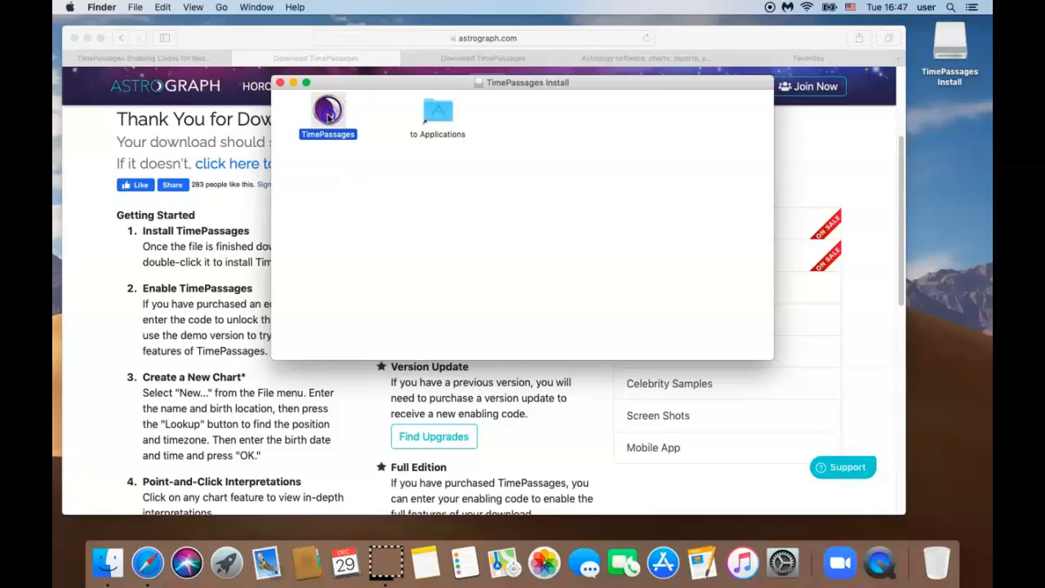
left_click_drag(327, 112, 428, 111)
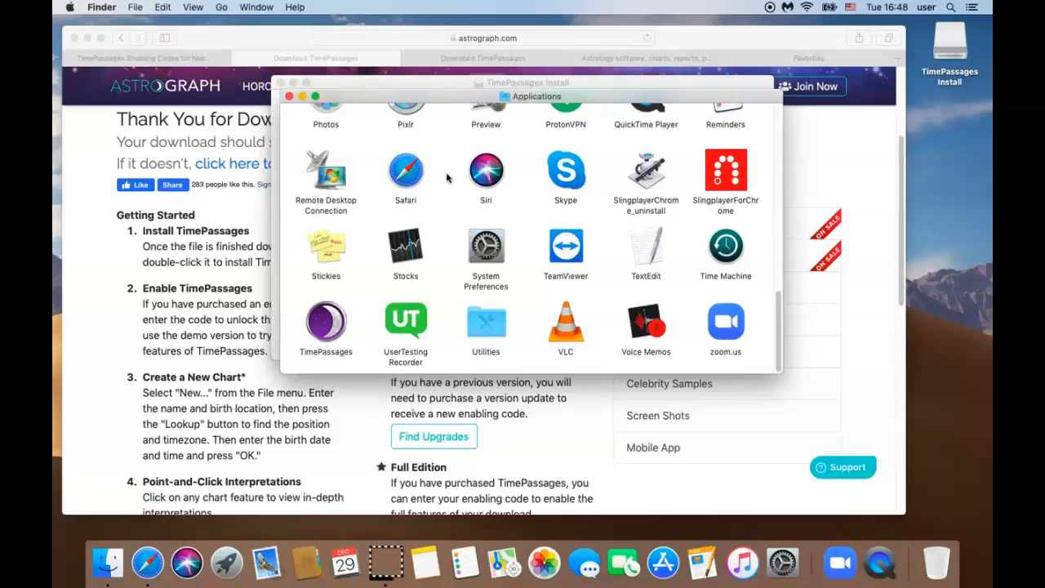
mouse_move(365, 338)
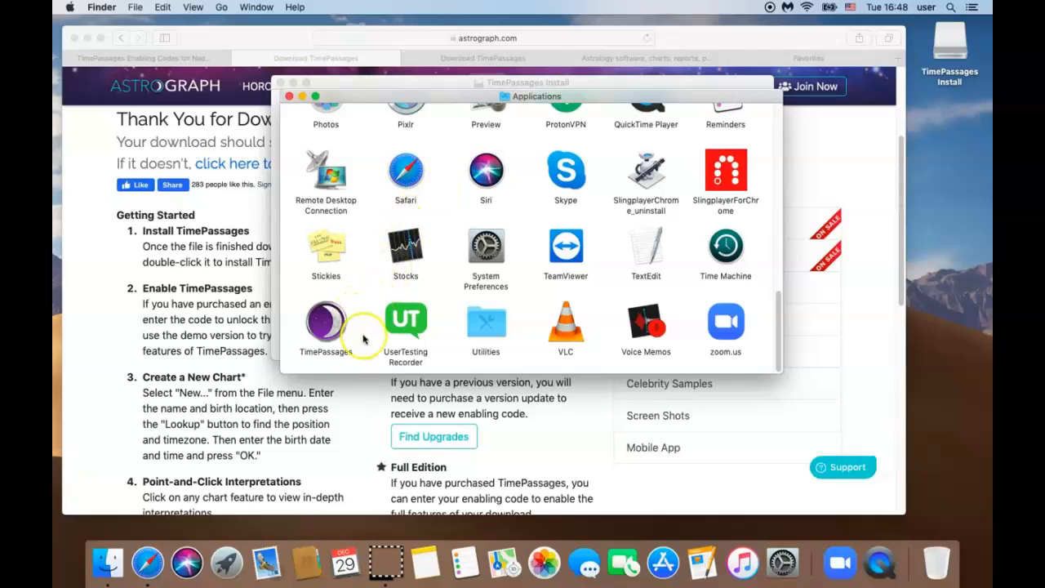
mouse_move(406, 562)
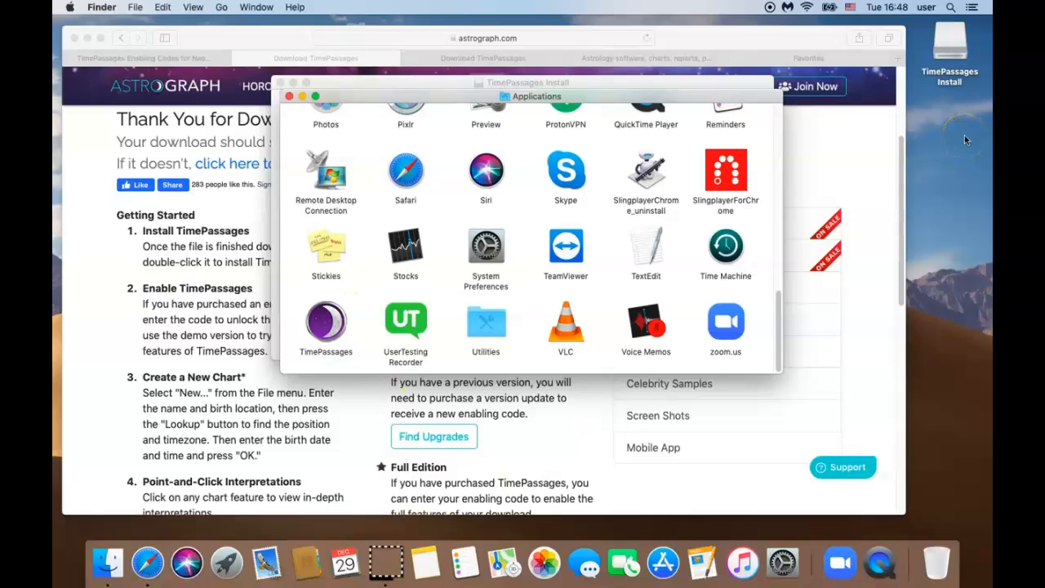
Step: Open the Applications alias from the installer and select TimePassages there
left_click(325, 321)
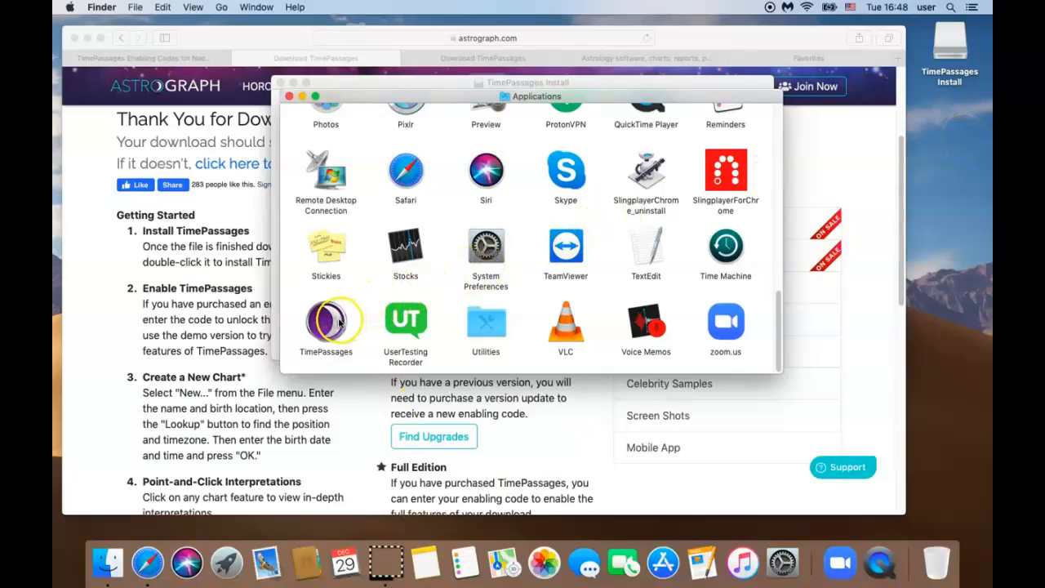
left_click(325, 321)
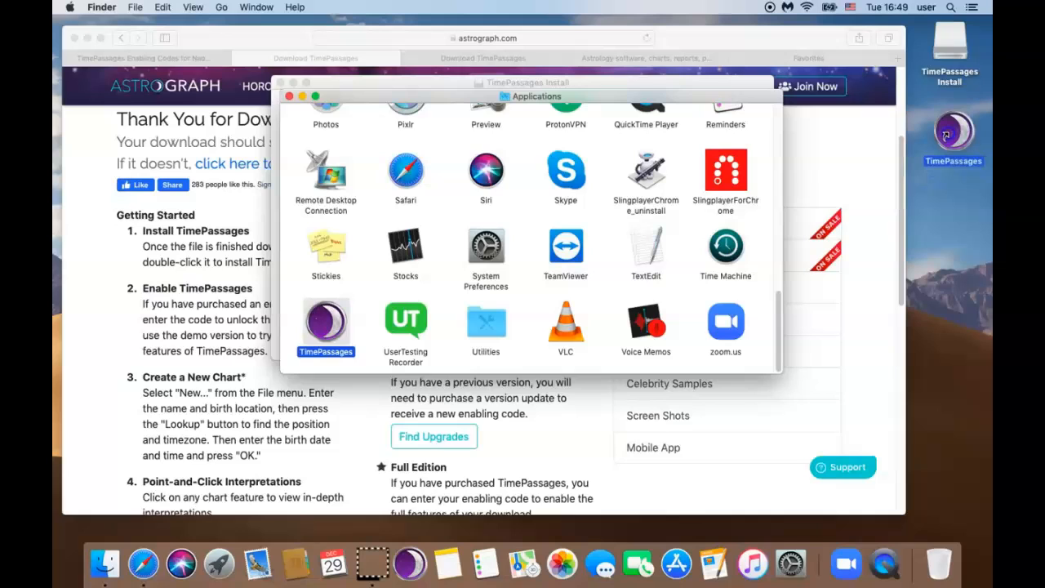
mouse_move(218, 564)
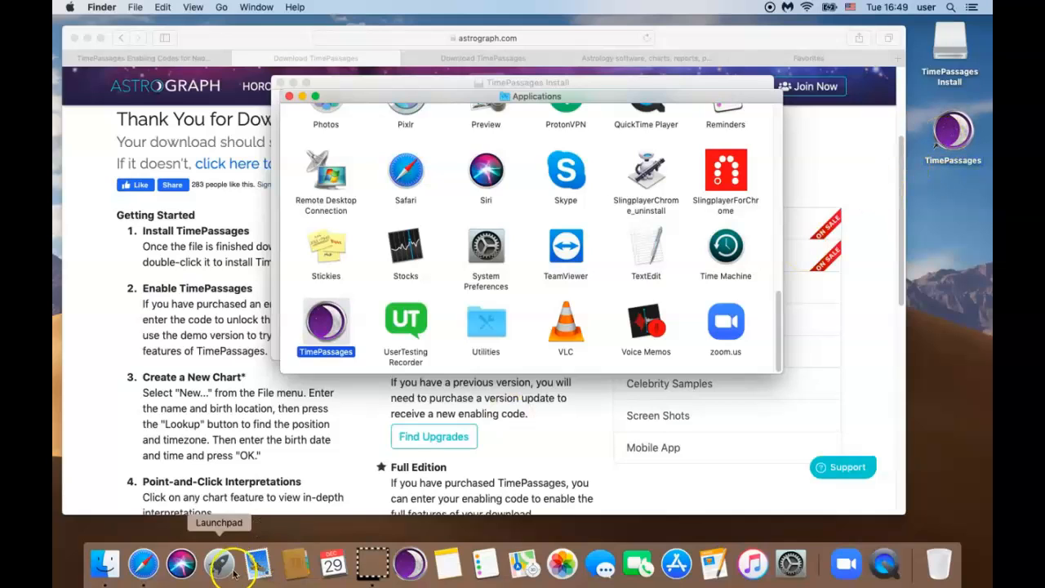
mouse_move(448, 562)
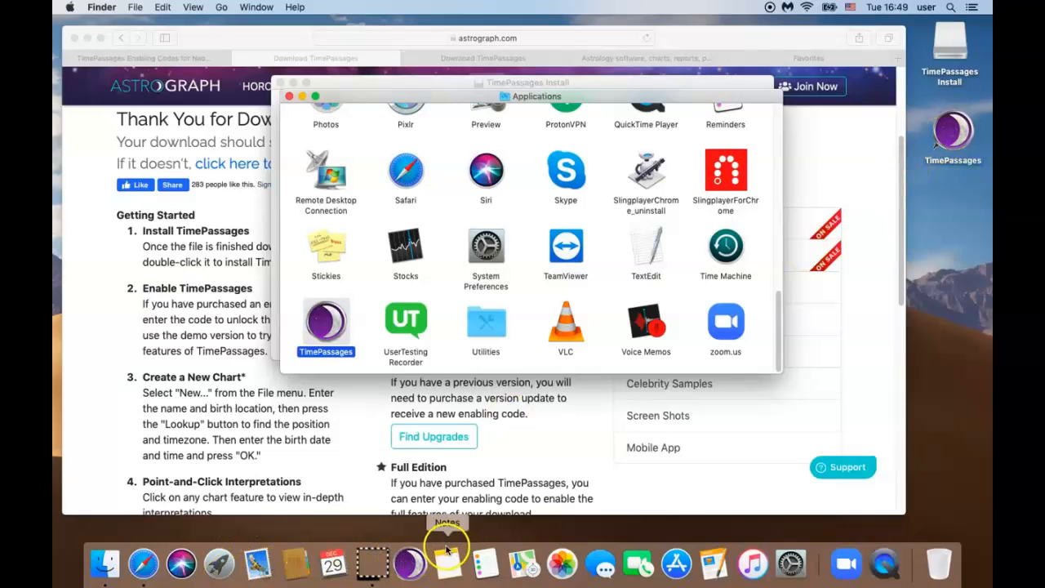
mouse_move(412, 562)
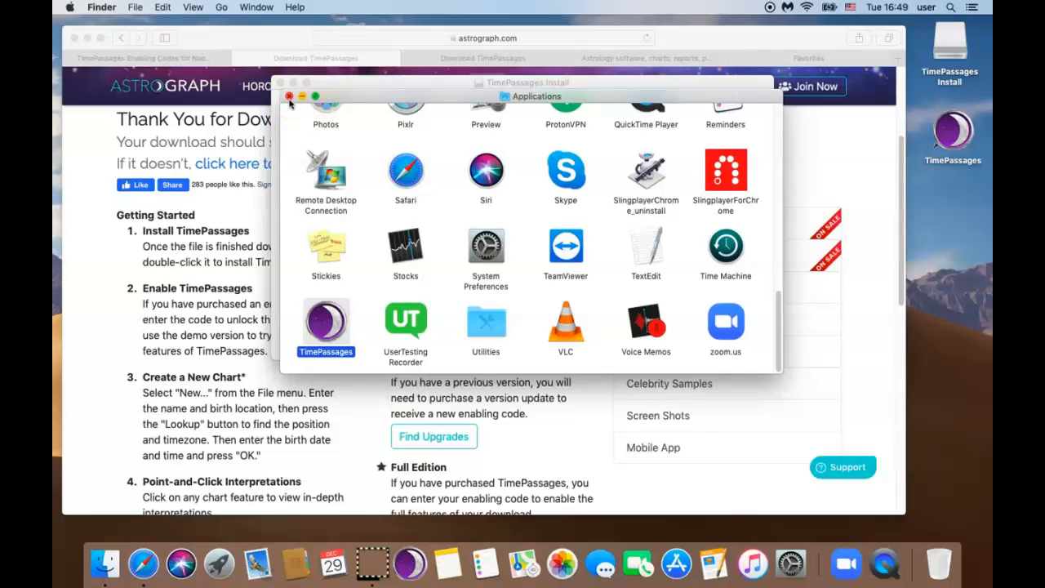
Step: Return to the installer contents and close the TimePassages Install window
left_click(290, 97)
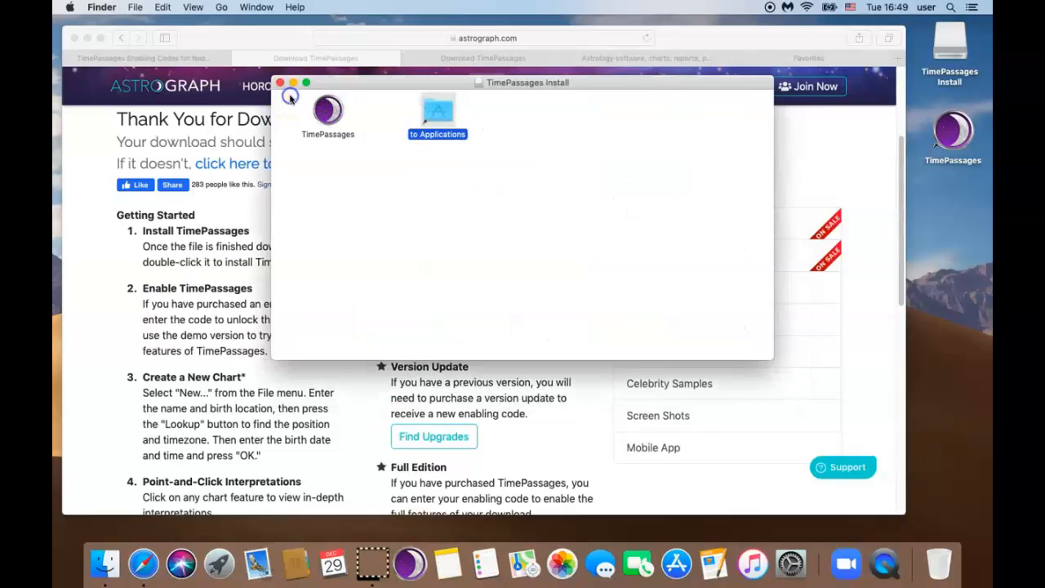
mouse_move(283, 81)
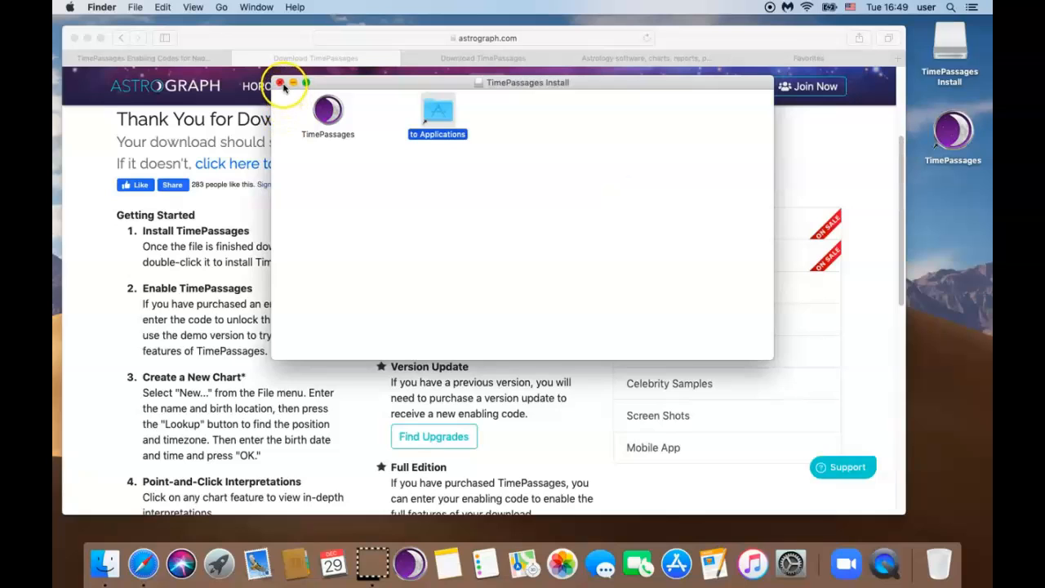
mouse_move(545, 93)
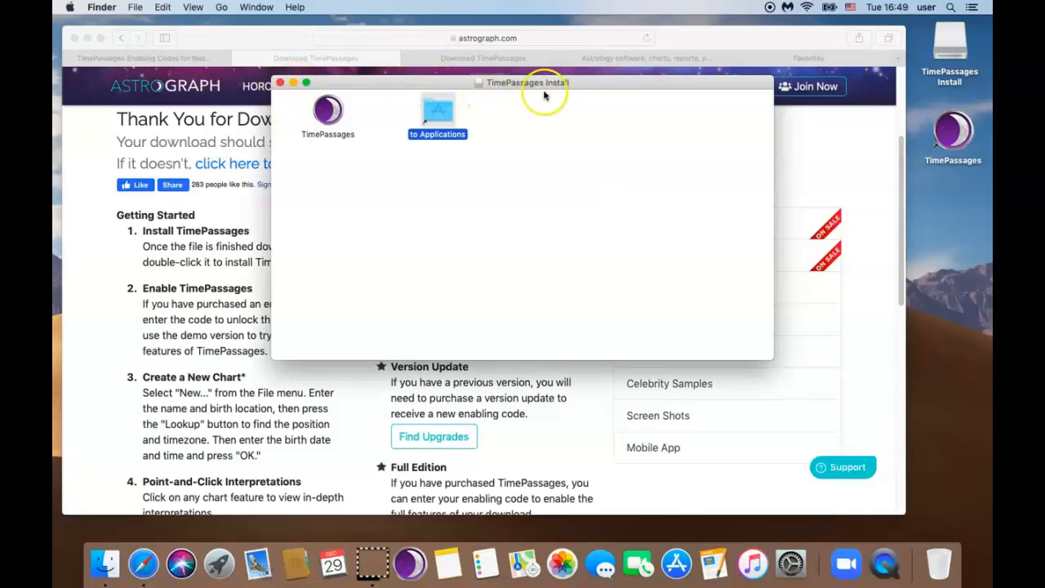
left_click(281, 82)
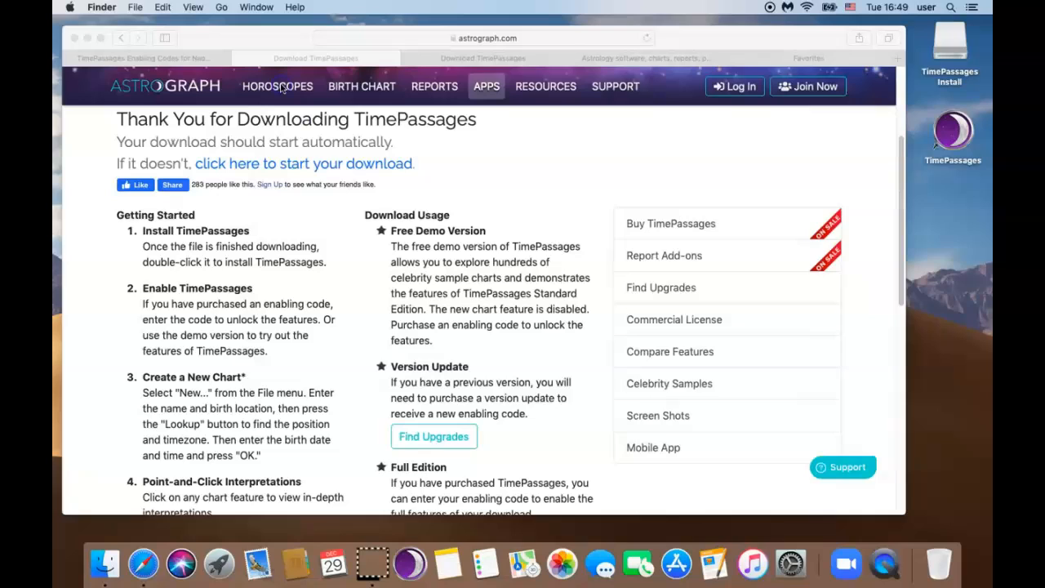
mouse_move(450, 235)
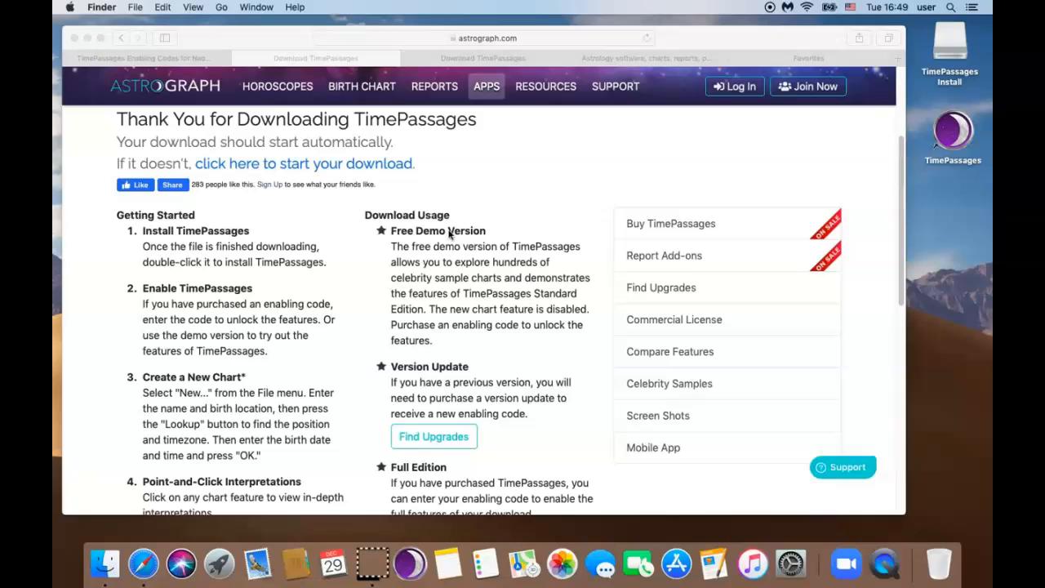
mouse_move(115, 343)
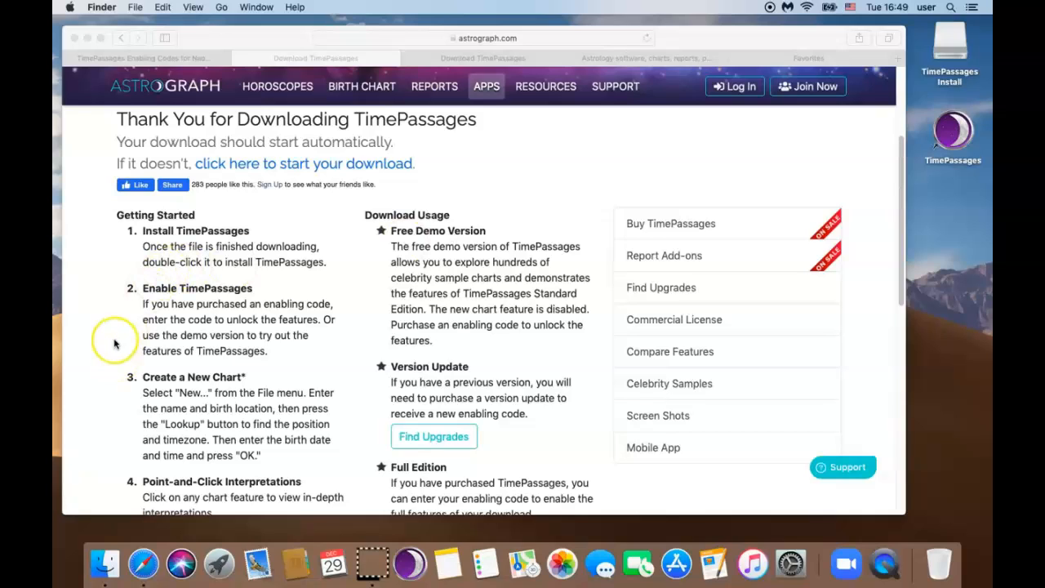
mouse_move(105, 564)
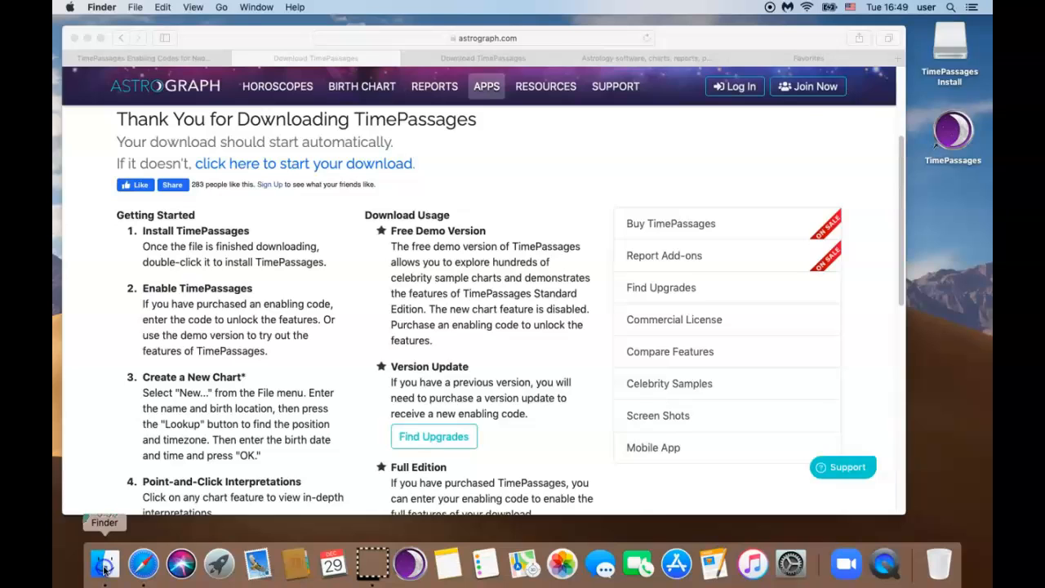
Step: In a new Finder window, browse Applications down to the TimePassages app
left_click(105, 564)
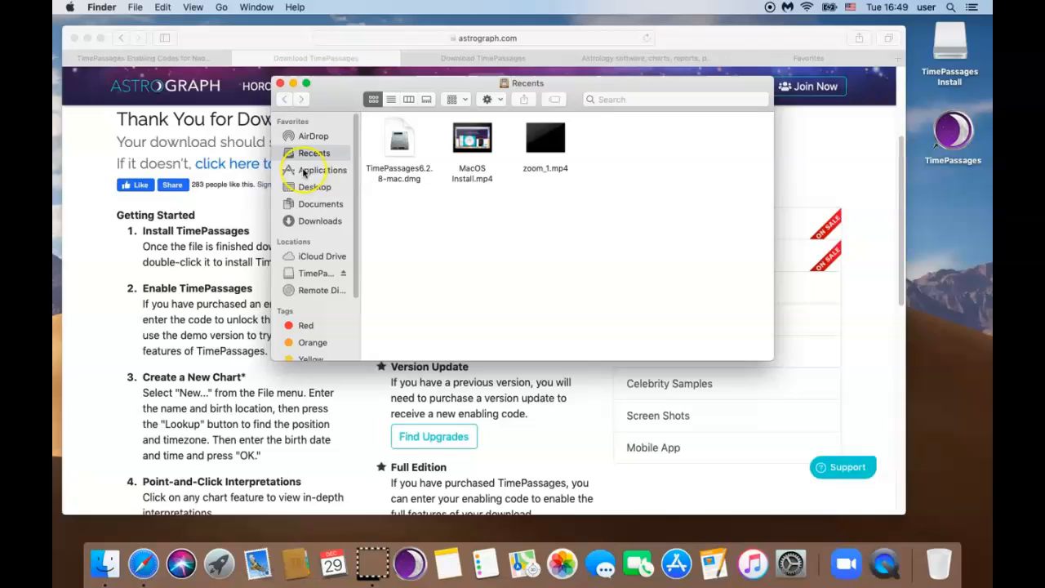
mouse_move(309, 209)
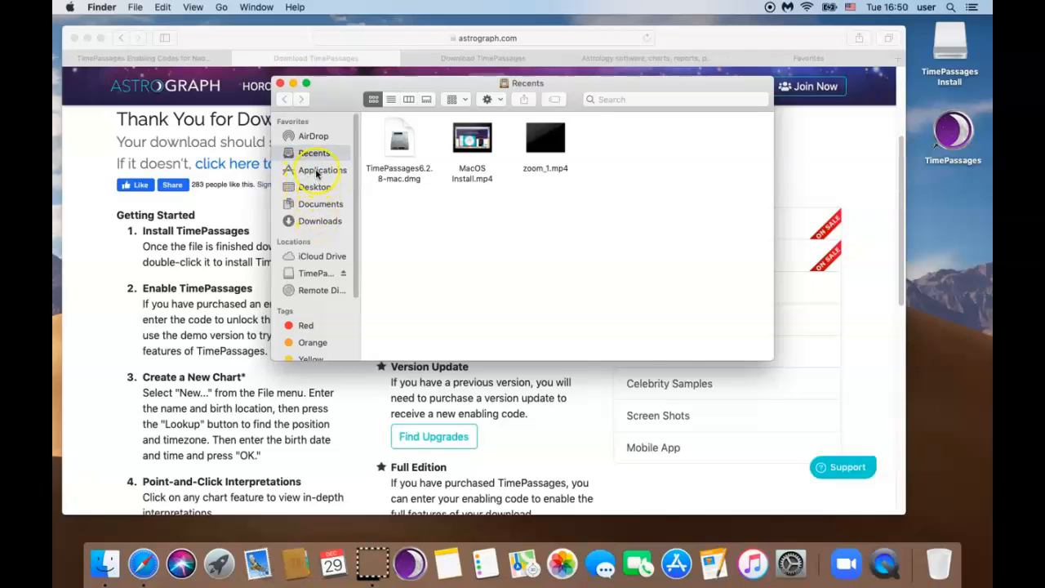
left_click(320, 170)
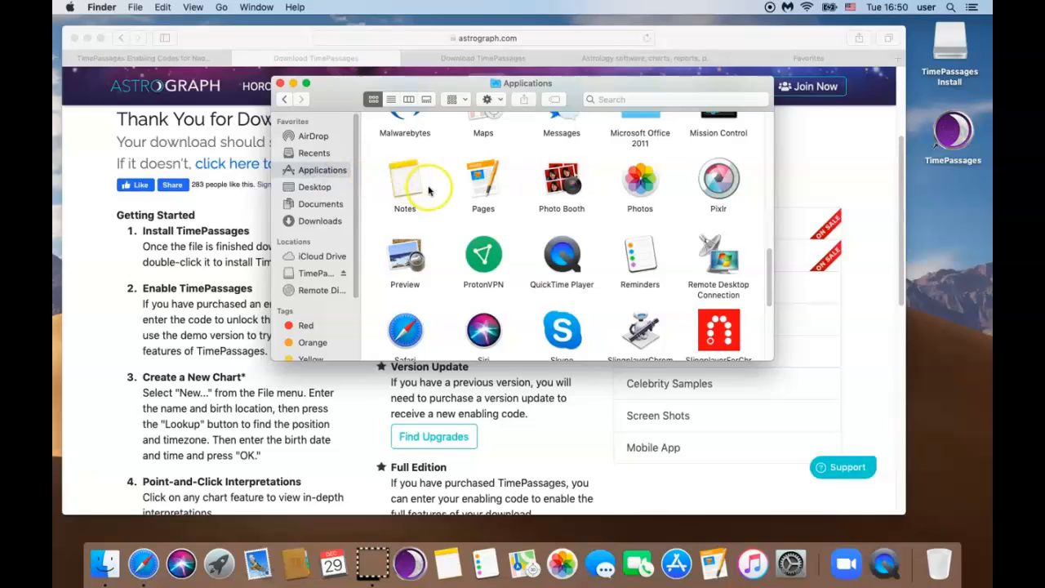
scroll("down", 3)
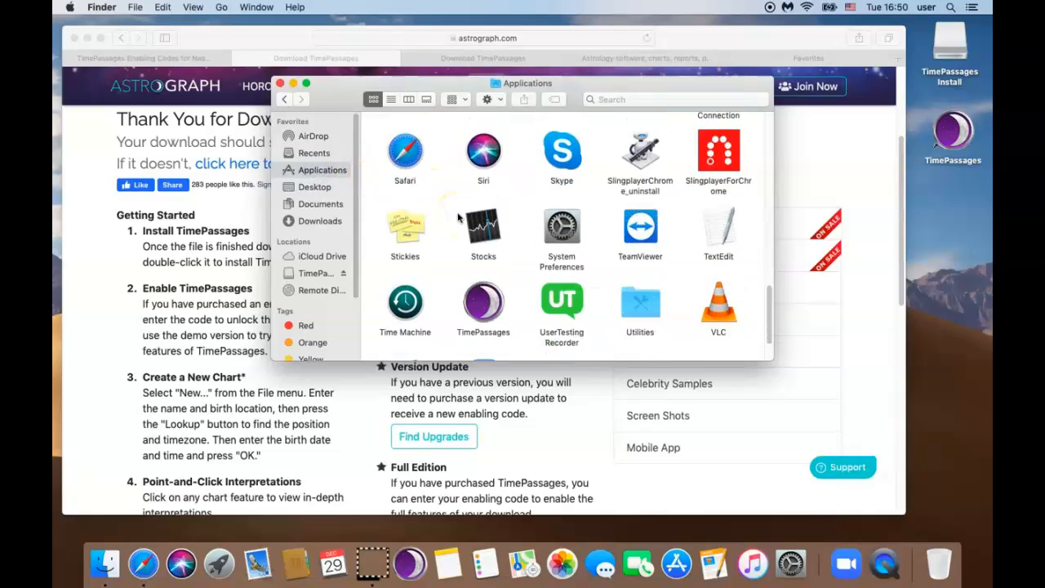
scroll("down", 3)
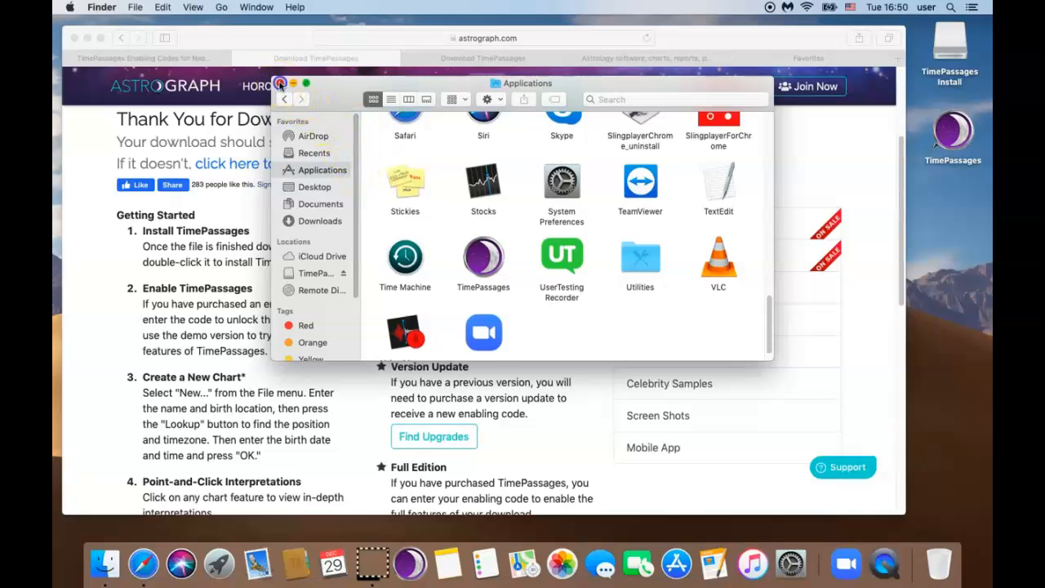
Step: Scroll the TimePassages email down to the ENABLING CODES section and its case-sensitivity note
left_click(130, 58)
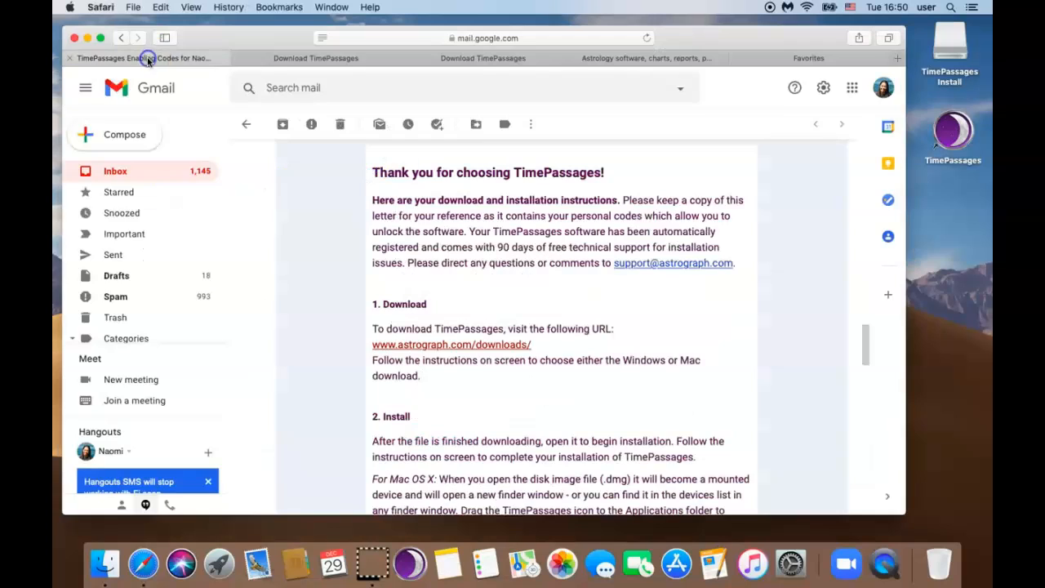
scroll("down", 3)
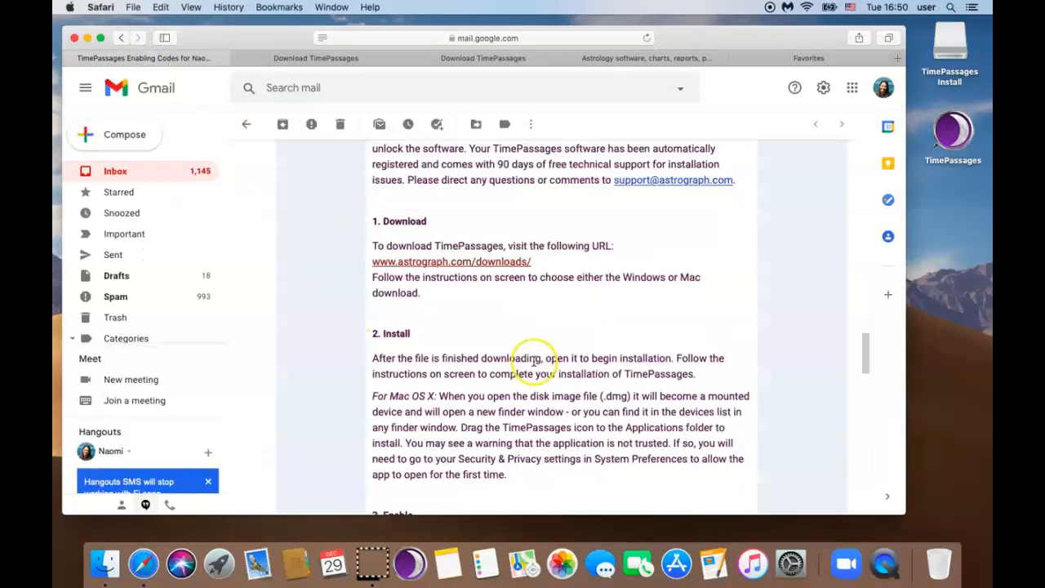
scroll("down", 3)
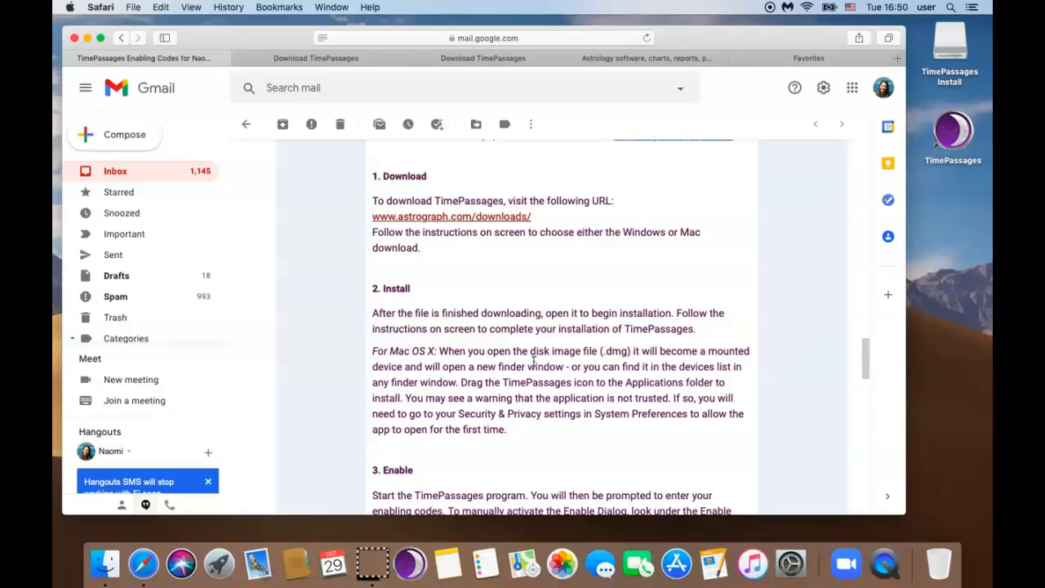
scroll("down", 3)
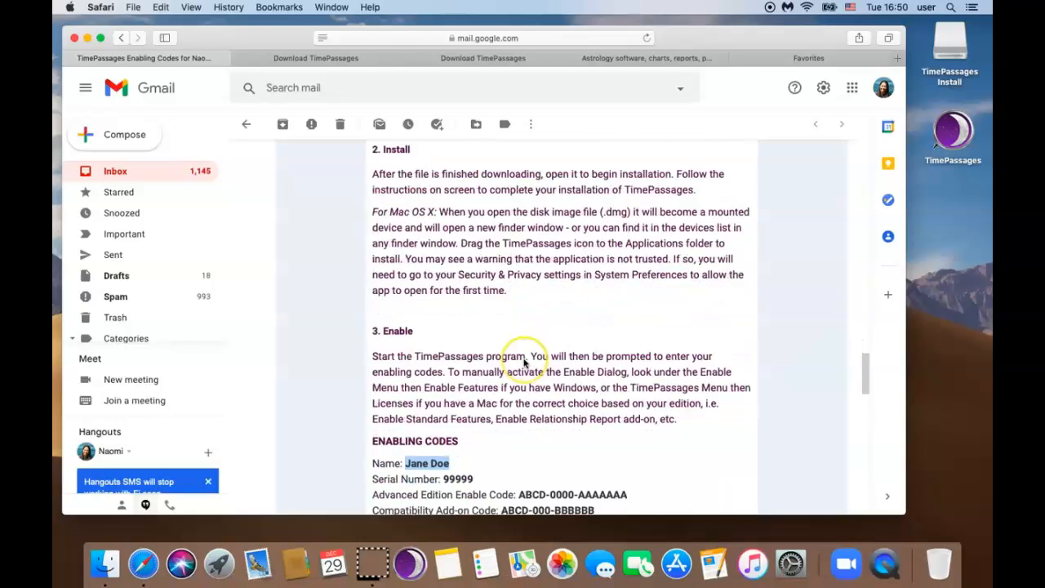
scroll("down", 3)
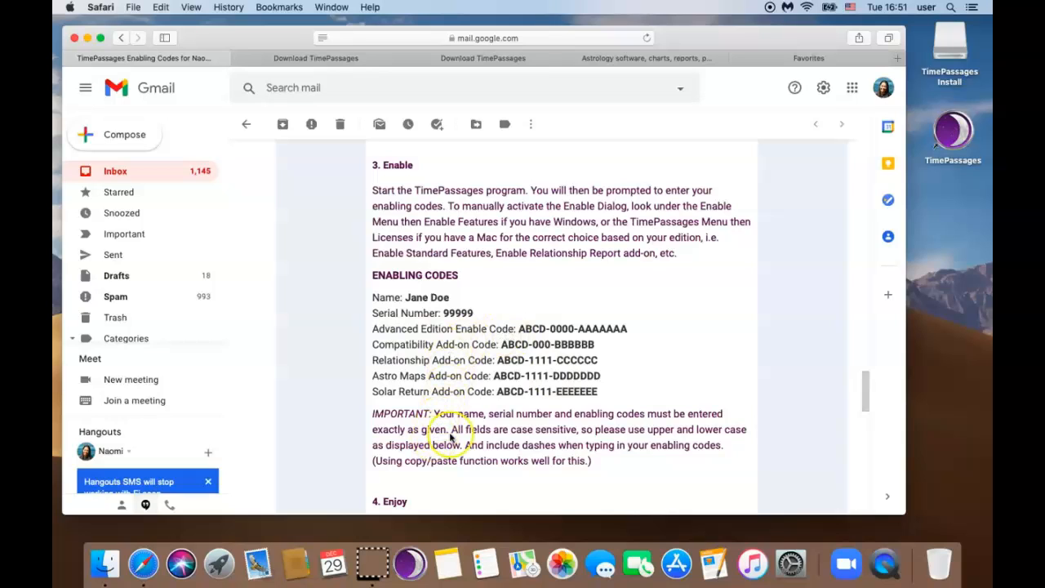
mouse_move(412, 564)
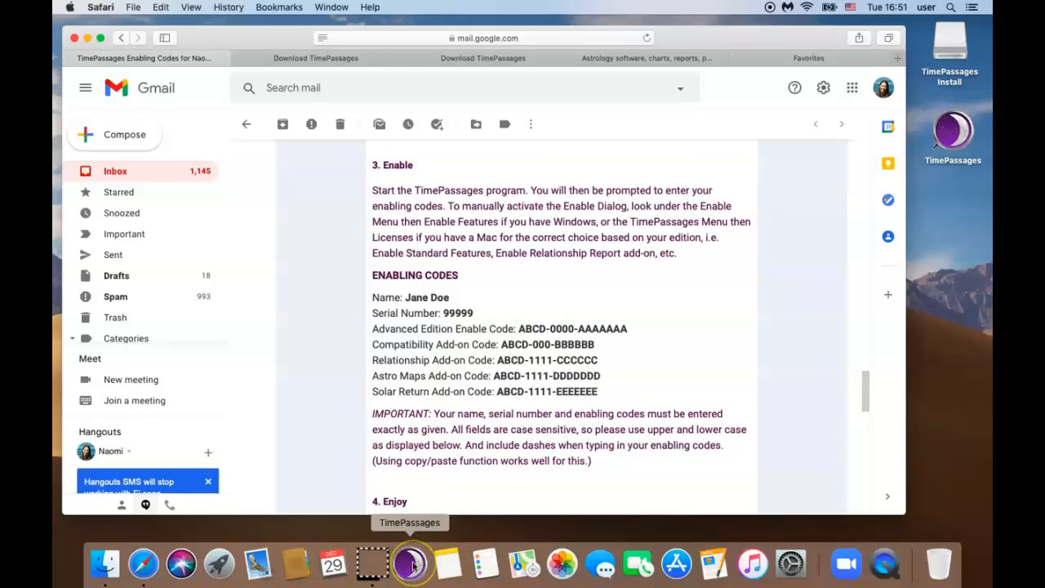
mouse_move(902, 143)
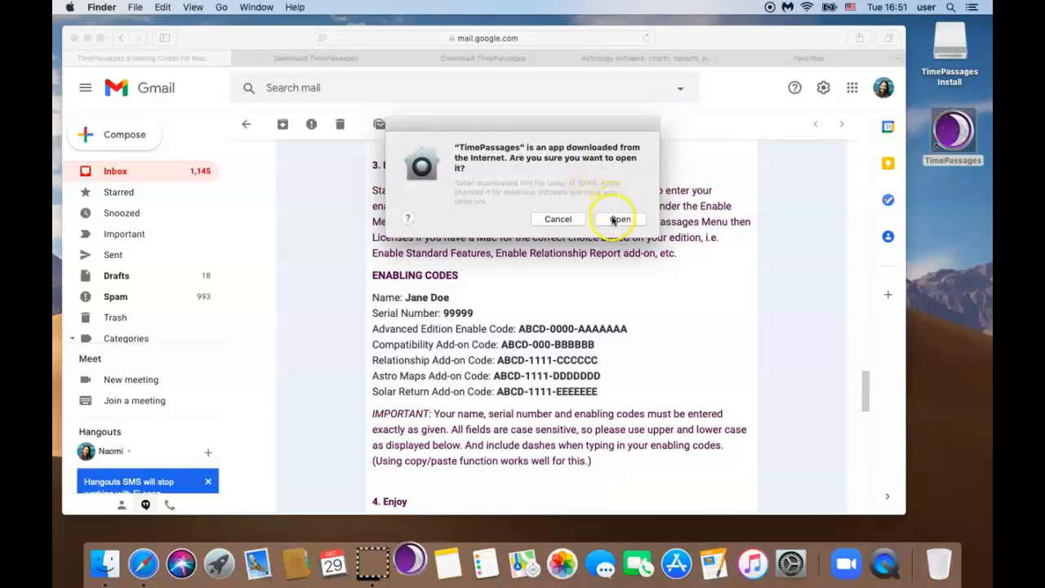
Step: Launch TimePassages past the security warning and choose Enter Code for the Advanced edition
left_click(619, 219)
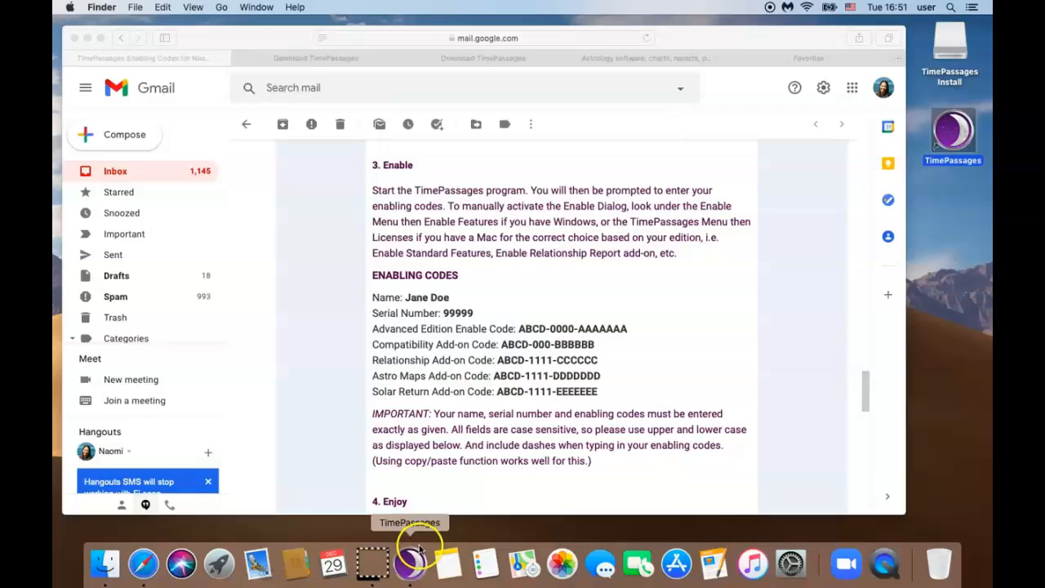
left_click(410, 562)
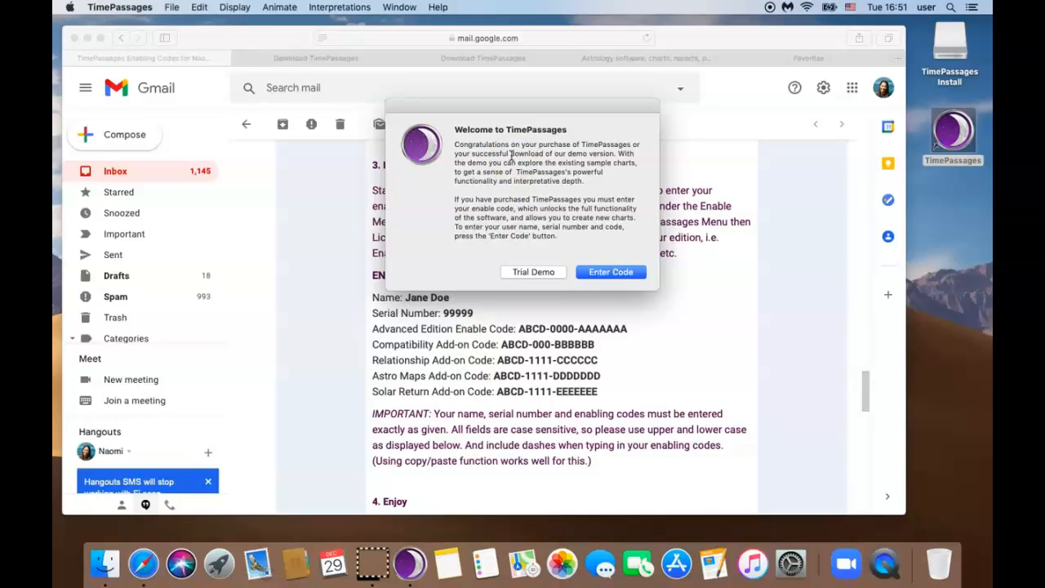
left_click(611, 271)
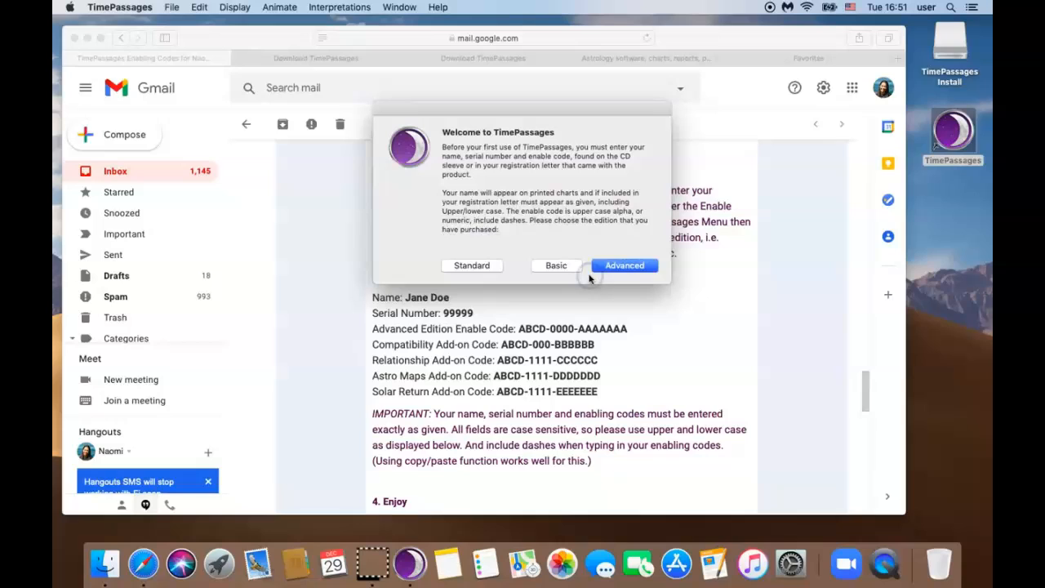
mouse_move(575, 271)
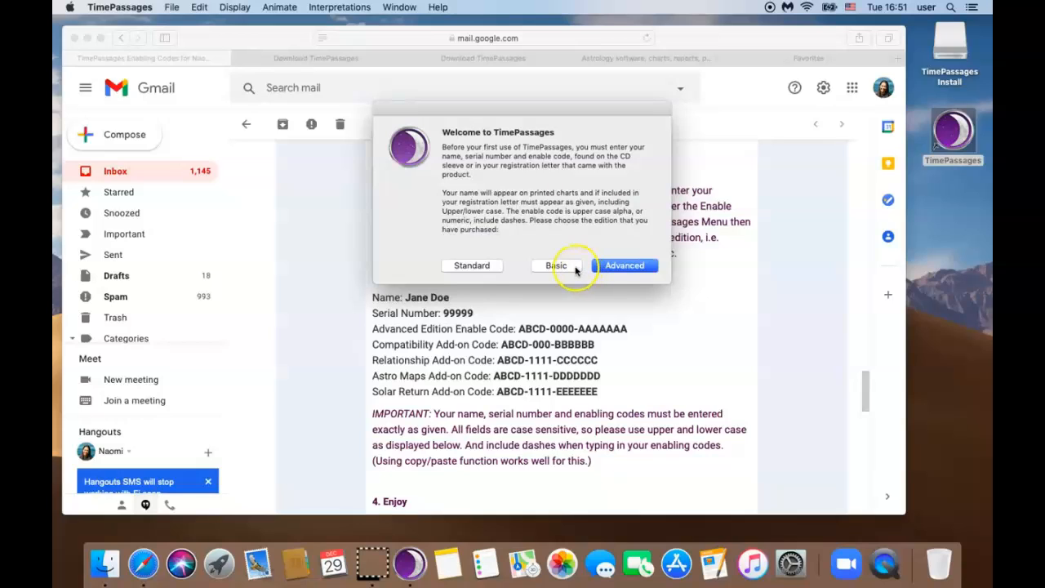
mouse_move(510, 273)
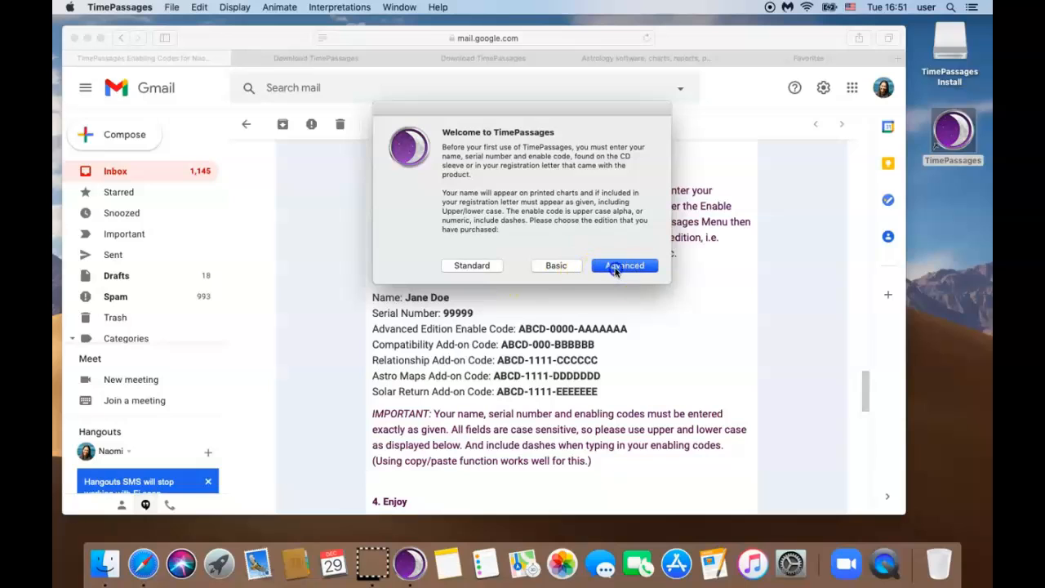
left_click(624, 264)
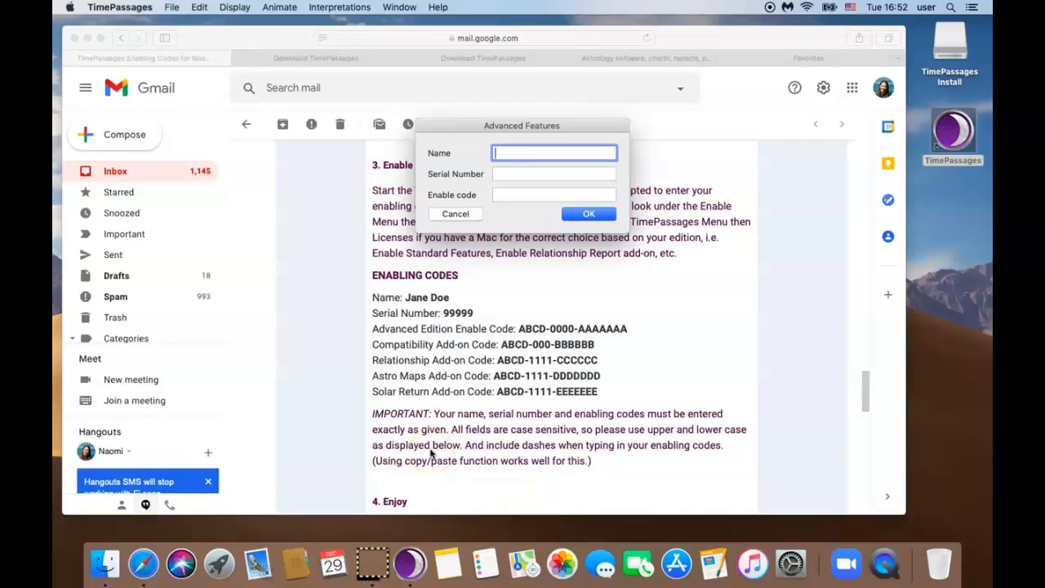
mouse_move(340, 372)
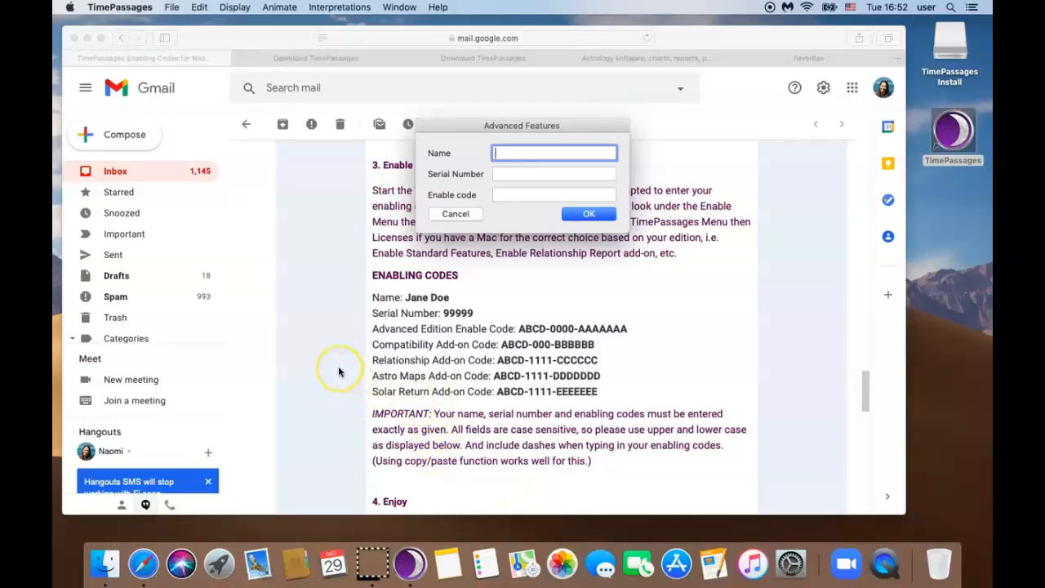
mouse_move(145, 564)
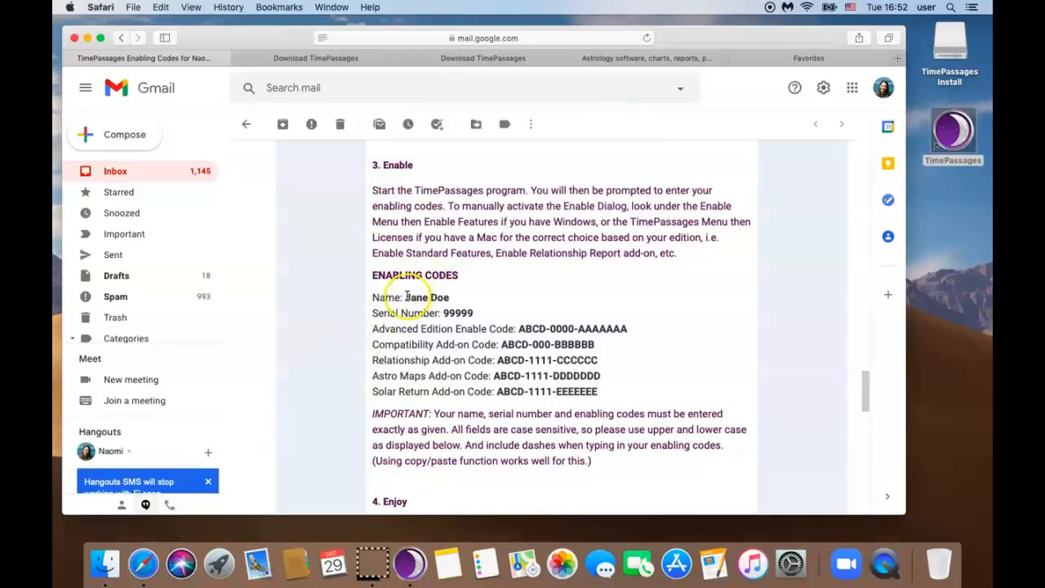
Step: Select the name Jane Doe in the email and copy it via Edit > Copy
double_click(424, 297)
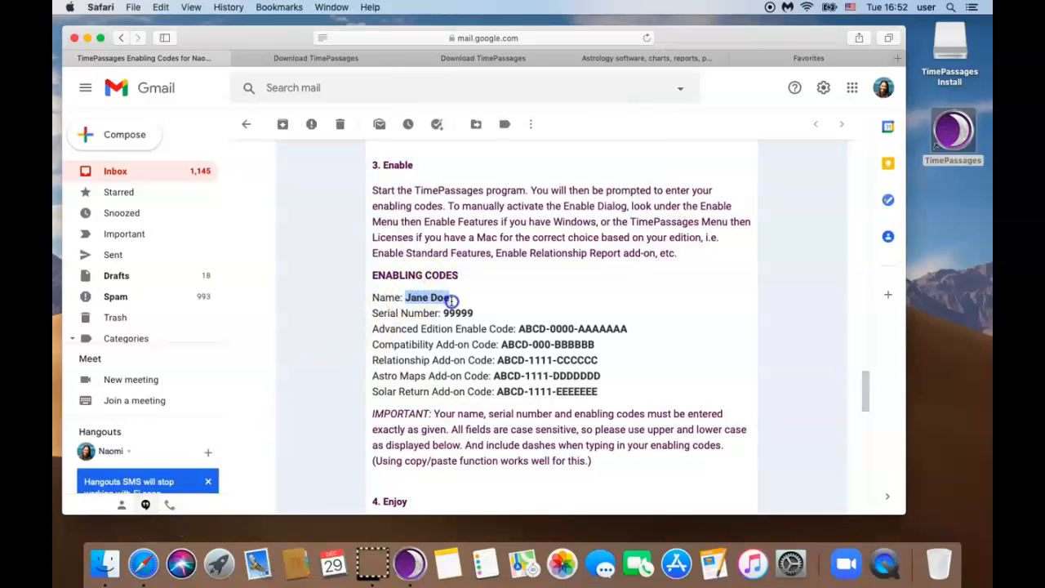
double_click(426, 297)
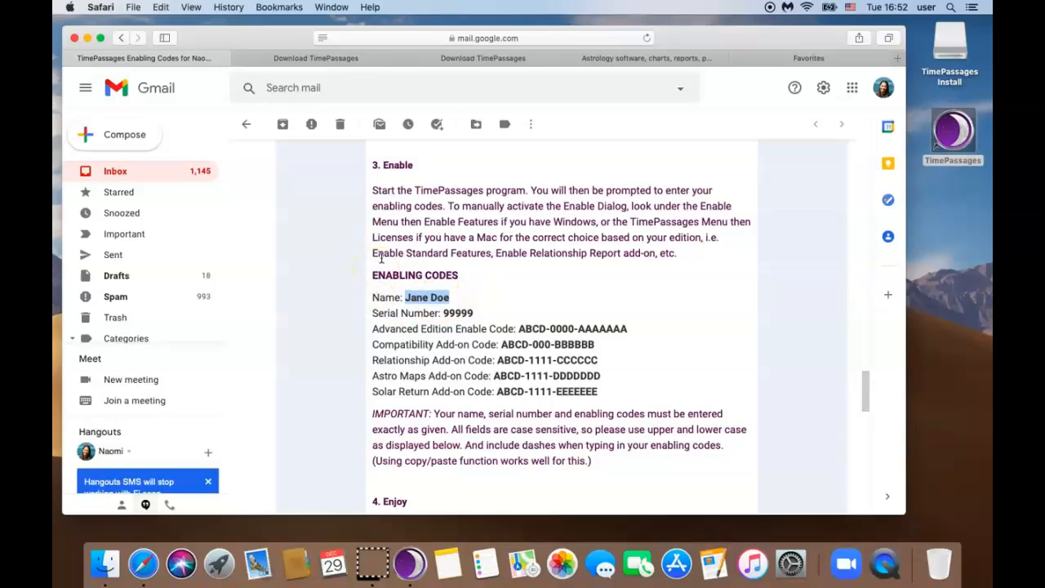
left_click(160, 6)
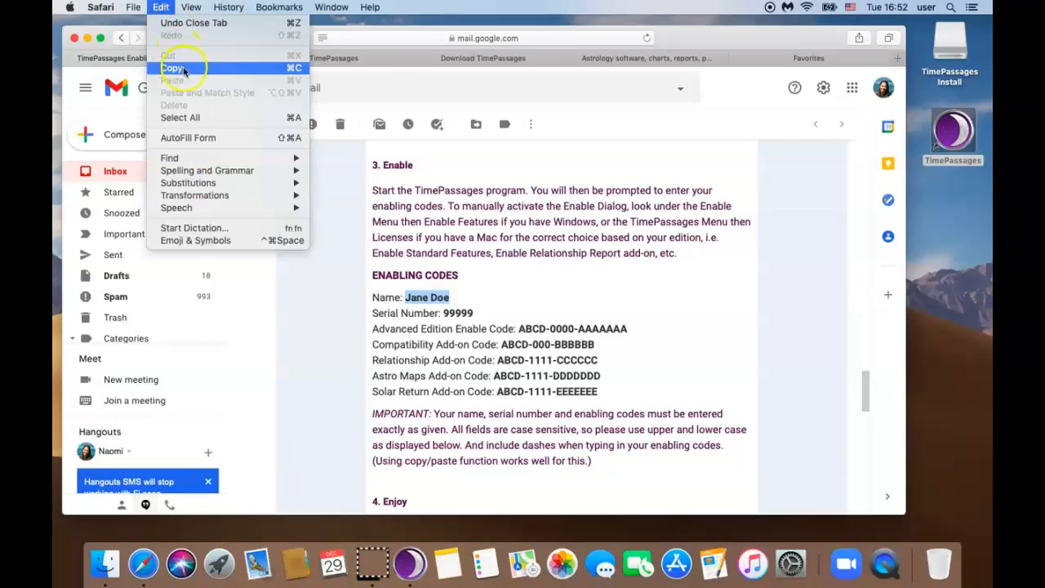
left_click(173, 69)
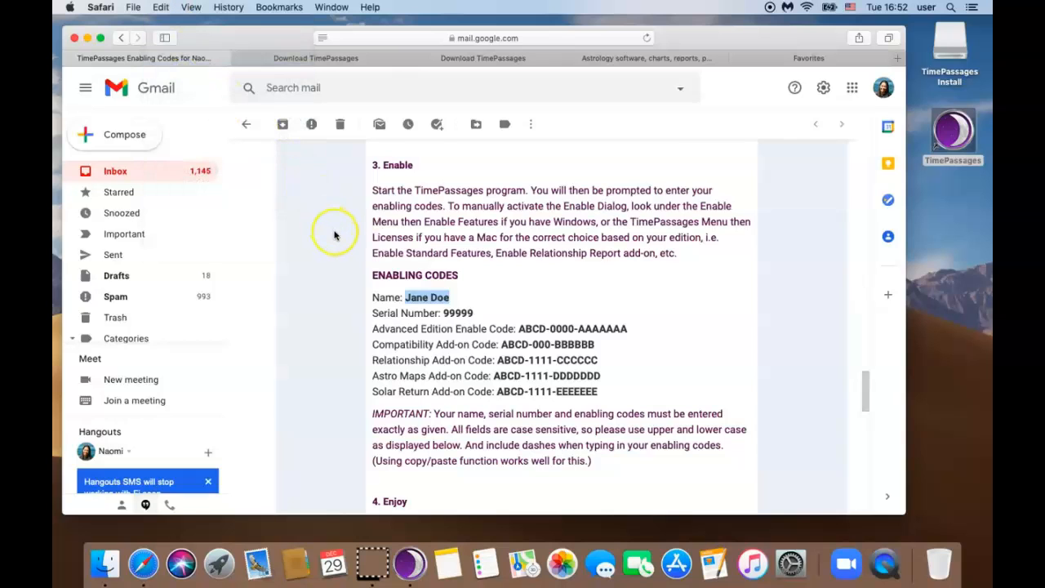
mouse_move(522, 312)
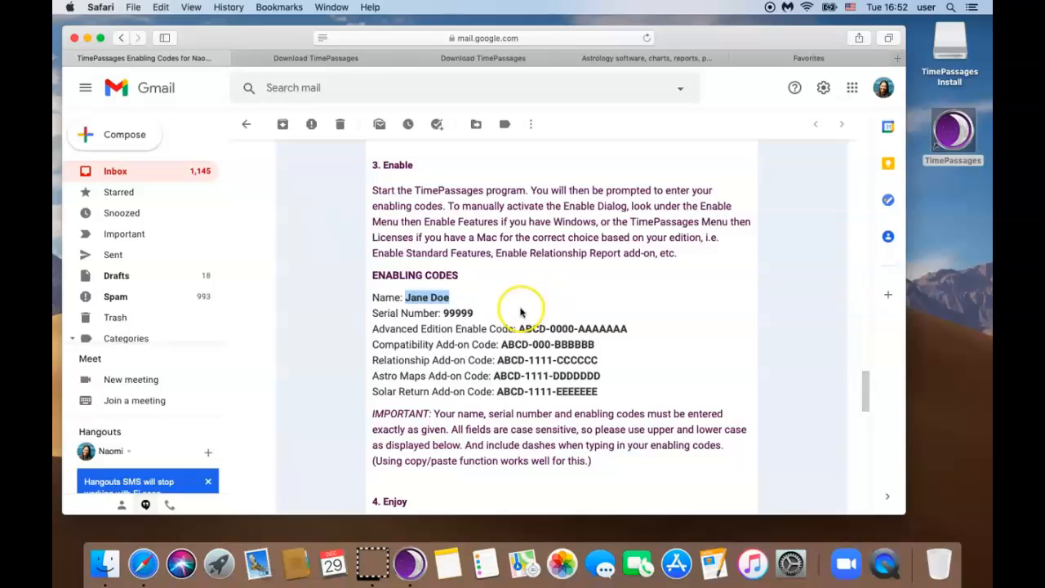
mouse_move(521, 312)
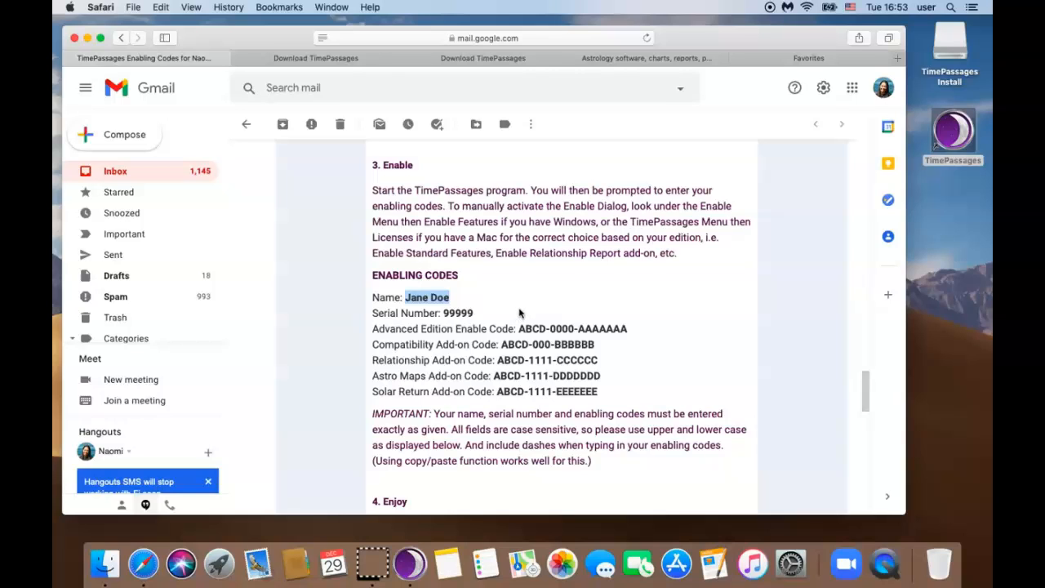
mouse_move(412, 562)
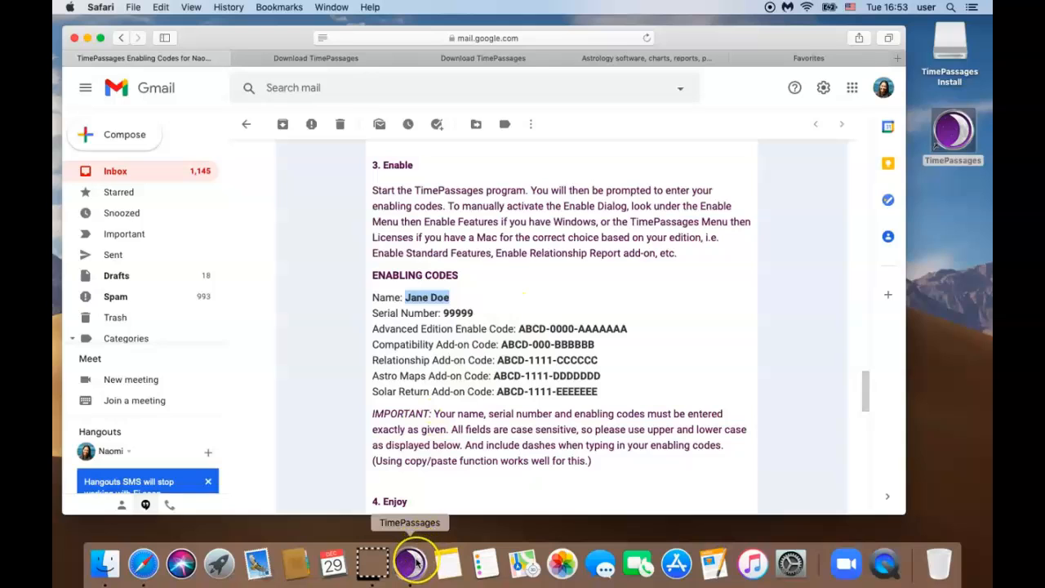
Step: Paste the name Jane Doe into the Advanced Features form, then return to the enabling codes email
left_click(409, 562)
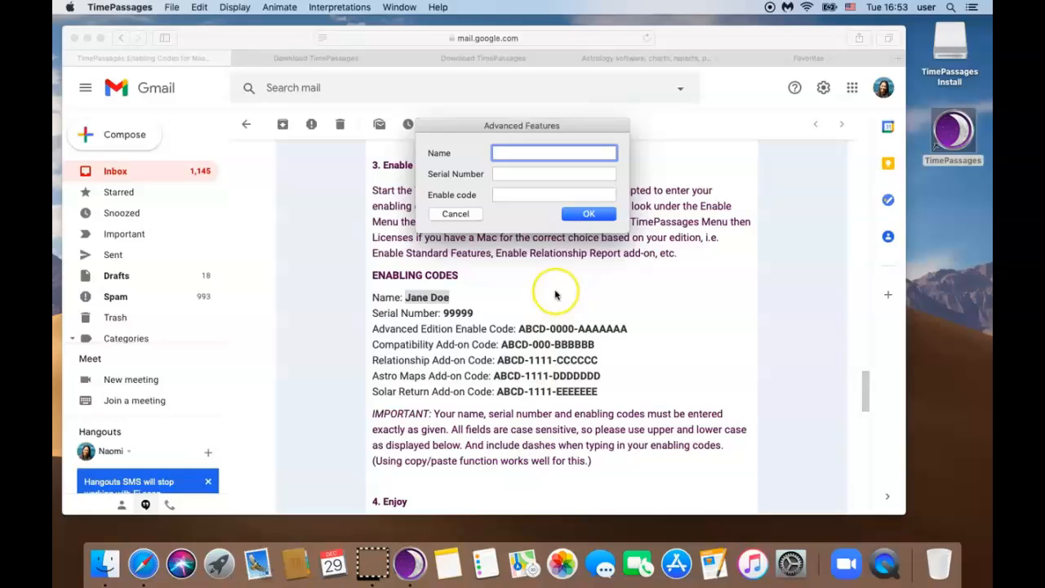
mouse_move(549, 245)
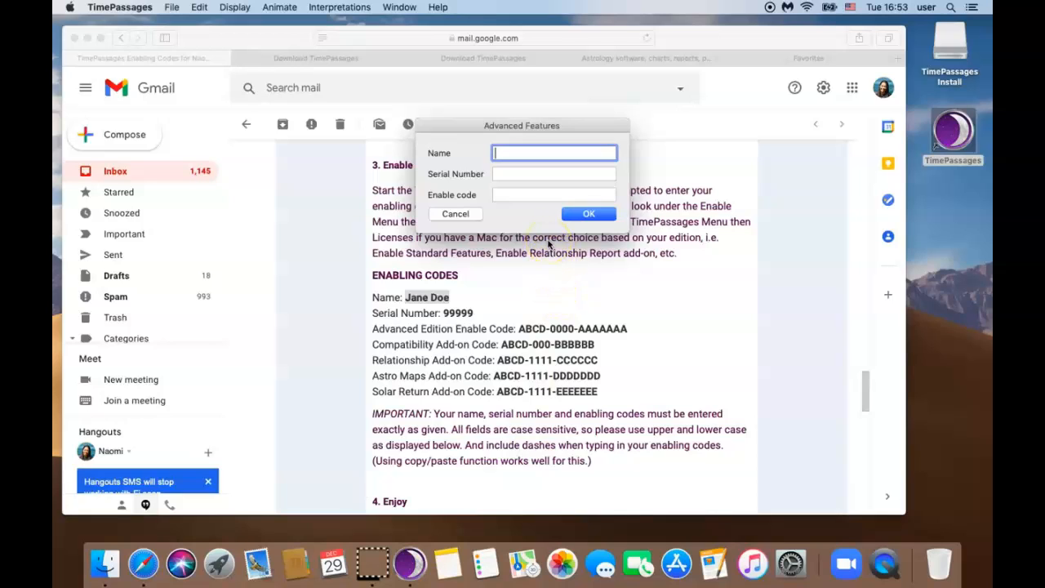
mouse_move(330, 75)
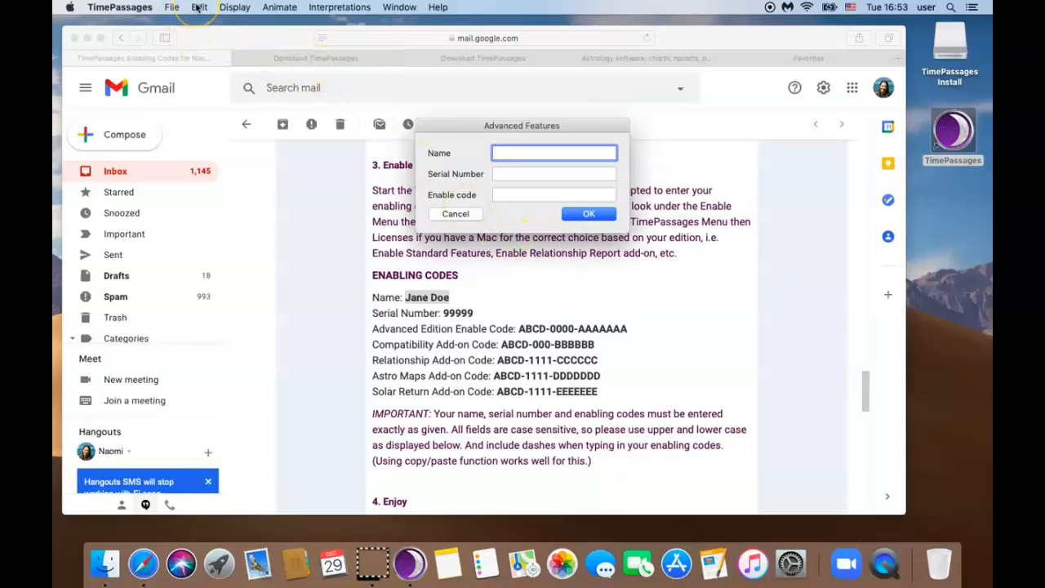
left_click(200, 6)
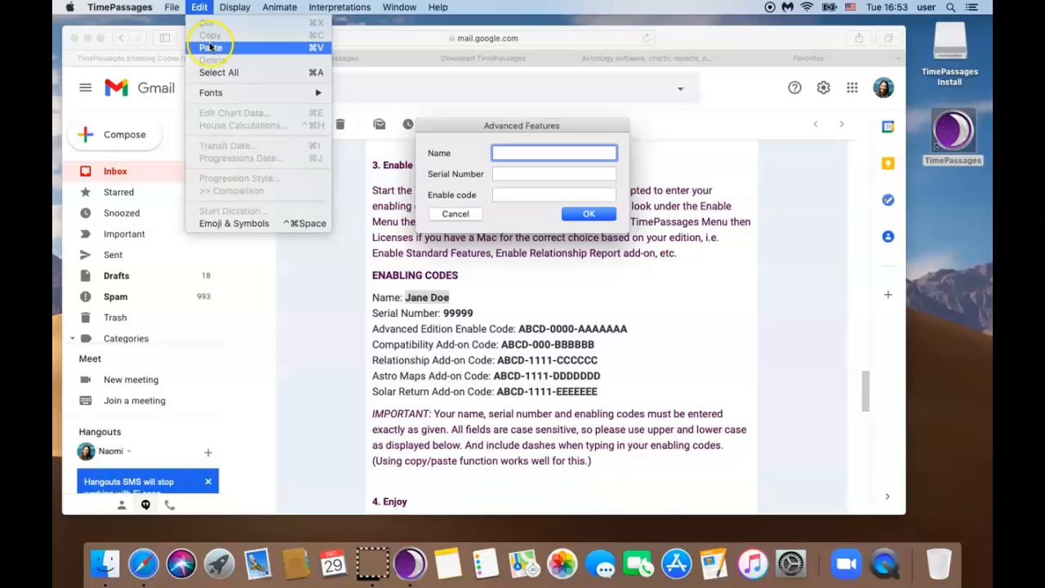
mouse_move(318, 47)
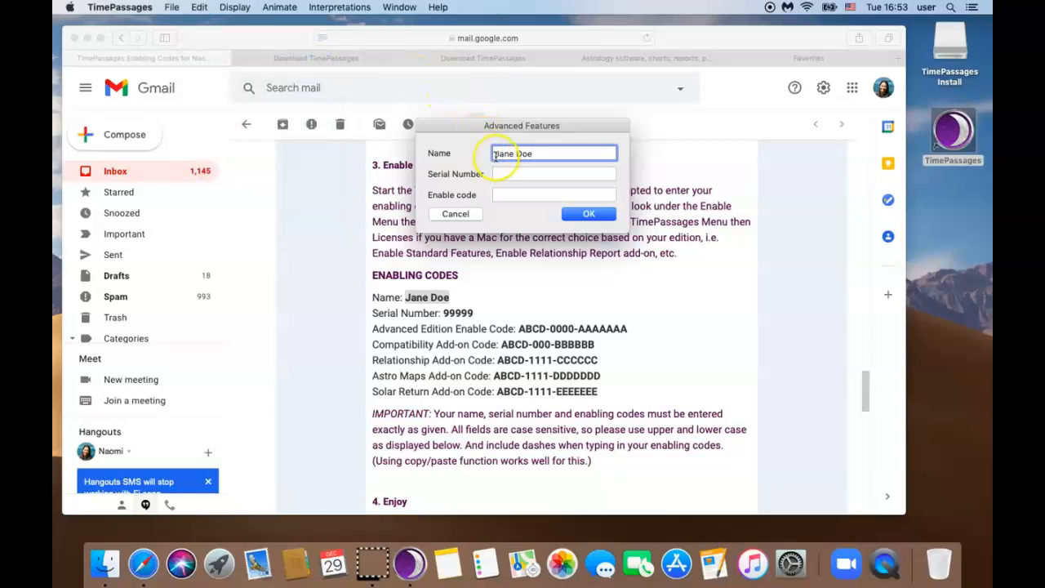
mouse_move(506, 172)
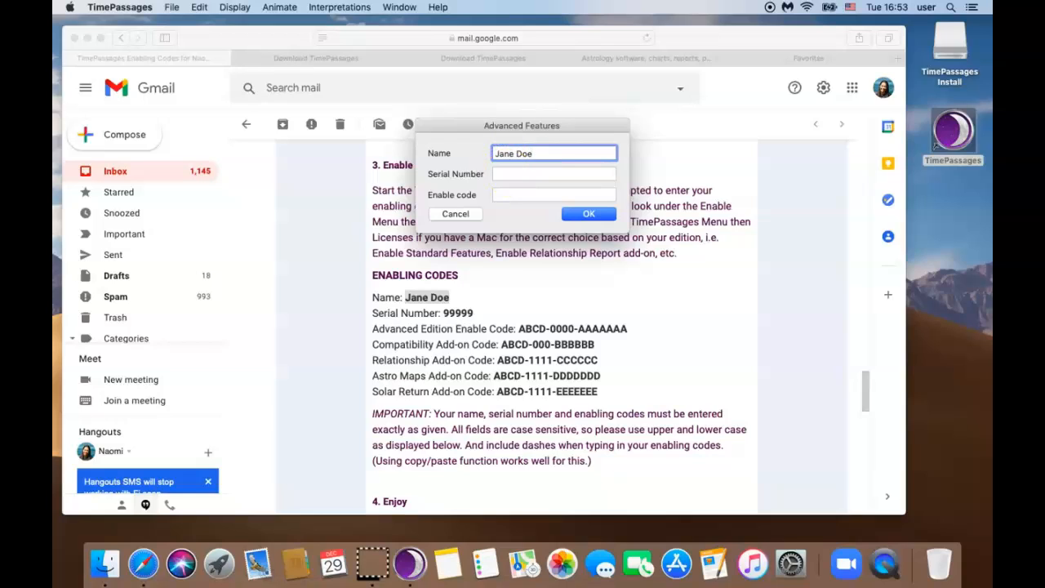
mouse_move(314, 504)
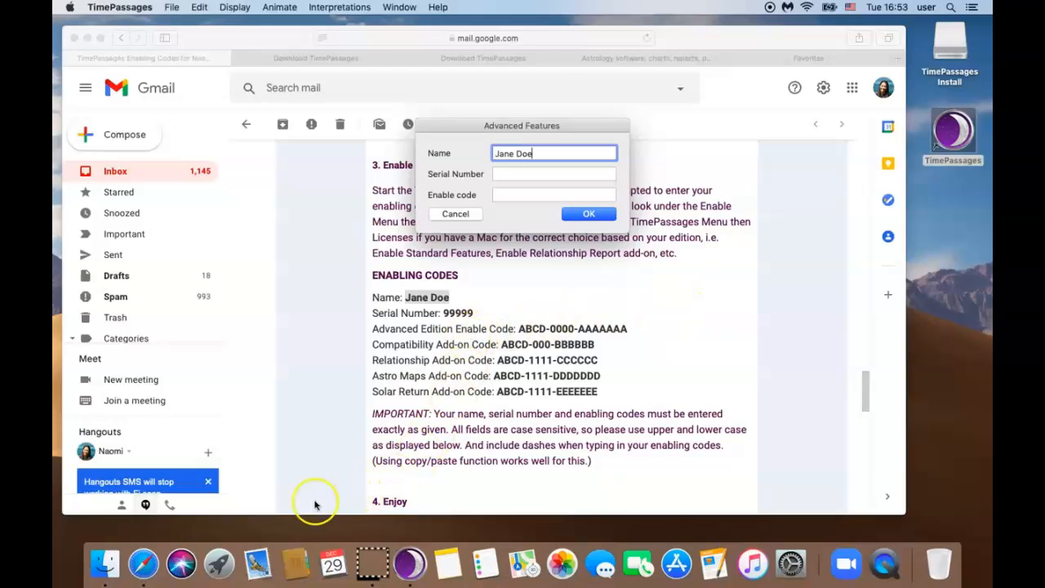
left_click(454, 212)
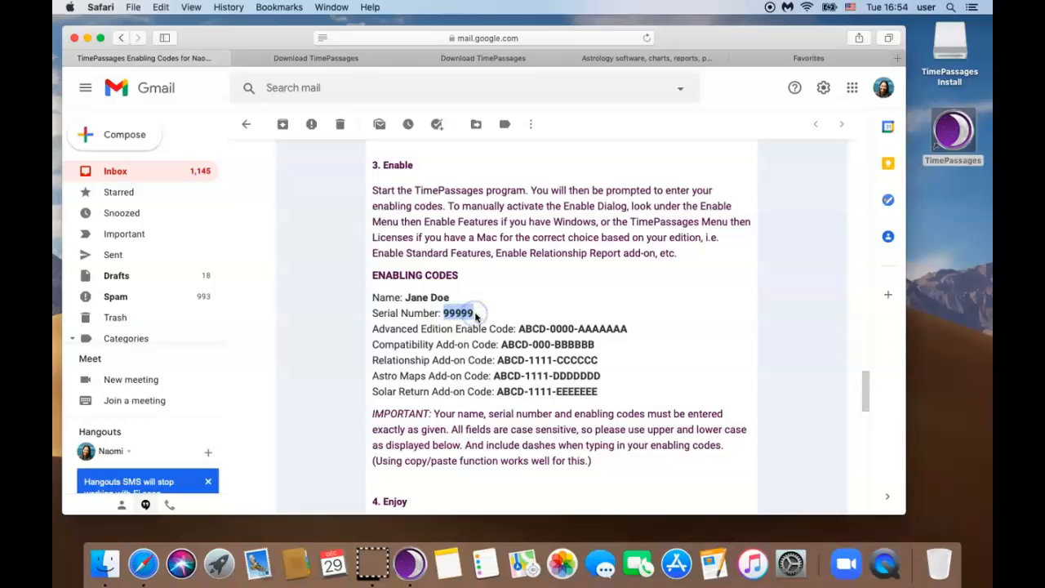
left_click(160, 6)
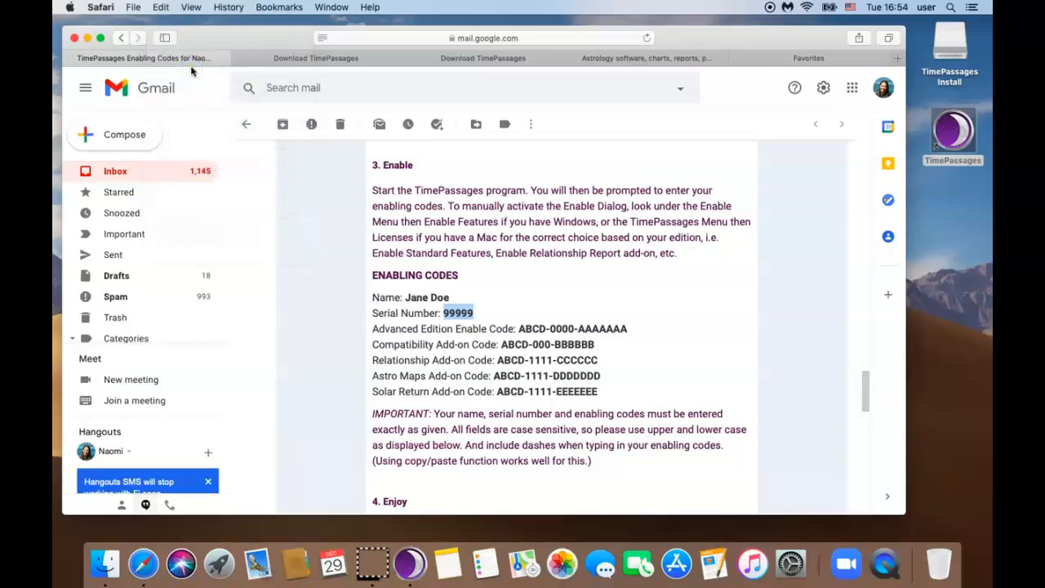
mouse_move(203, 72)
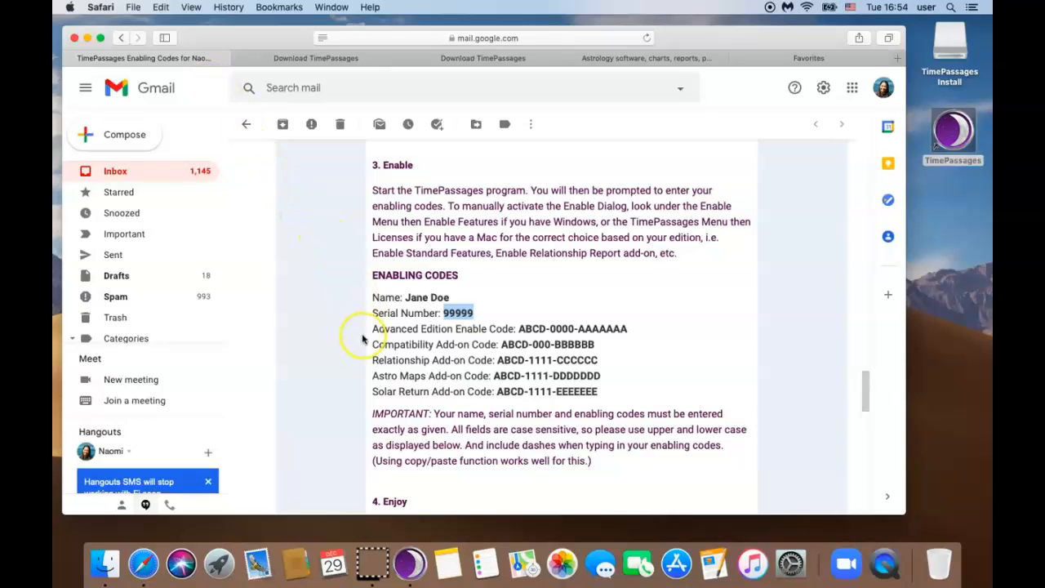
mouse_move(408, 563)
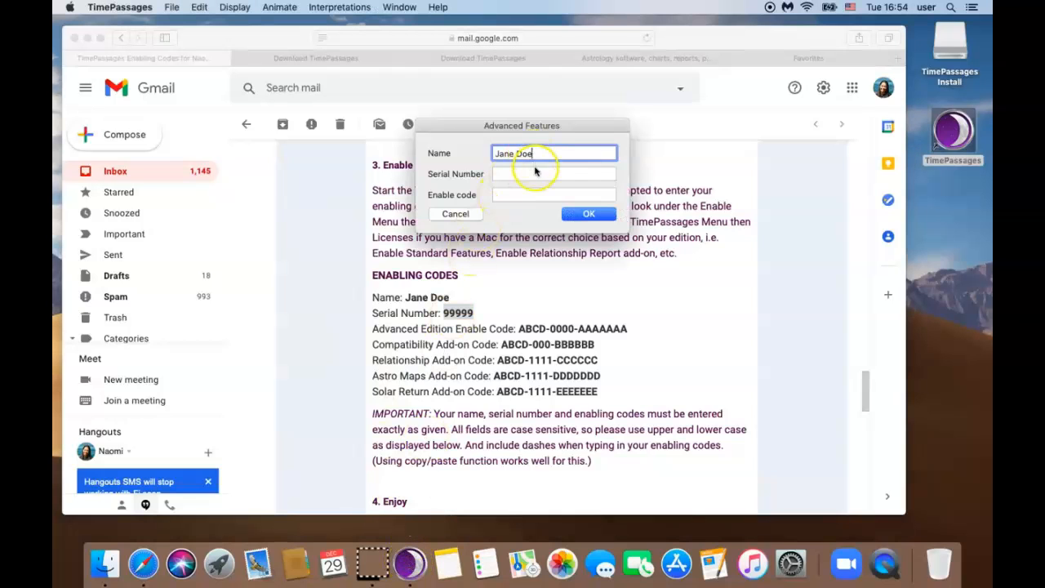
left_click(554, 173)
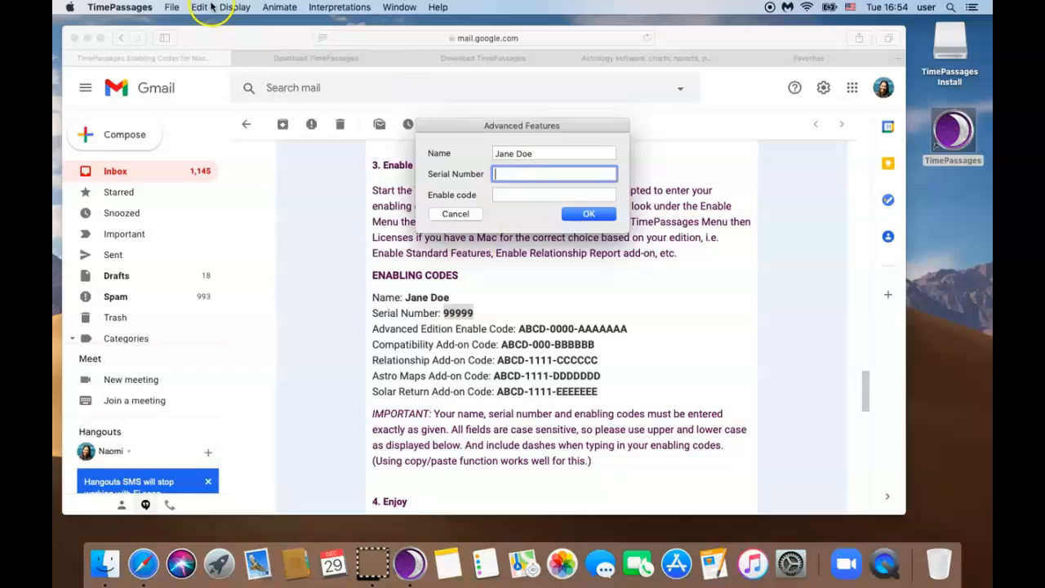
left_click(199, 7)
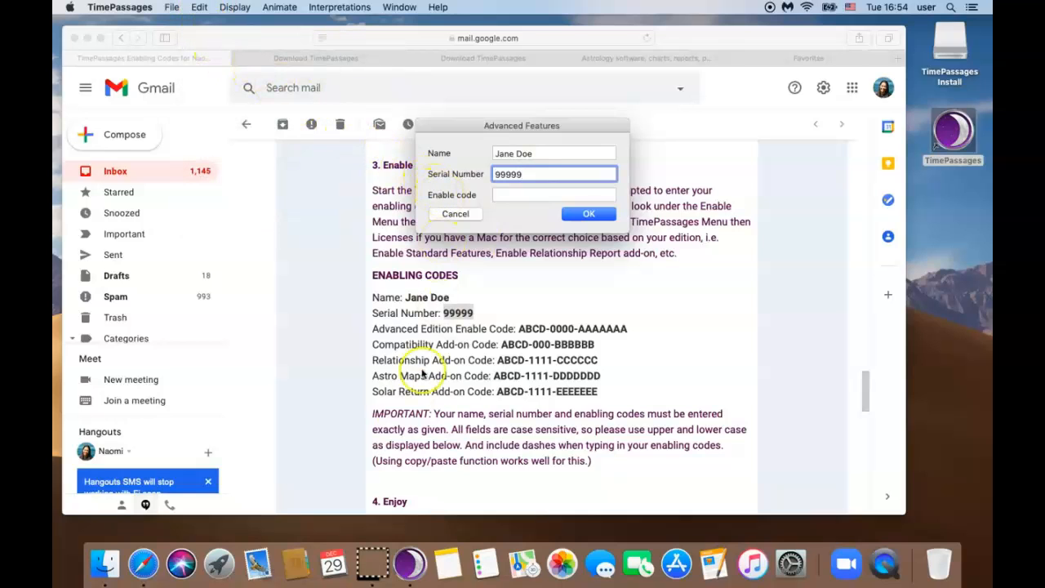
mouse_move(144, 562)
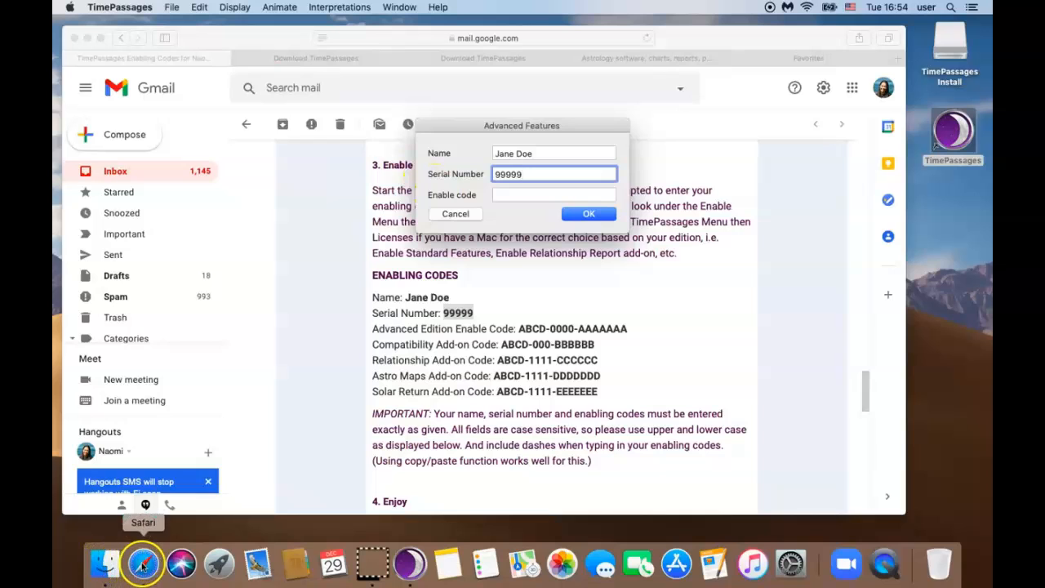
left_click(454, 212)
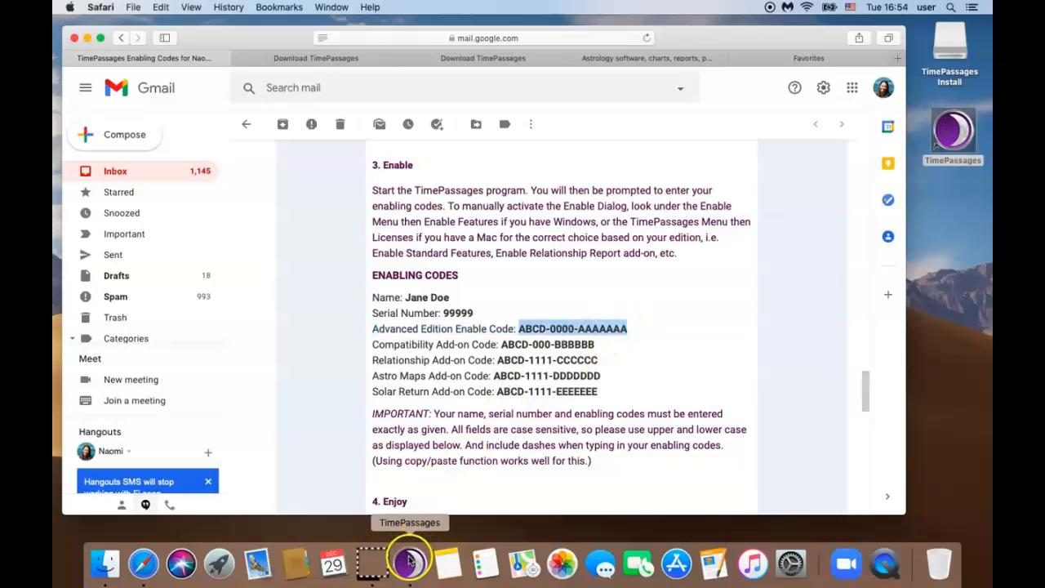
left_click(408, 563)
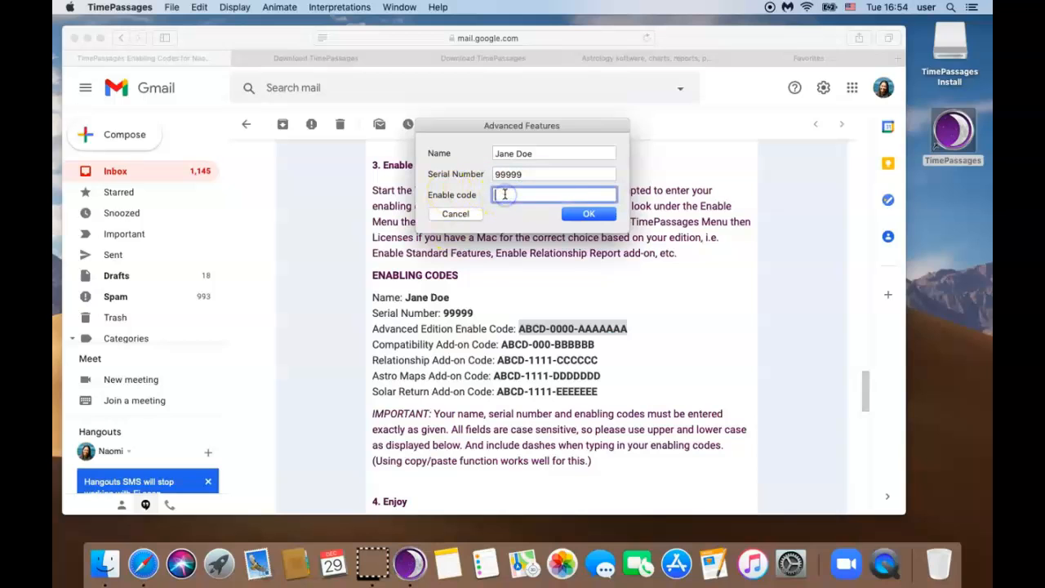
left_click(588, 212)
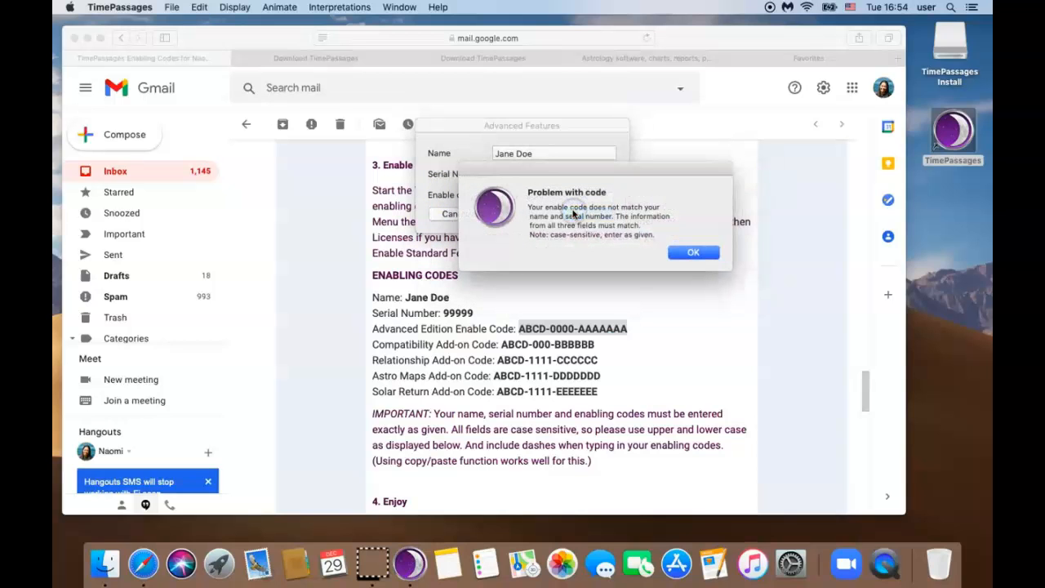
mouse_move(523, 196)
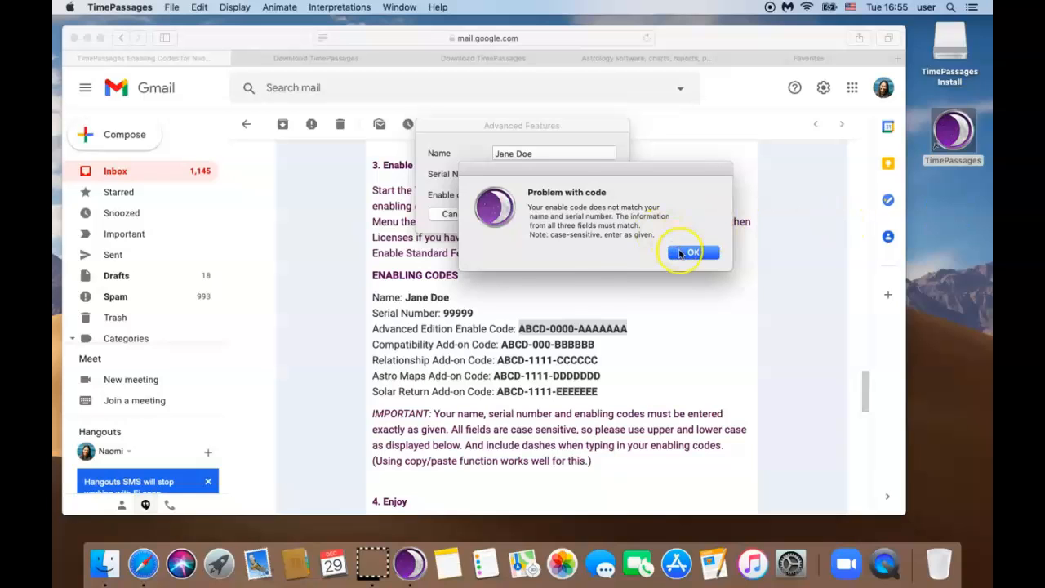
left_click(693, 252)
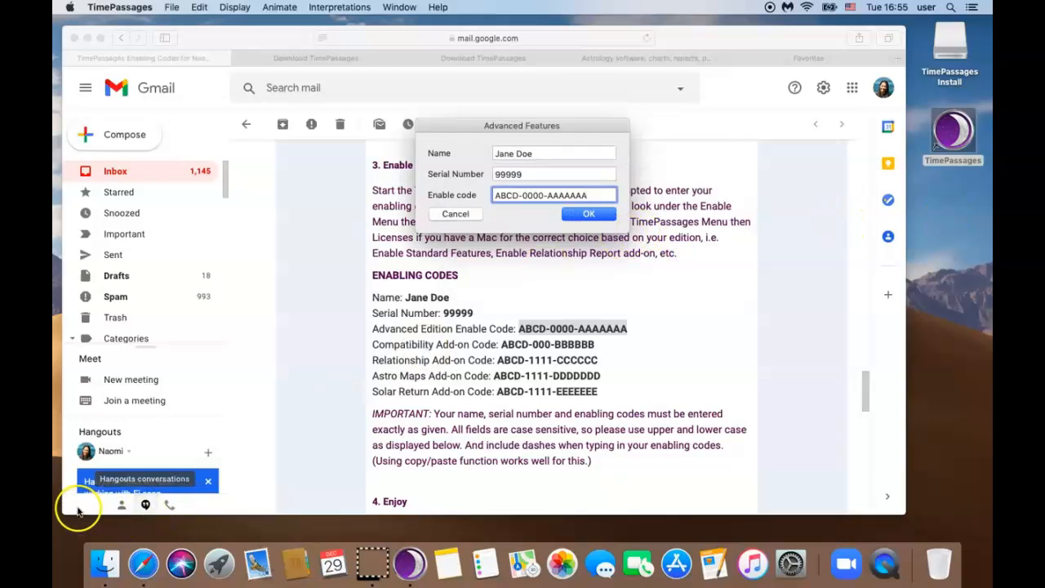
Step: Submit the Advanced Edition codes, acknowledge the success notice and close the Quick Start Guide
left_click(588, 212)
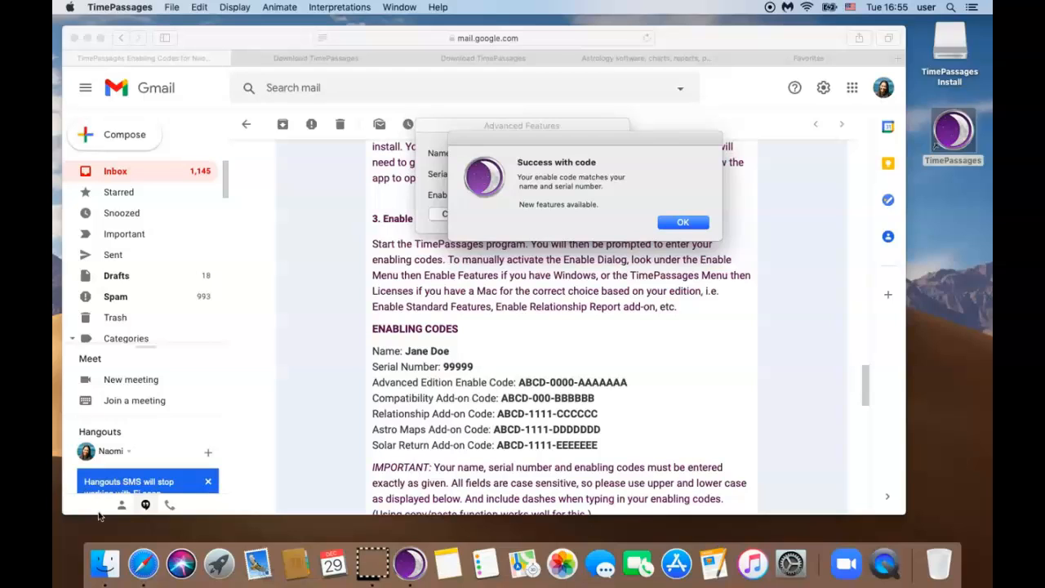
mouse_move(629, 262)
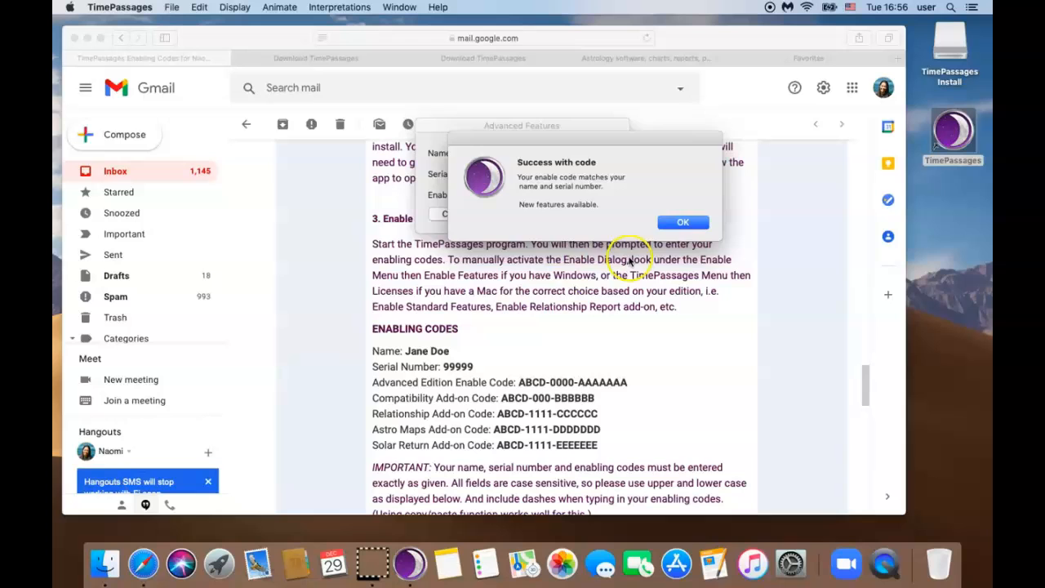
left_click(683, 222)
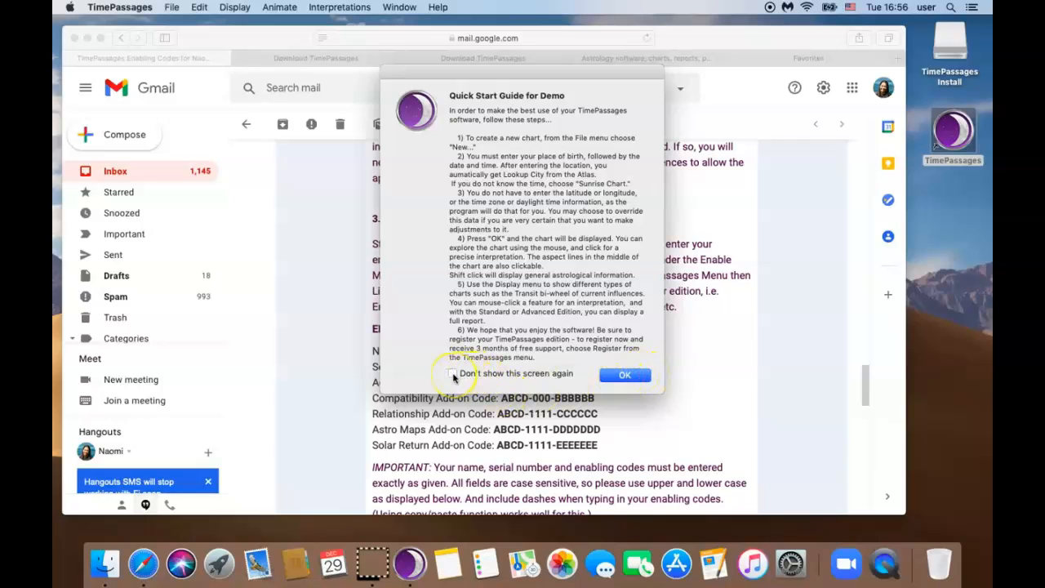
left_click(624, 374)
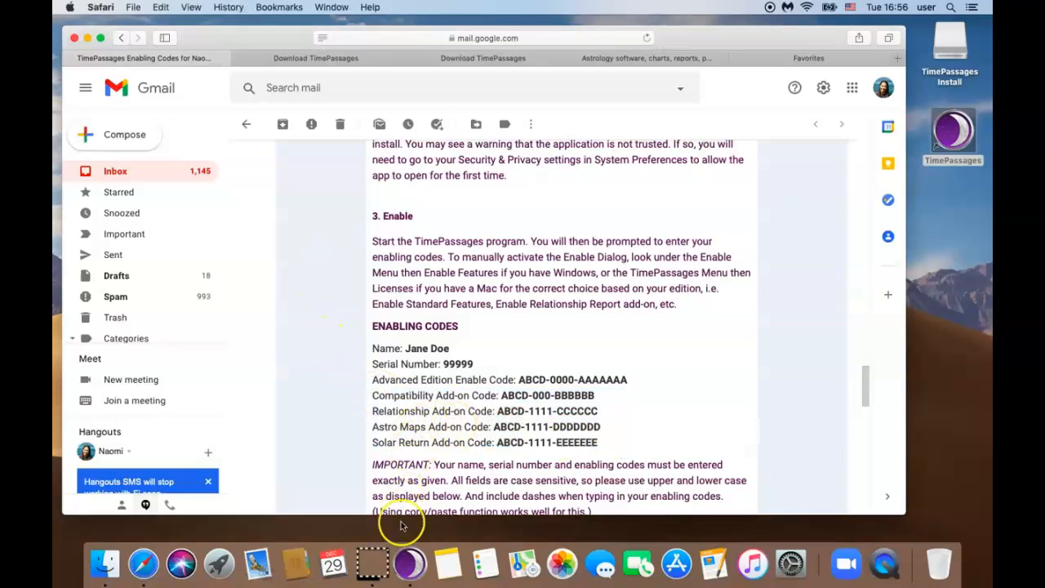
mouse_move(409, 562)
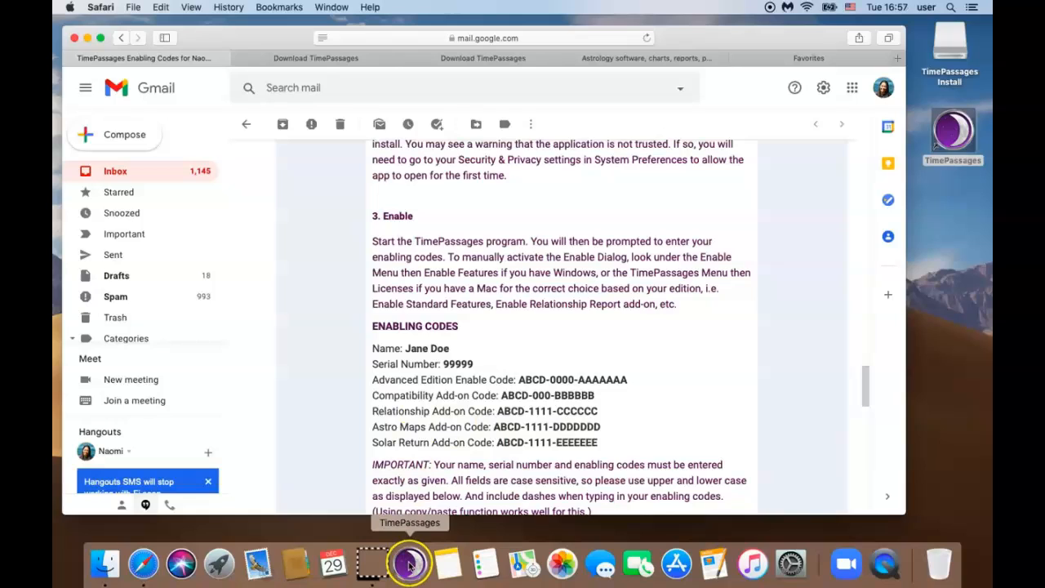
Step: Begin enabling the Compatibility Report add-on via TimePassages > Licenses
left_click(408, 564)
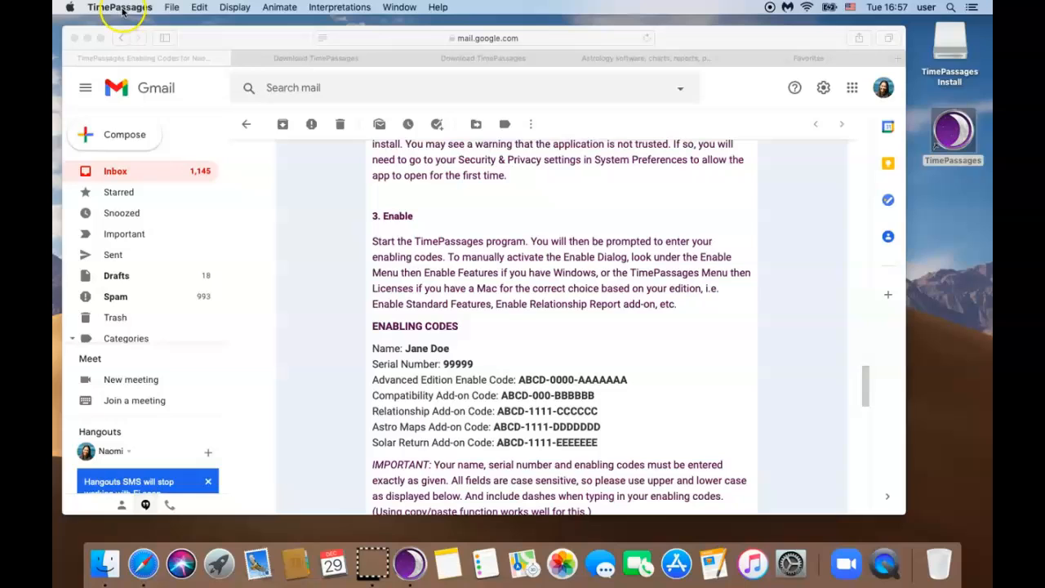
left_click(121, 6)
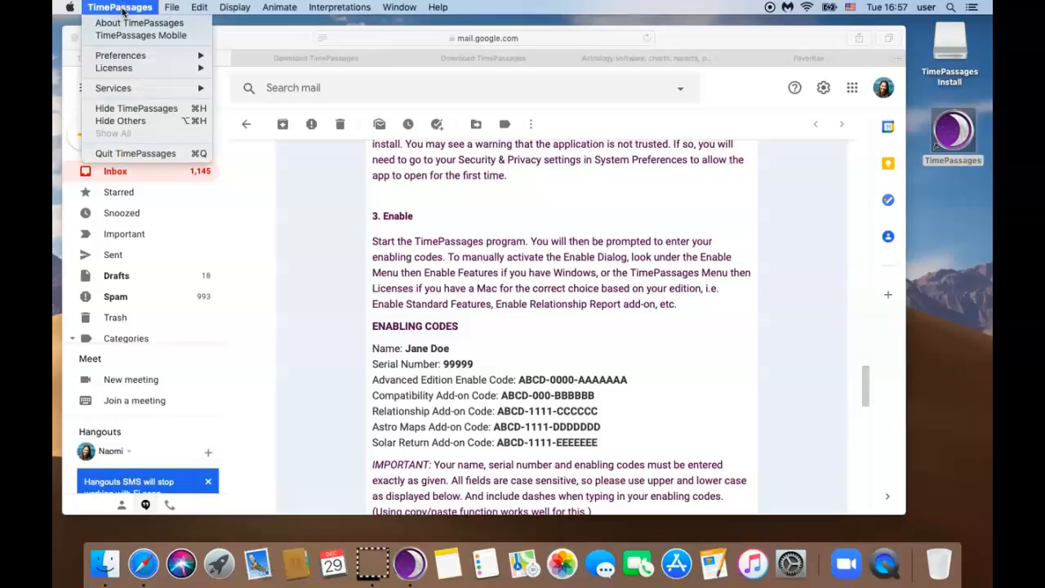
mouse_move(114, 69)
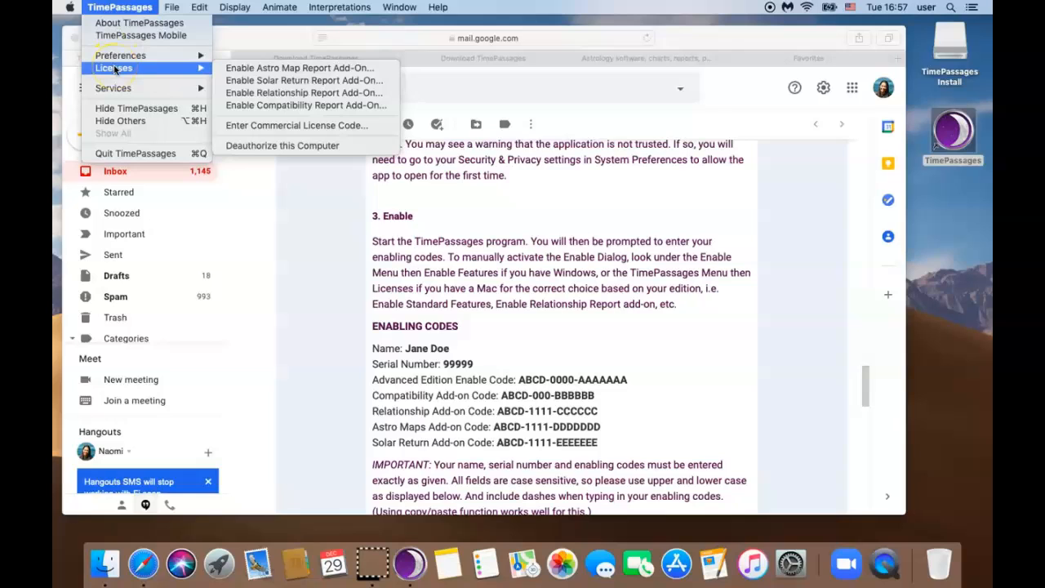
mouse_move(305, 104)
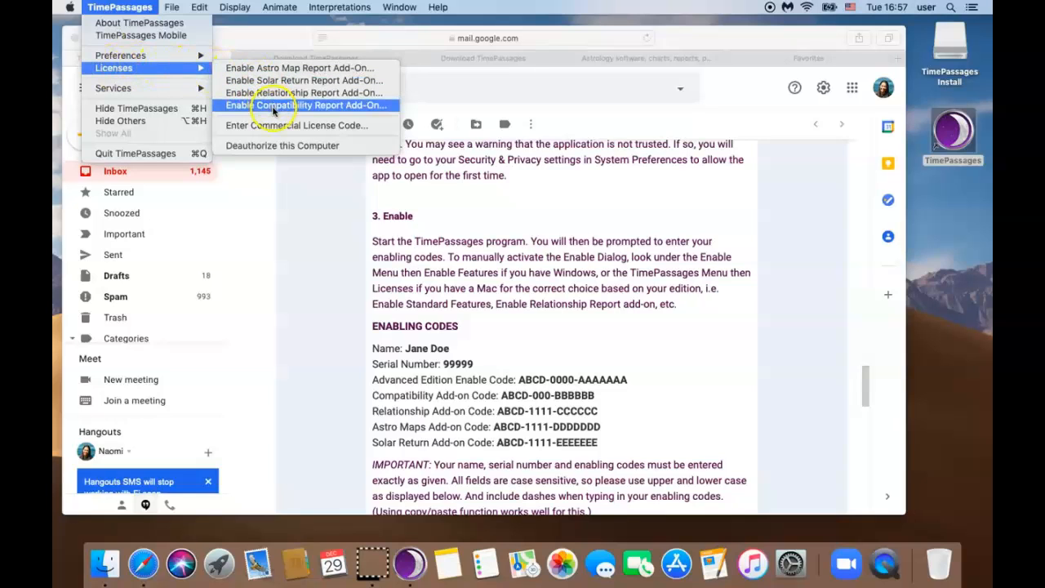
left_click(307, 105)
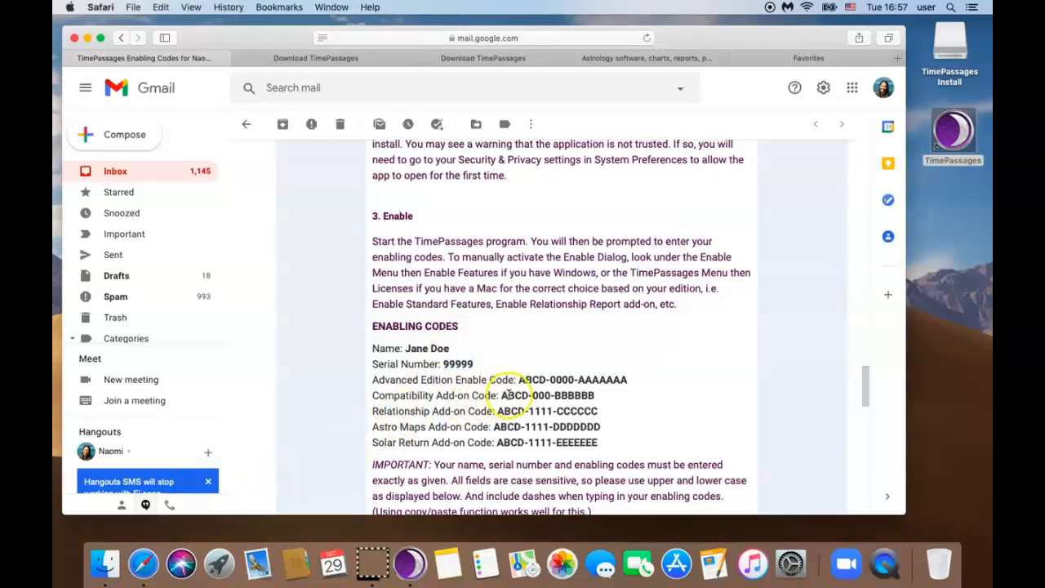
Step: Paste the Compatibility add-on code from the email, submit it and acknowledge the success message
double_click(547, 396)
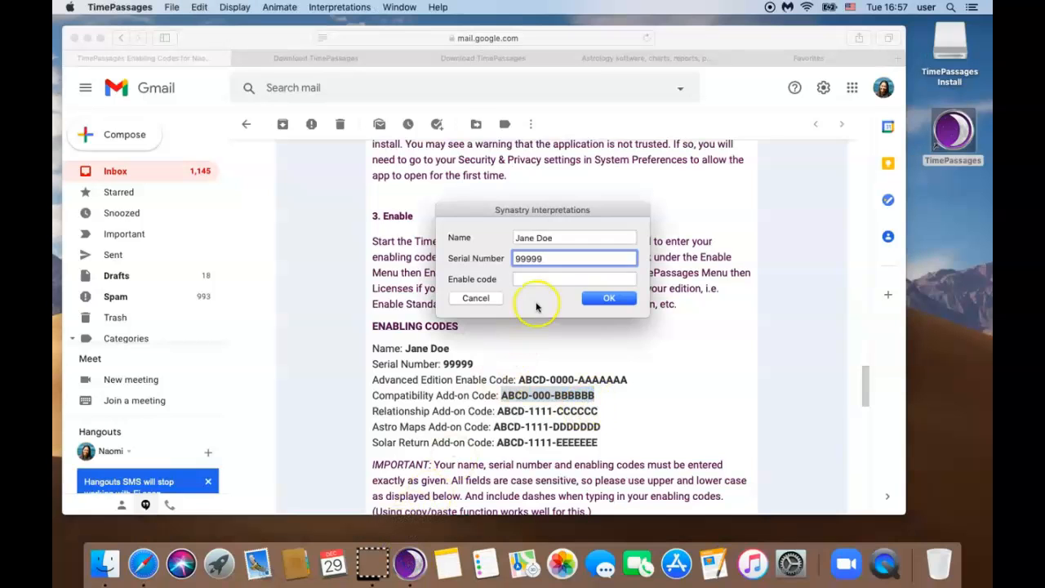
left_click(575, 278)
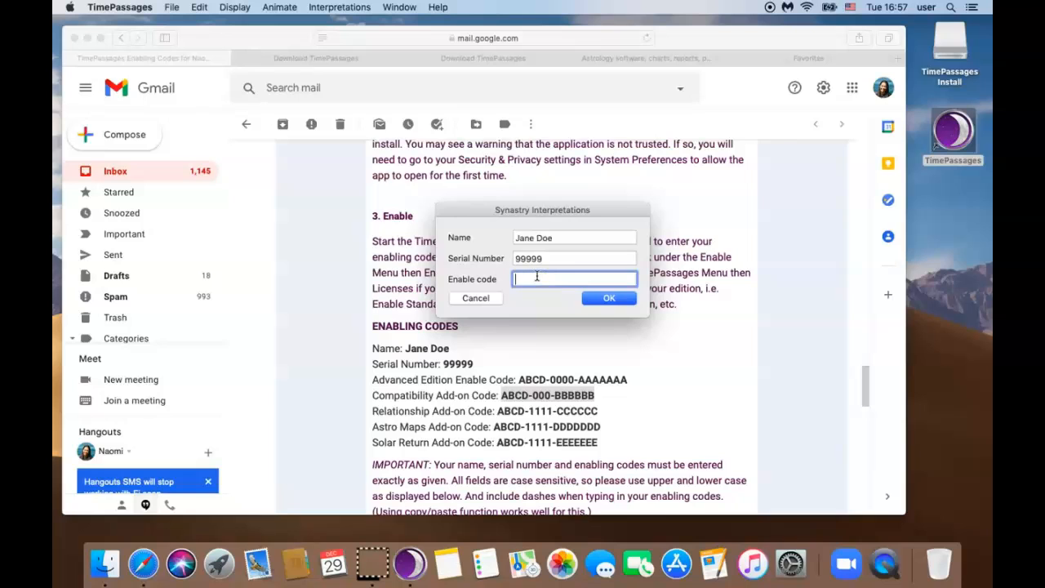
left_click(608, 298)
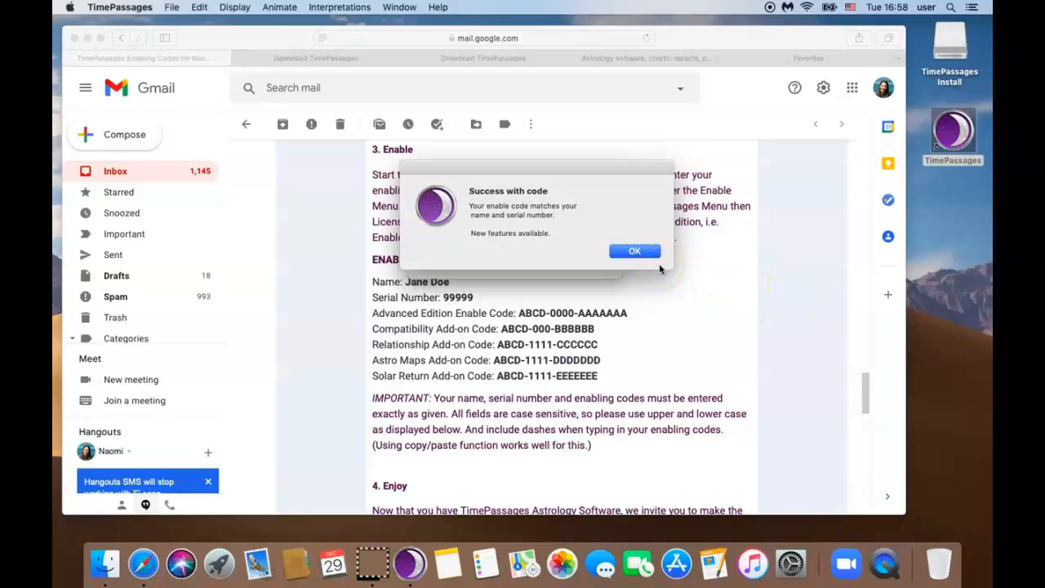
left_click(634, 251)
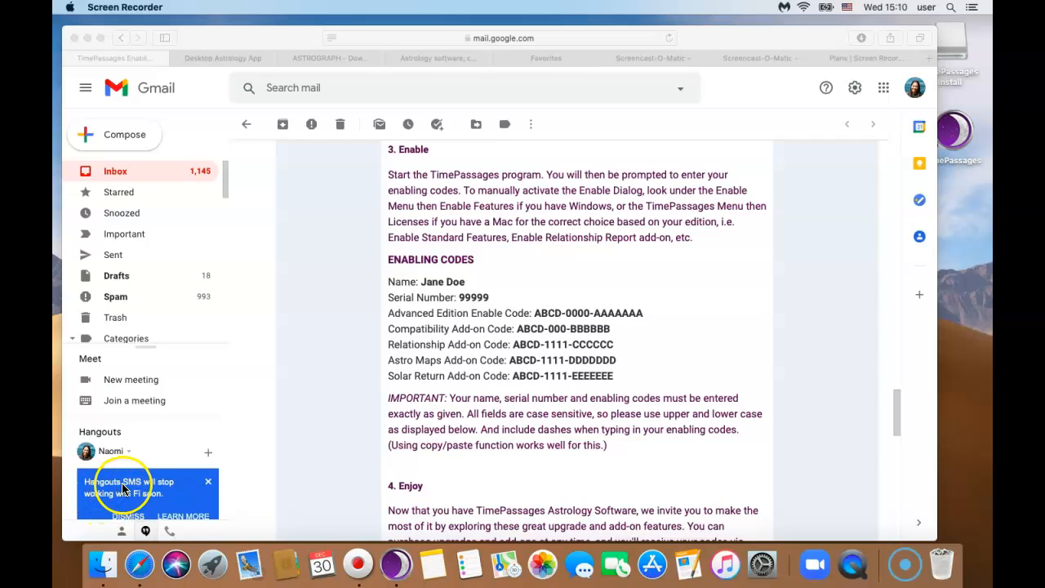
mouse_move(218, 319)
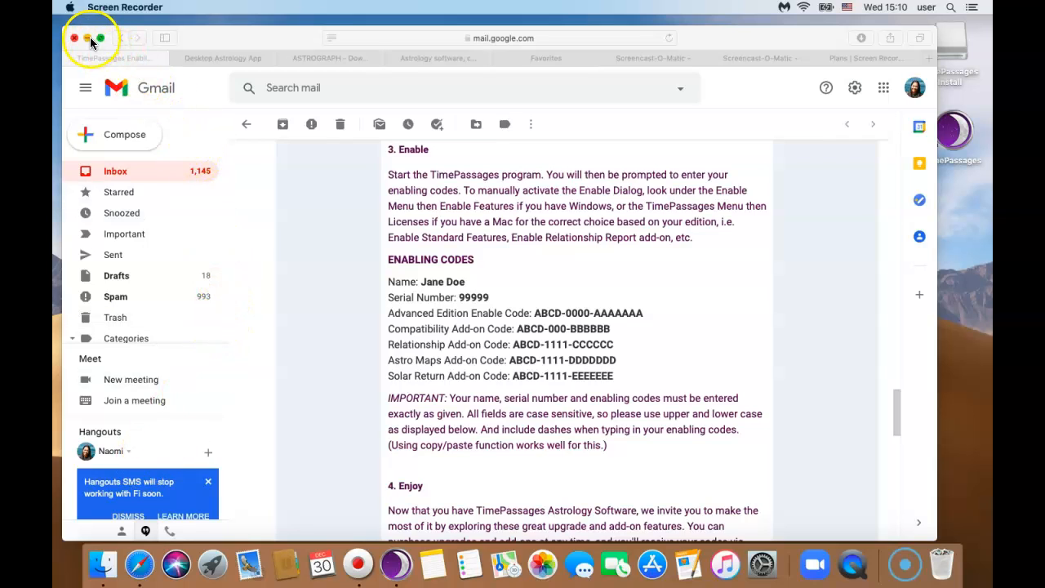
mouse_move(88, 42)
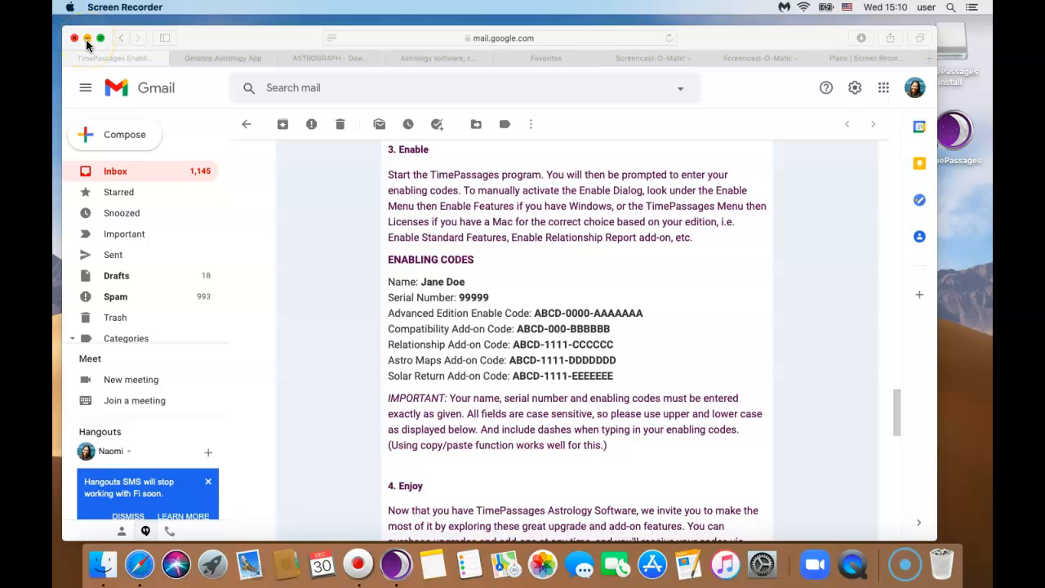
Step: Close the Gmail Safari window and bring TimePassages to the front
left_click(74, 37)
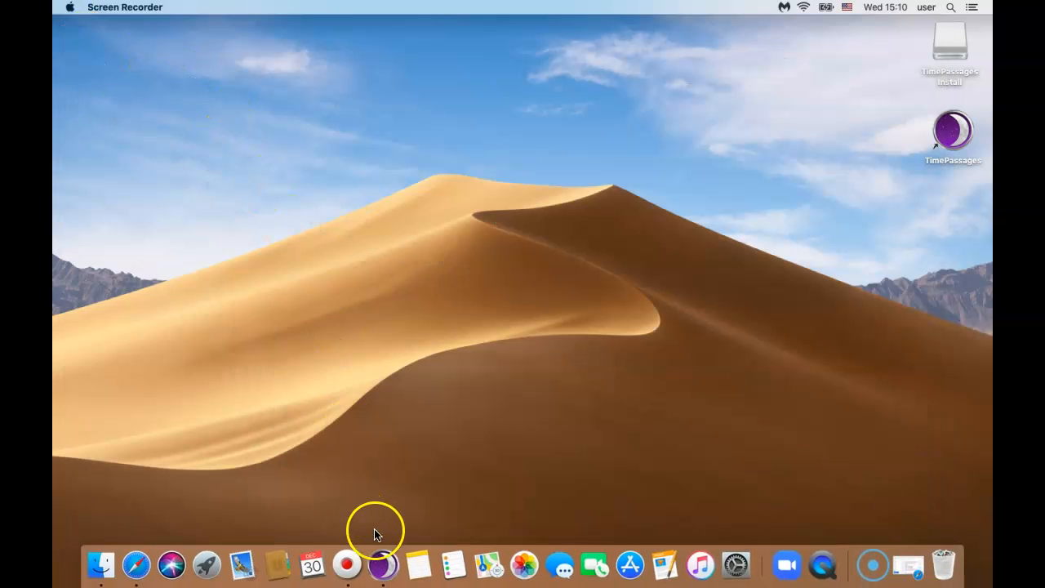
left_click(383, 565)
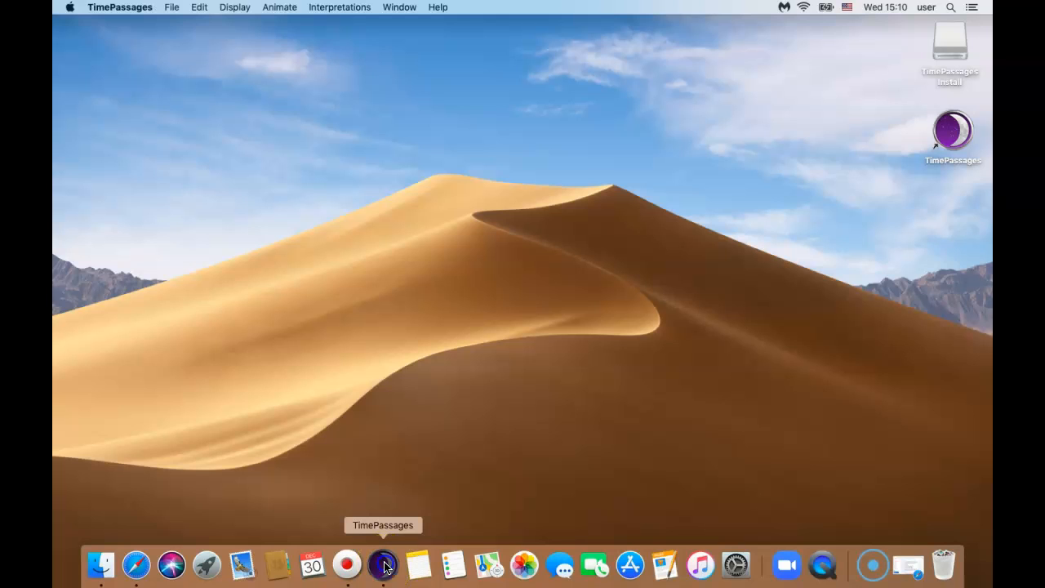
mouse_move(410, 15)
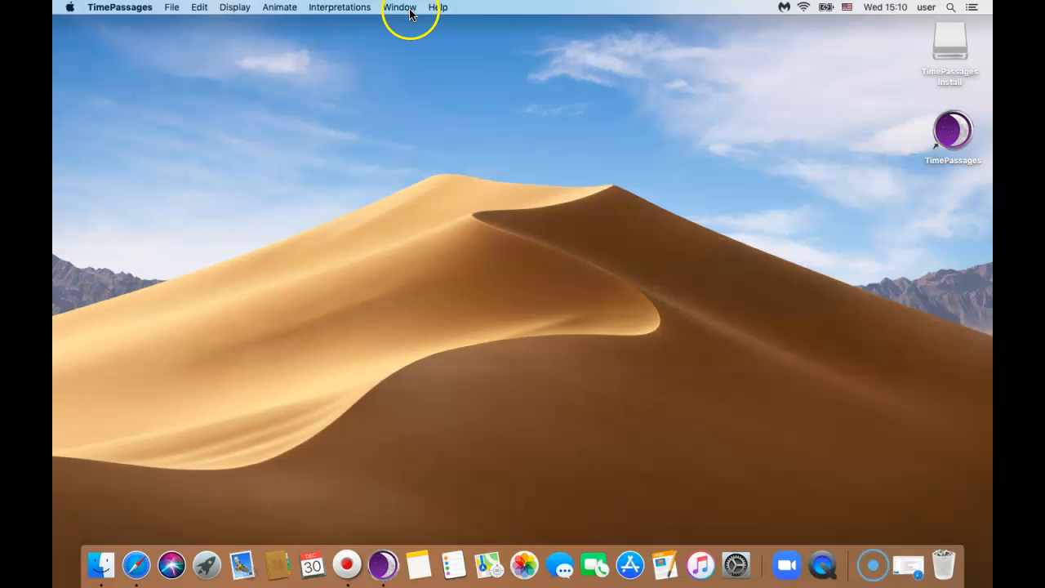
left_click(438, 7)
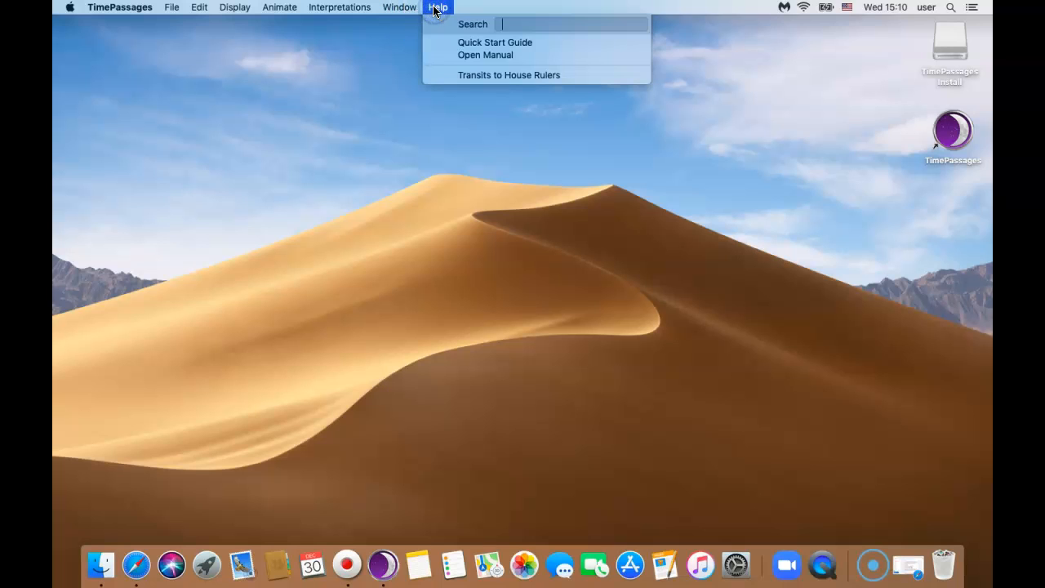
mouse_move(485, 56)
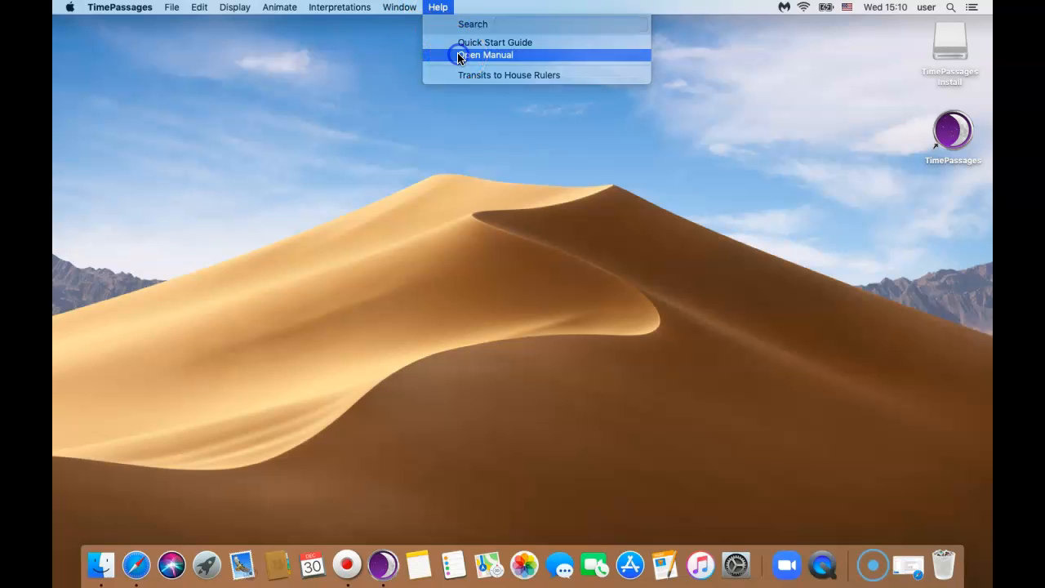
left_click(487, 56)
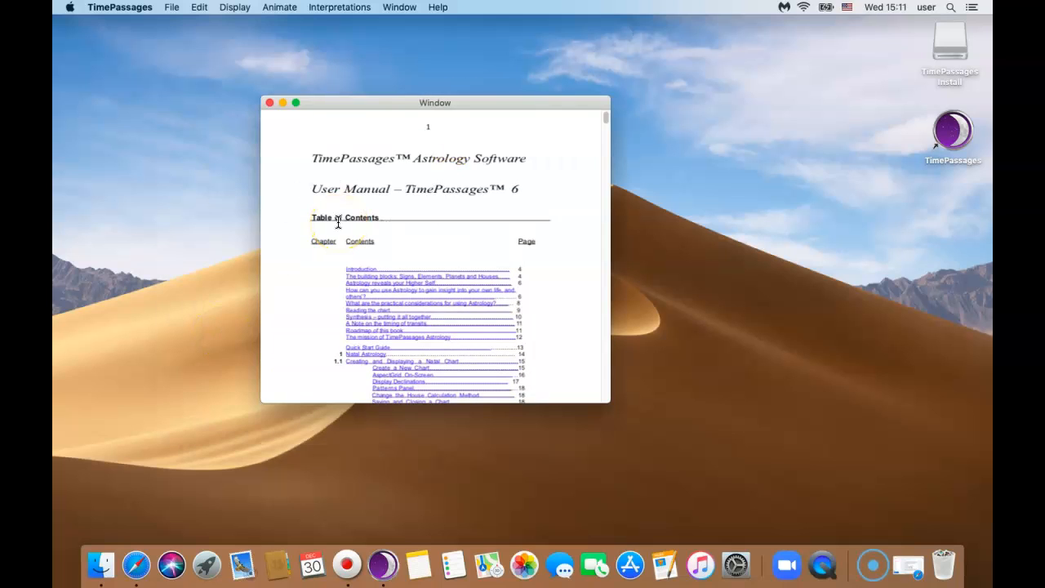
mouse_move(299, 111)
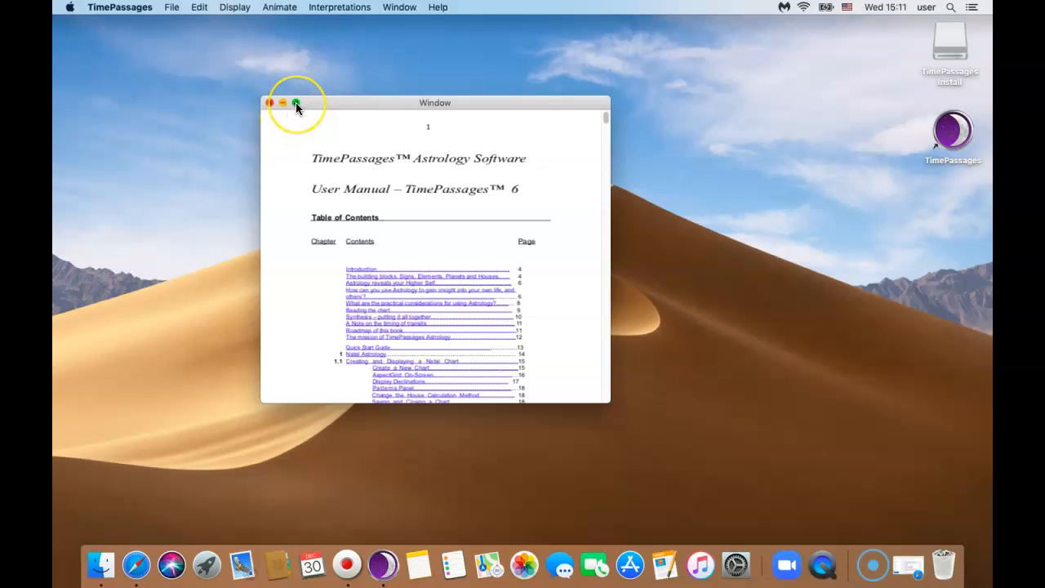
left_click(296, 103)
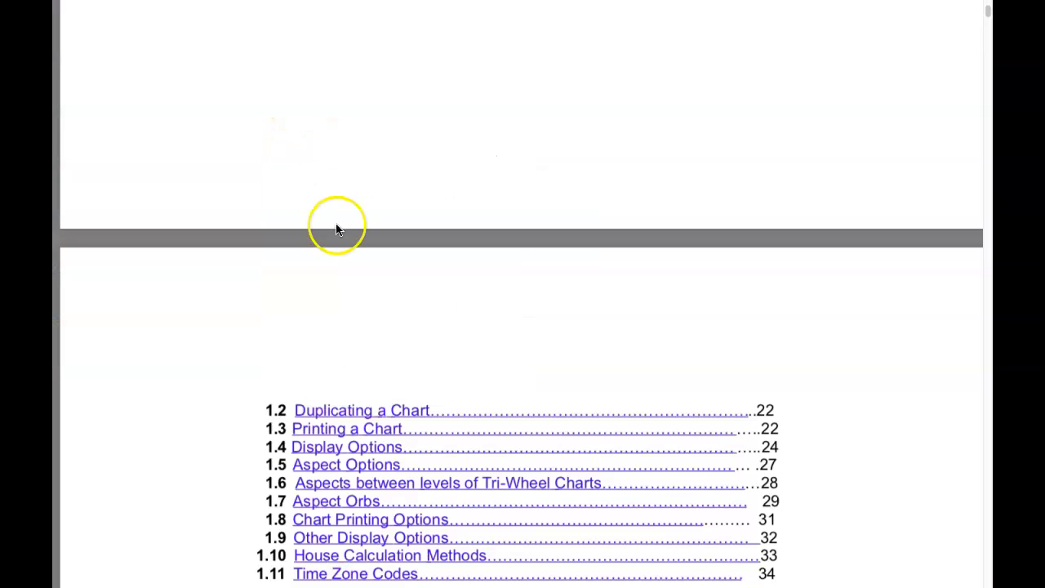
scroll("down", 3)
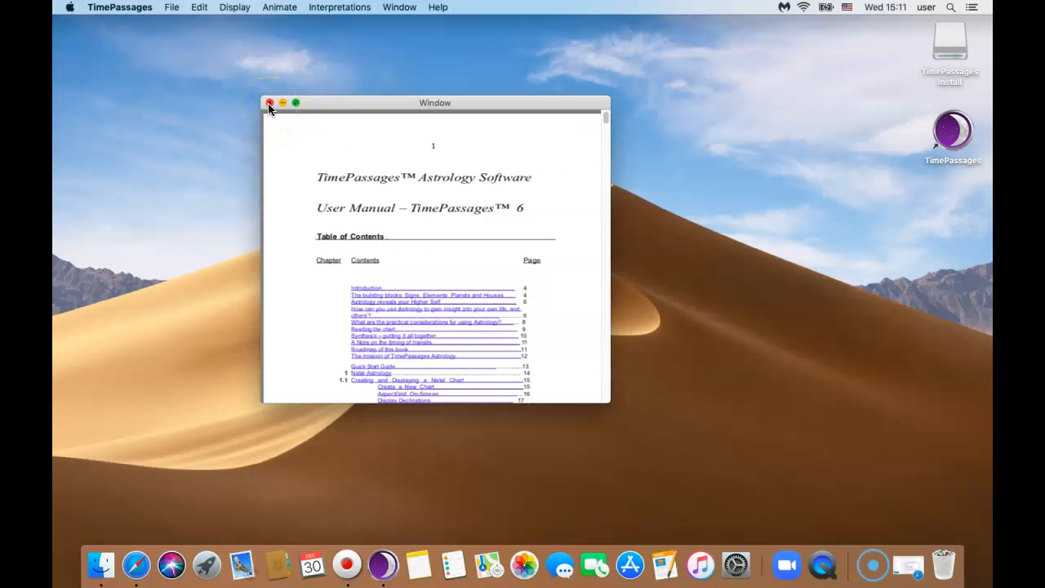
left_click(270, 101)
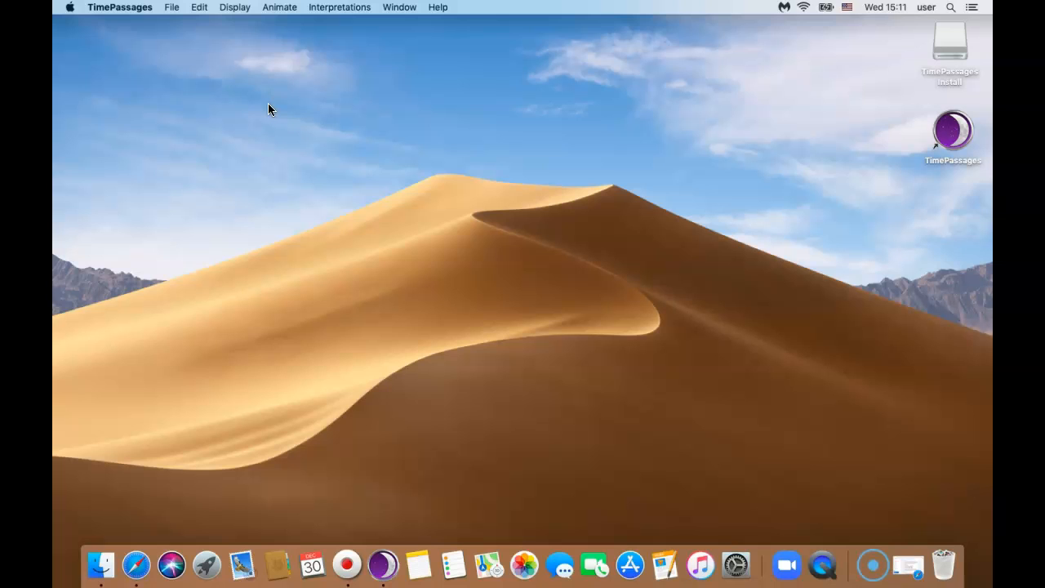
Step: Create a new chart named Jane Doe, birth year 1976, ticked as a Sunrise Chart
left_click(172, 6)
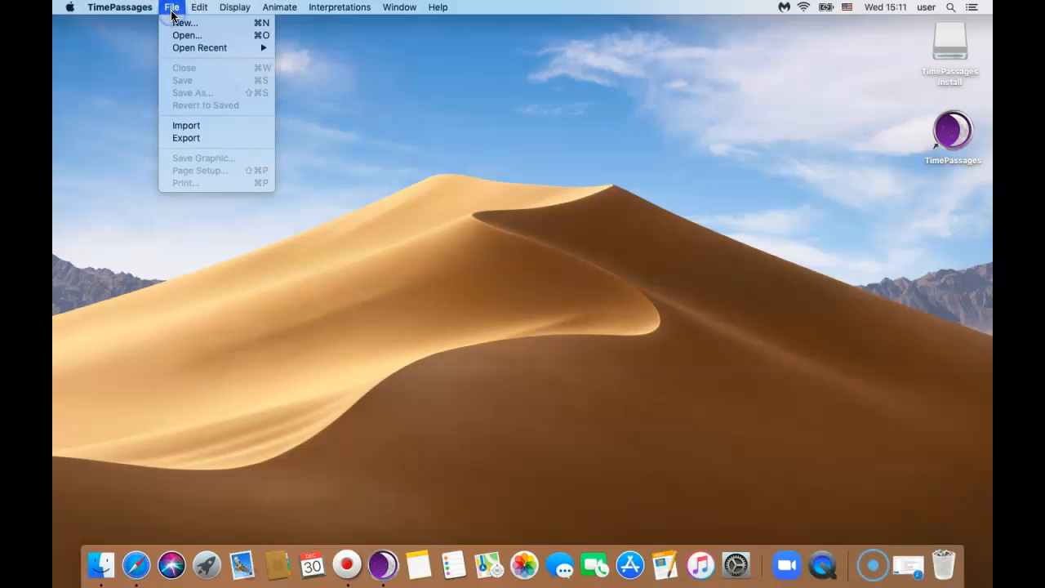
mouse_move(186, 23)
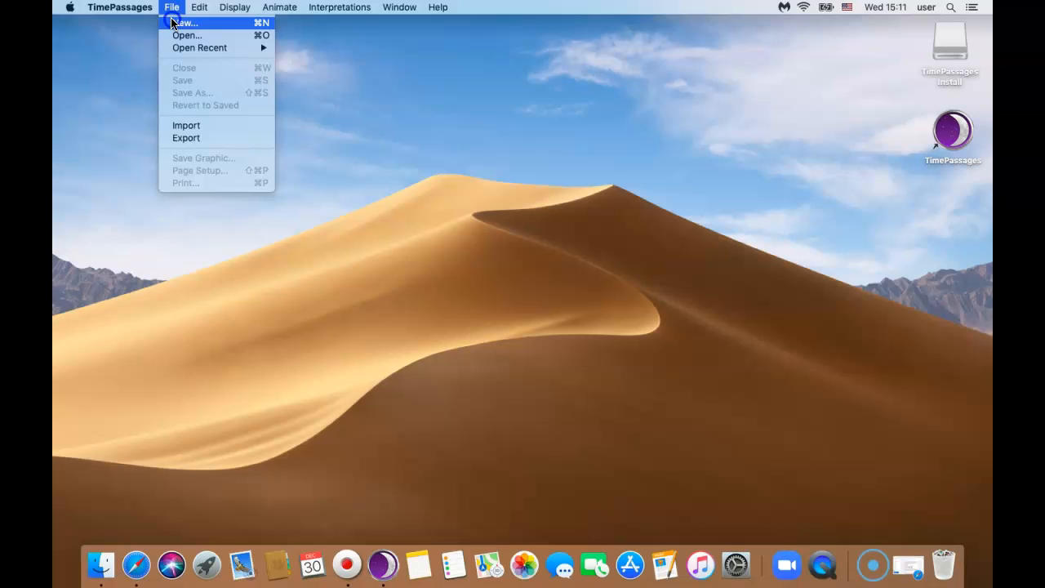
left_click(187, 23)
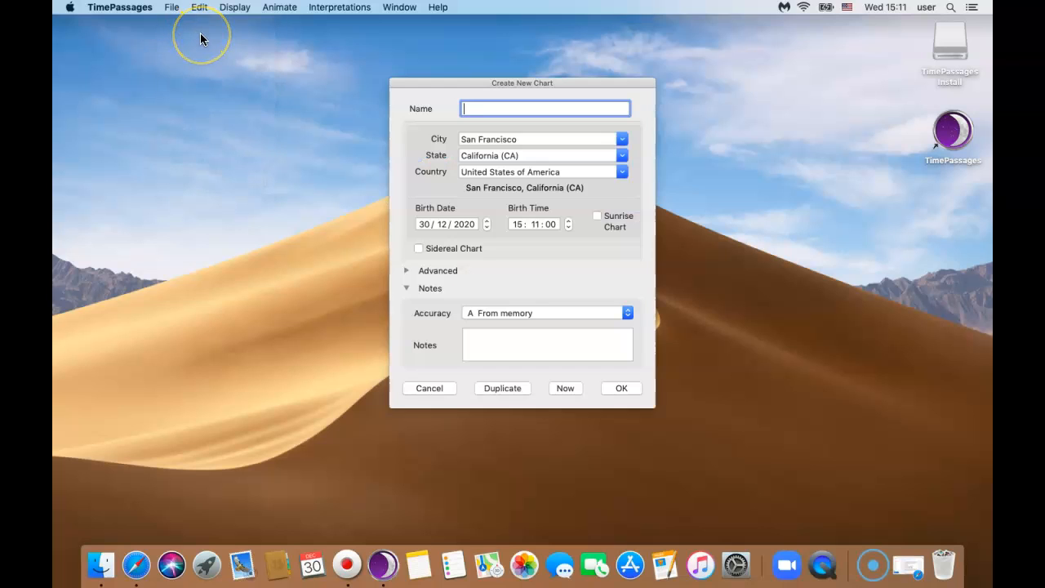
type("Jn")
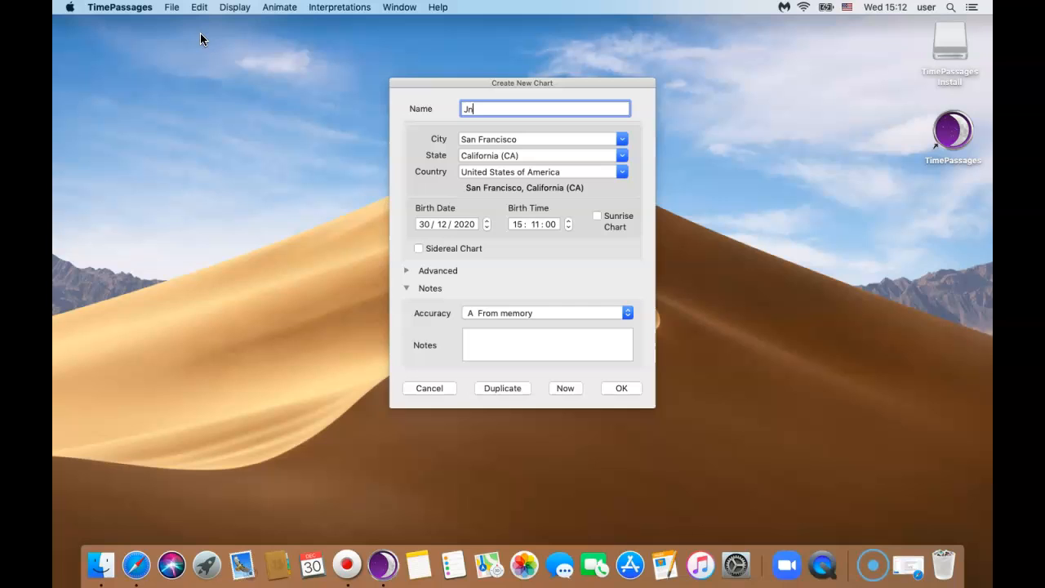
type("ane Doe")
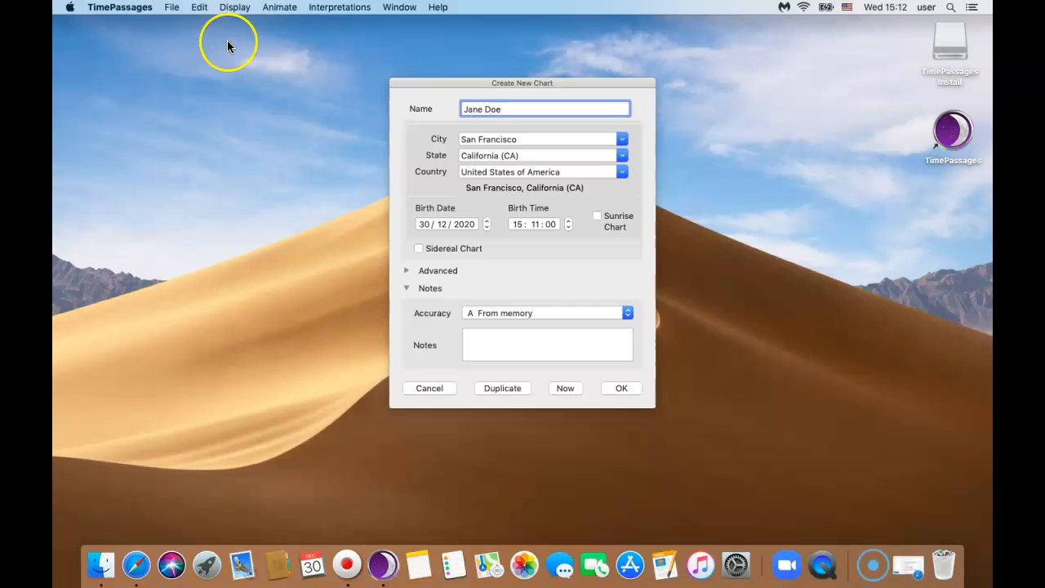
mouse_move(480, 179)
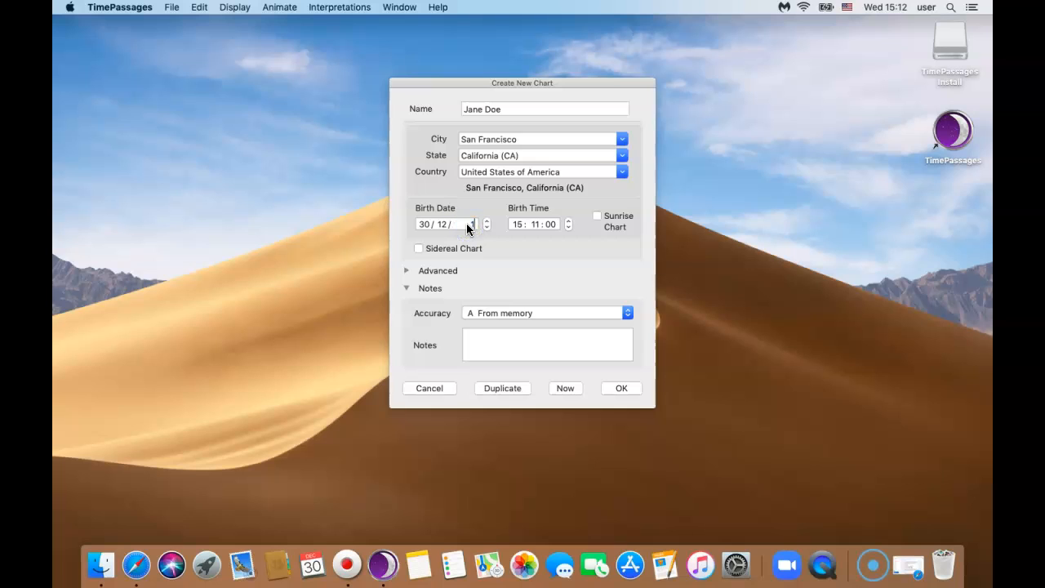
type("1976")
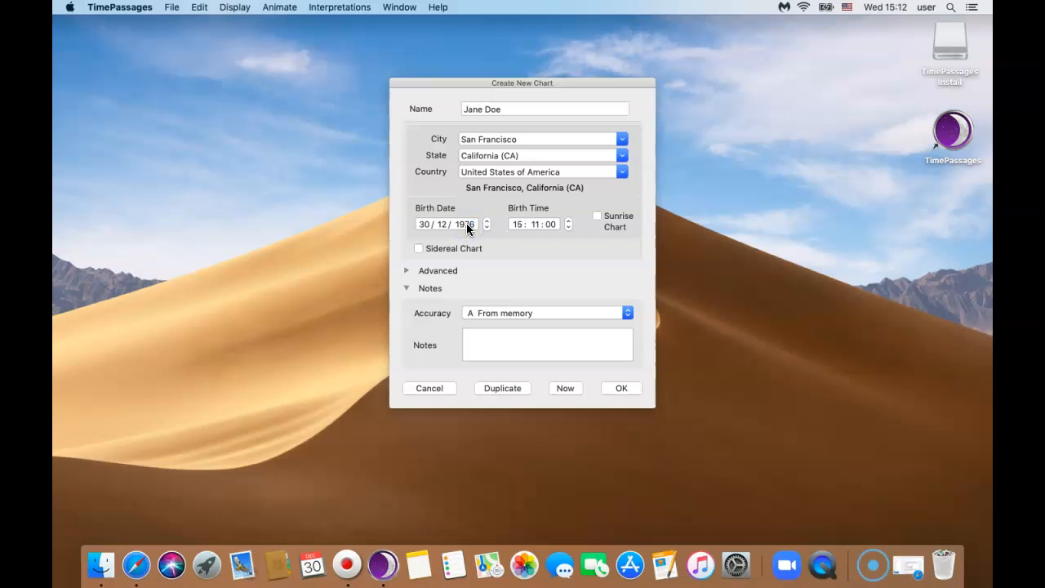
mouse_move(549, 227)
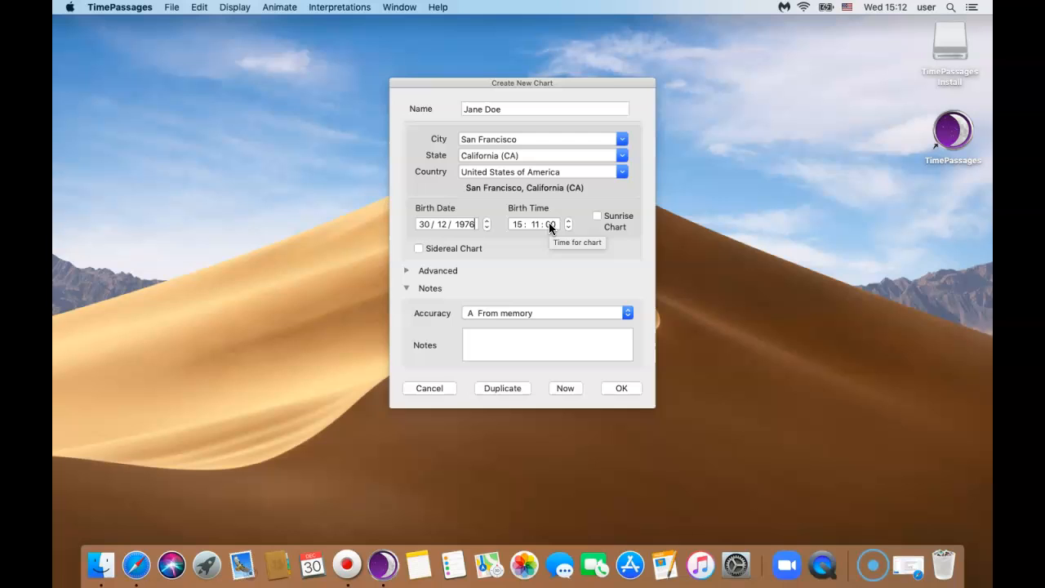
mouse_move(598, 219)
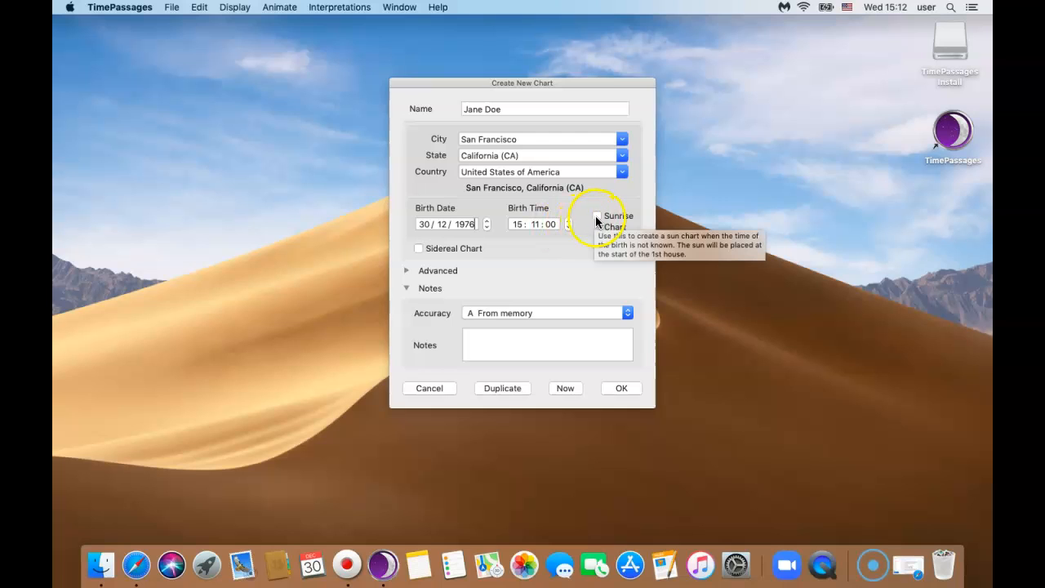
left_click(598, 216)
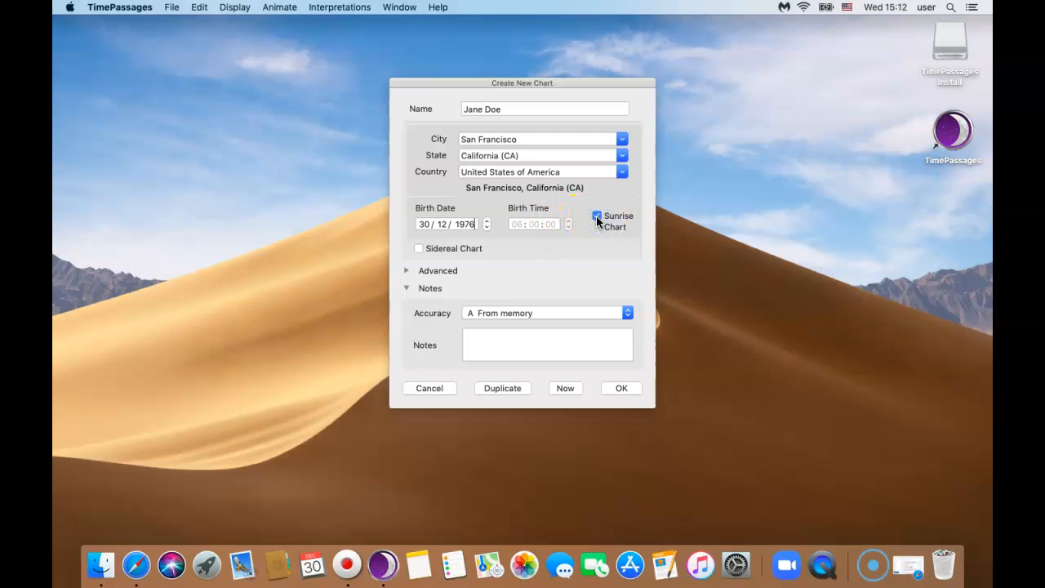
left_click(621, 388)
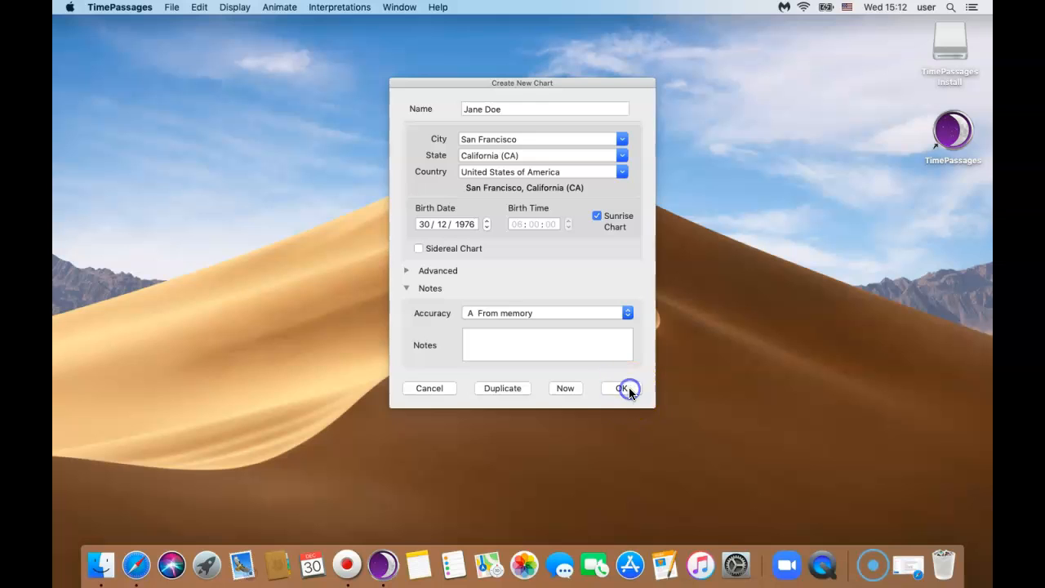
left_click(624, 388)
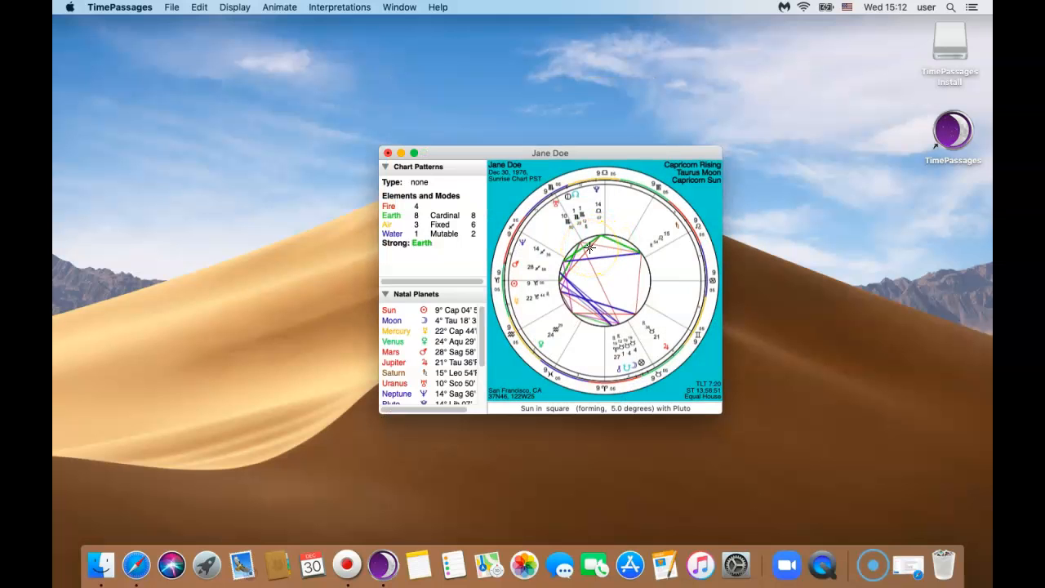